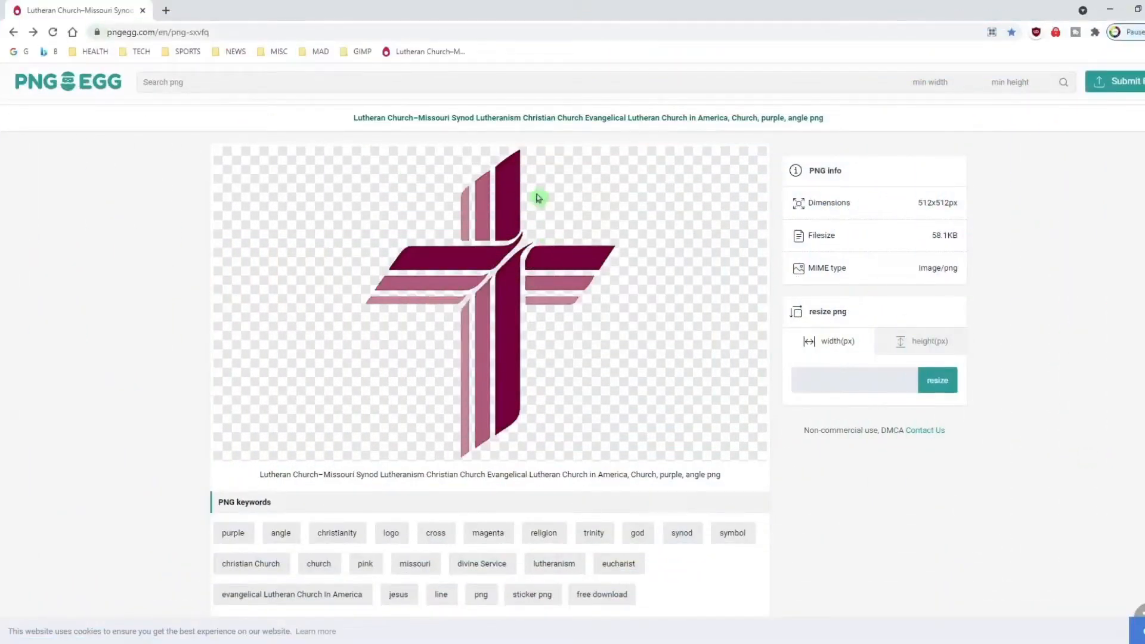
pyautogui.moveTo(1095, 408)
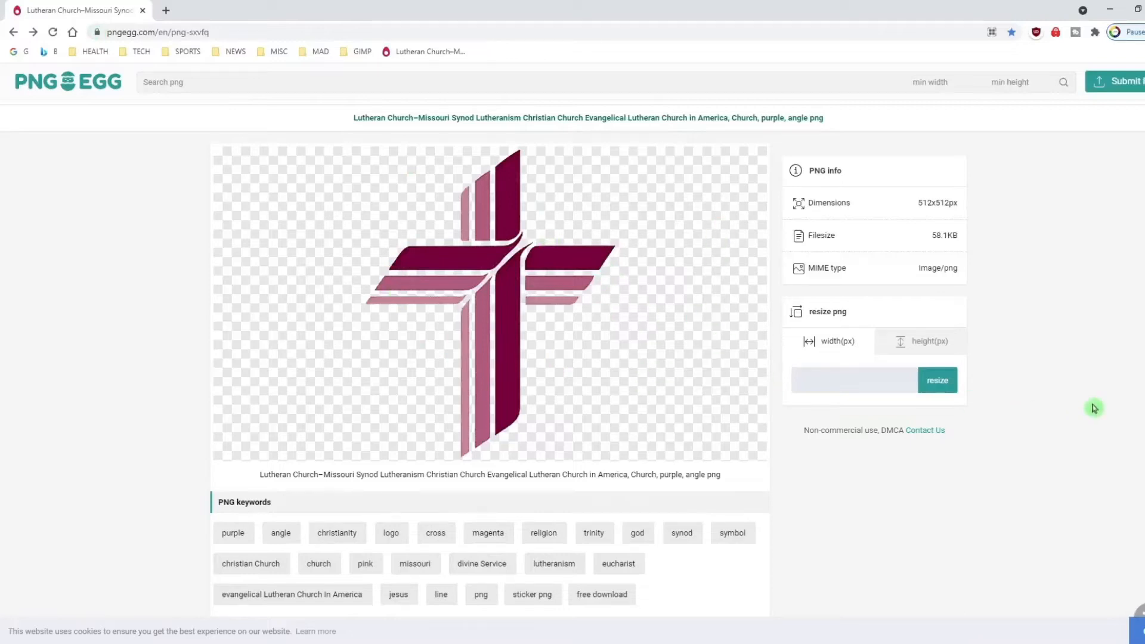
# Download the maroon Lutheran cross PNG from the site and save it
pyautogui.scroll(-3)
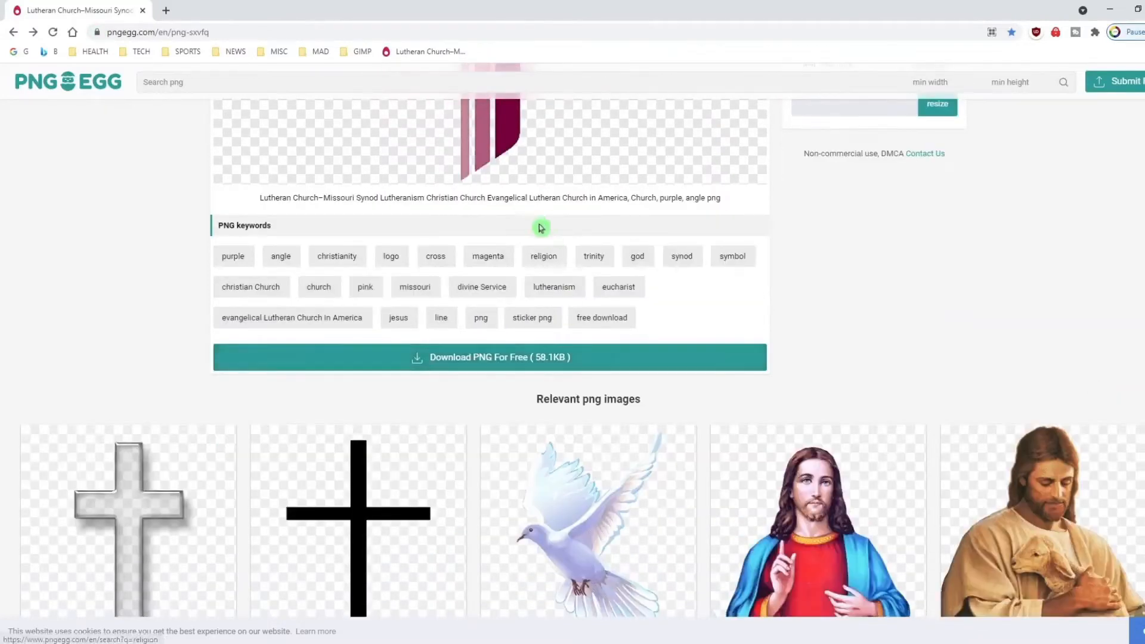
pyautogui.moveTo(597, 368)
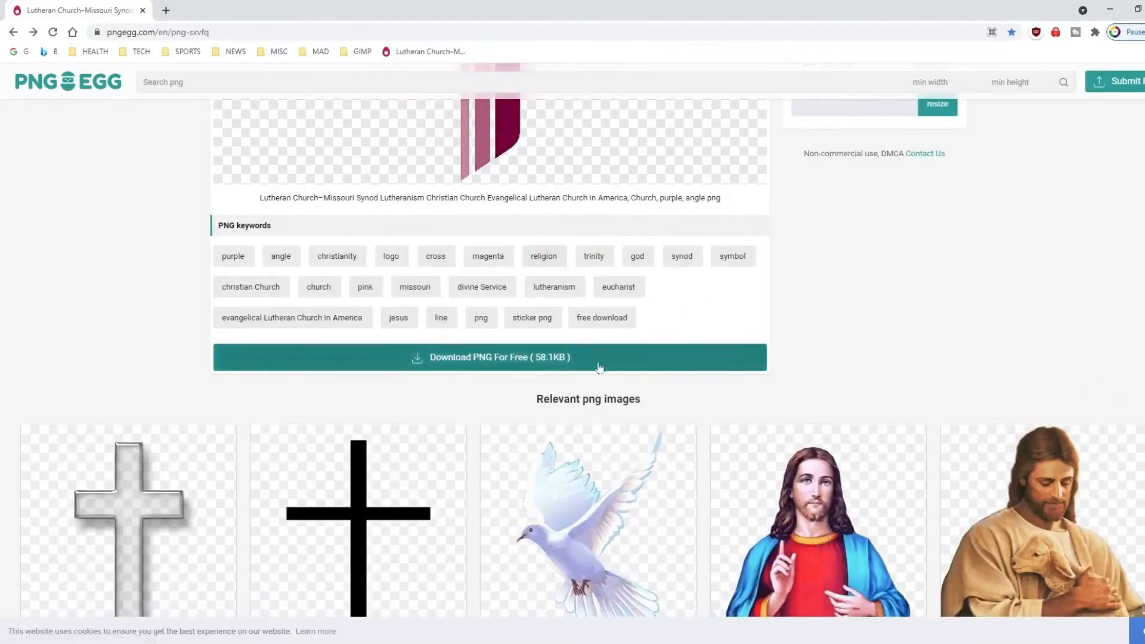
pyautogui.click(490, 357)
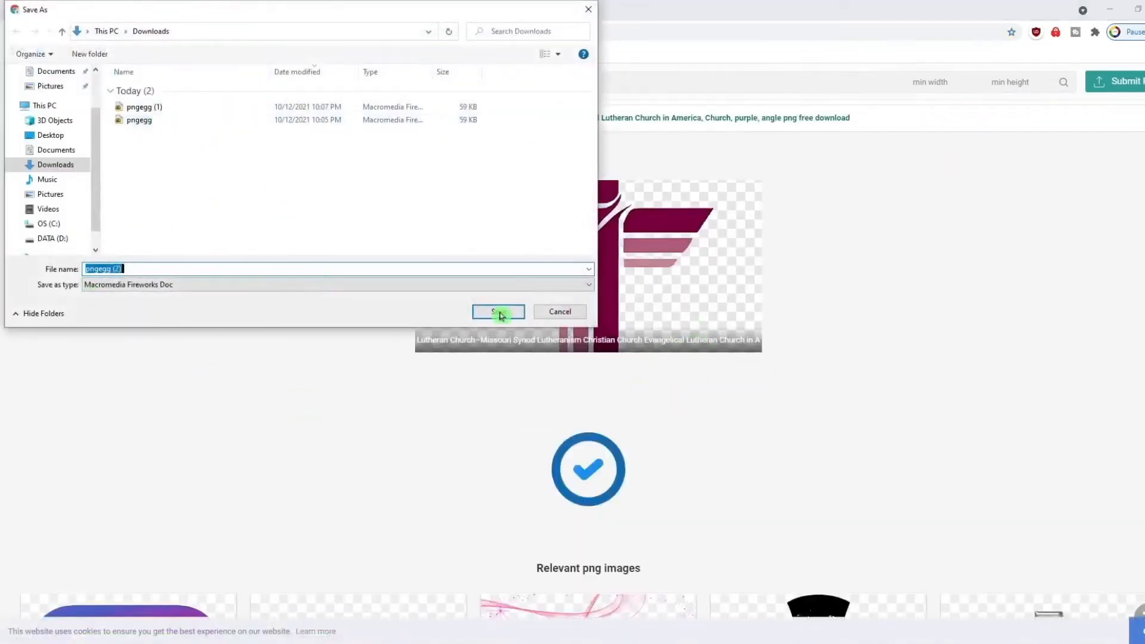
pyautogui.moveTo(537, 315)
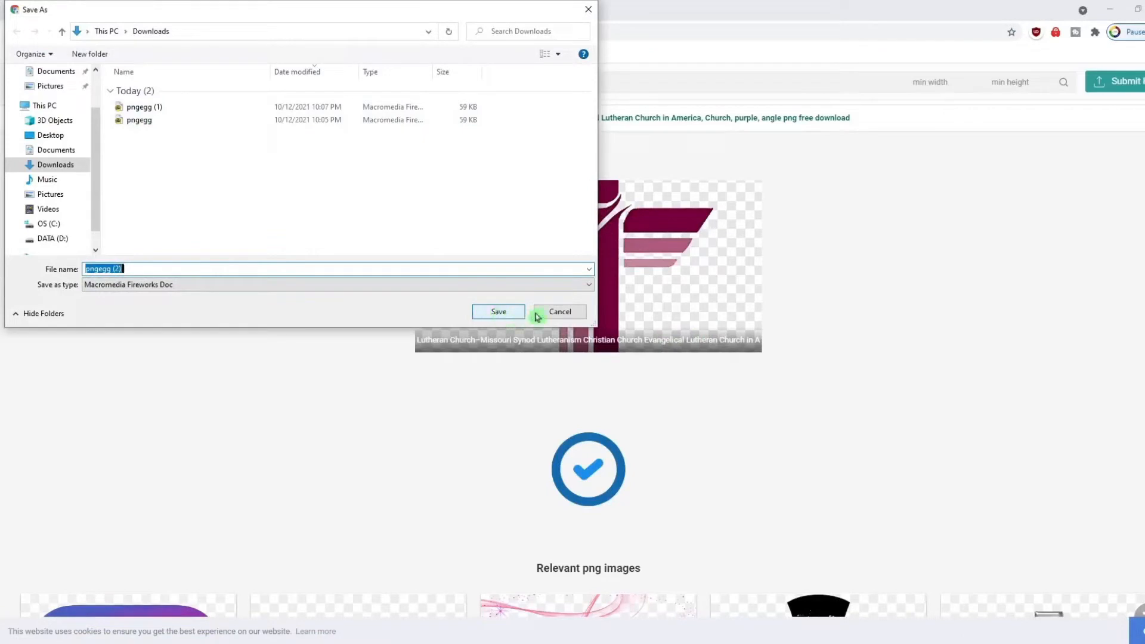
pyautogui.click(498, 311)
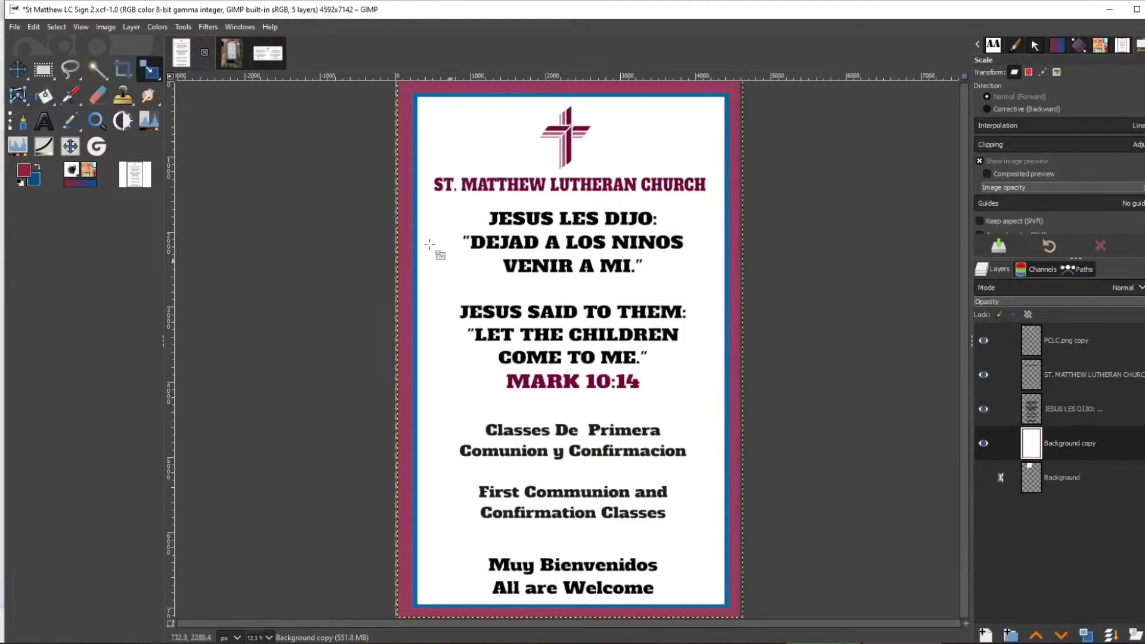
# Switch to the wide landscape sign draft to look it over
pyautogui.click(251, 52)
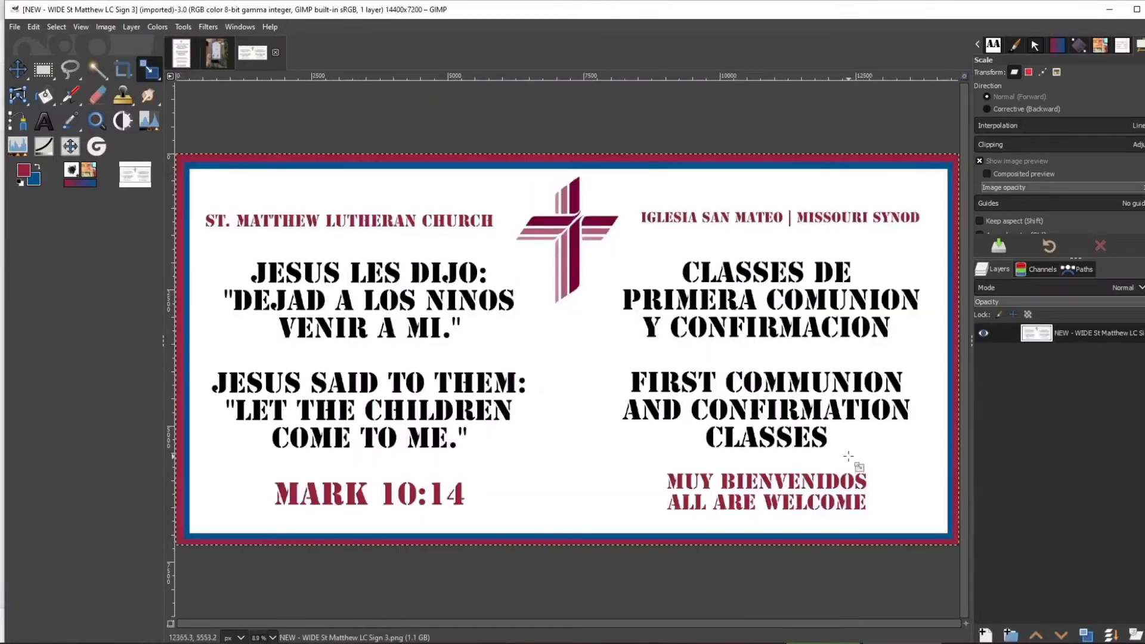
pyautogui.moveTo(512, 223)
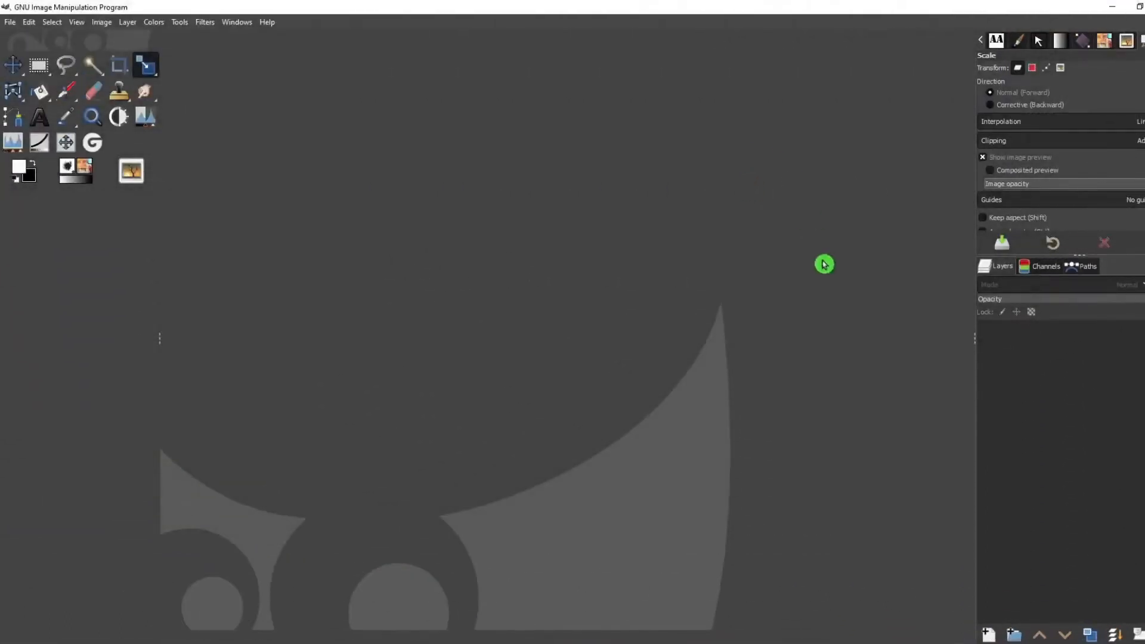
# Create a new white 48×24 inch landscape image at 300 ppi, accepting the 966.3 MB size warning
pyautogui.press('ctrl+n')
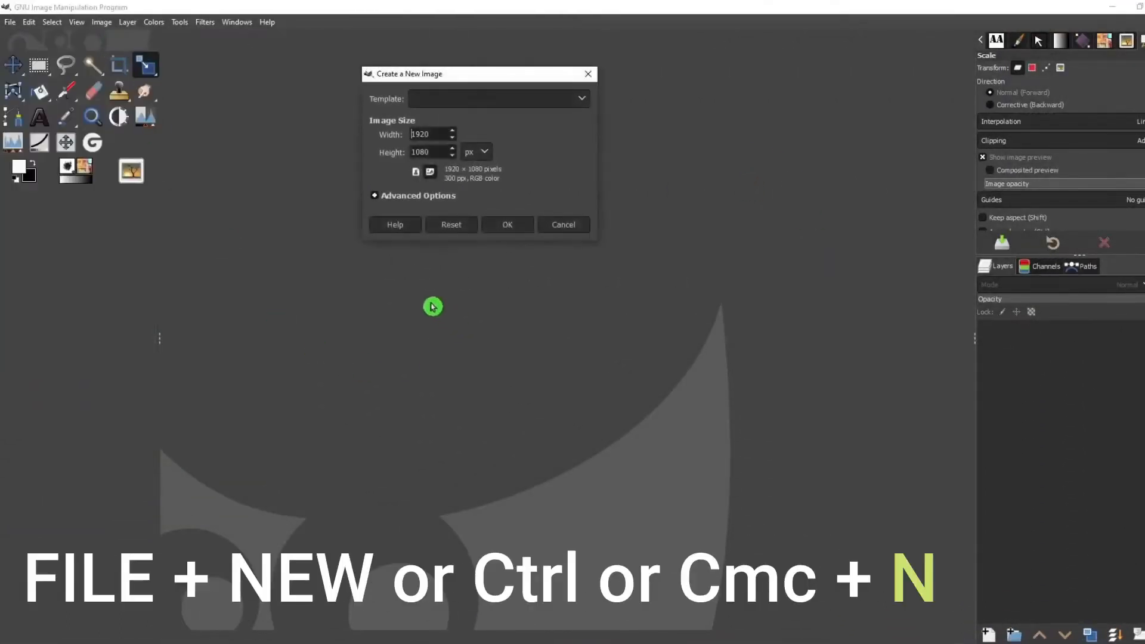
pyautogui.moveTo(233, 284)
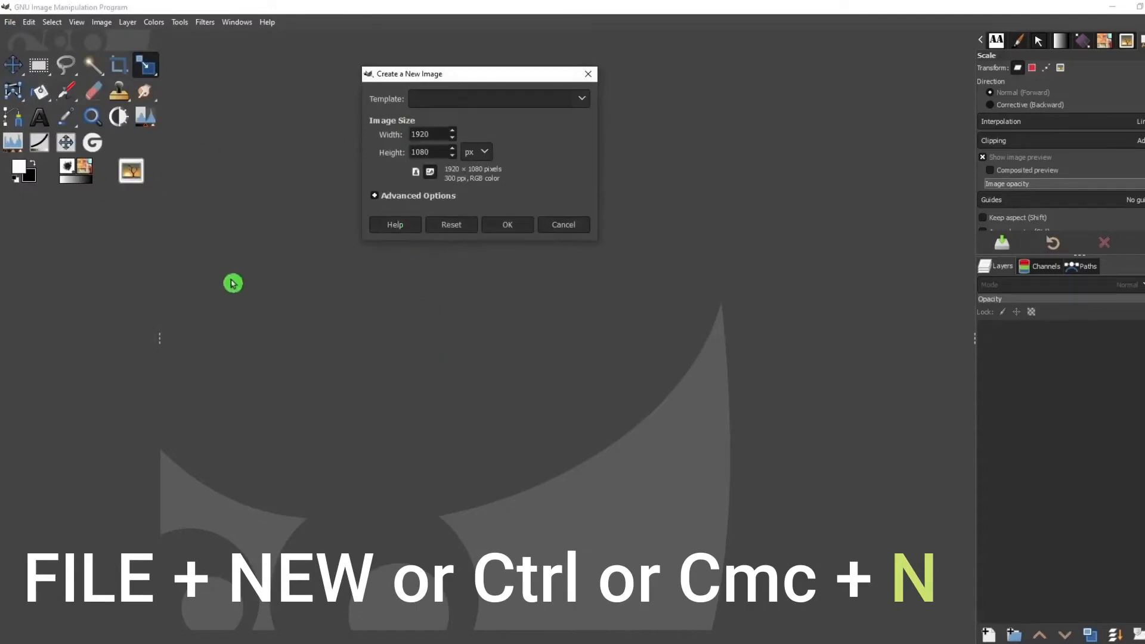
pyautogui.click(476, 152)
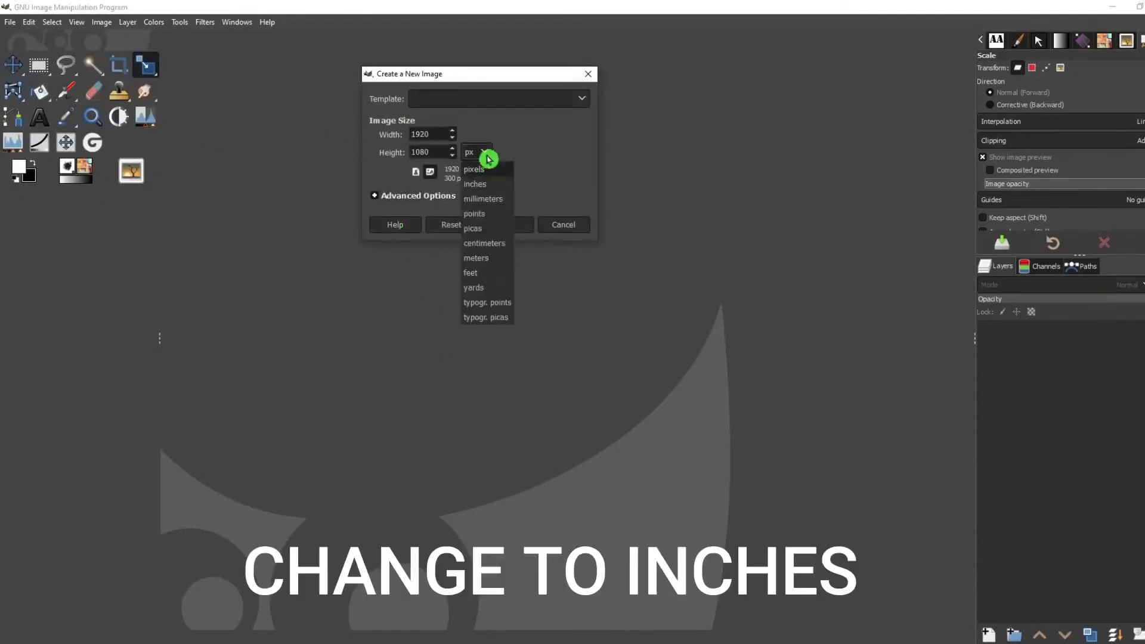
pyautogui.moveTo(495, 186)
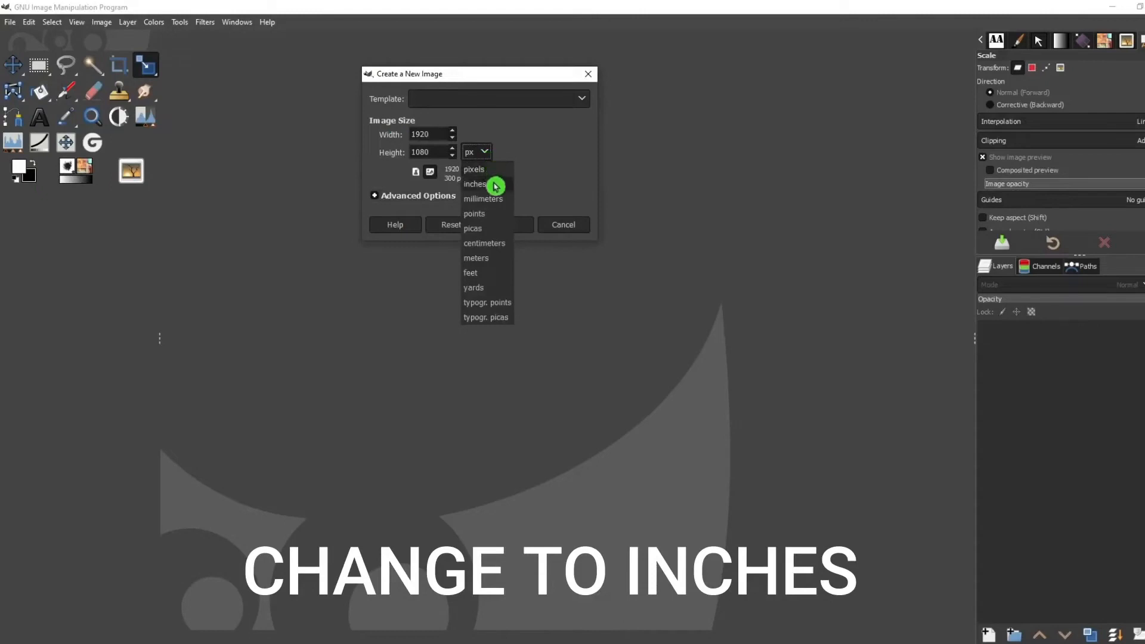
pyautogui.click(475, 184)
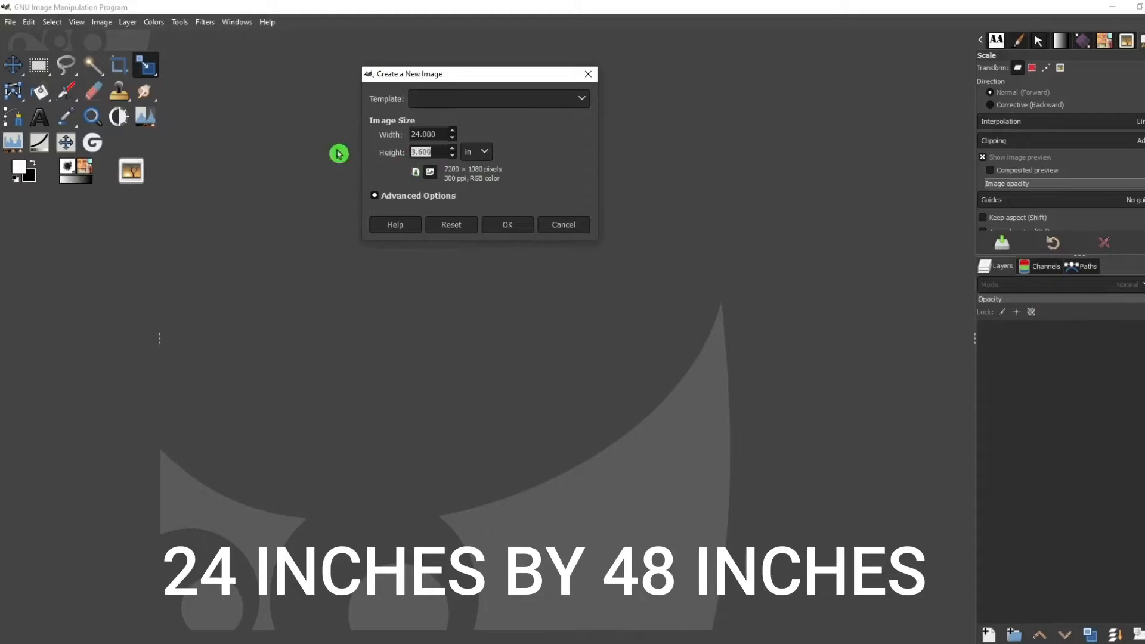
pyautogui.write('48')
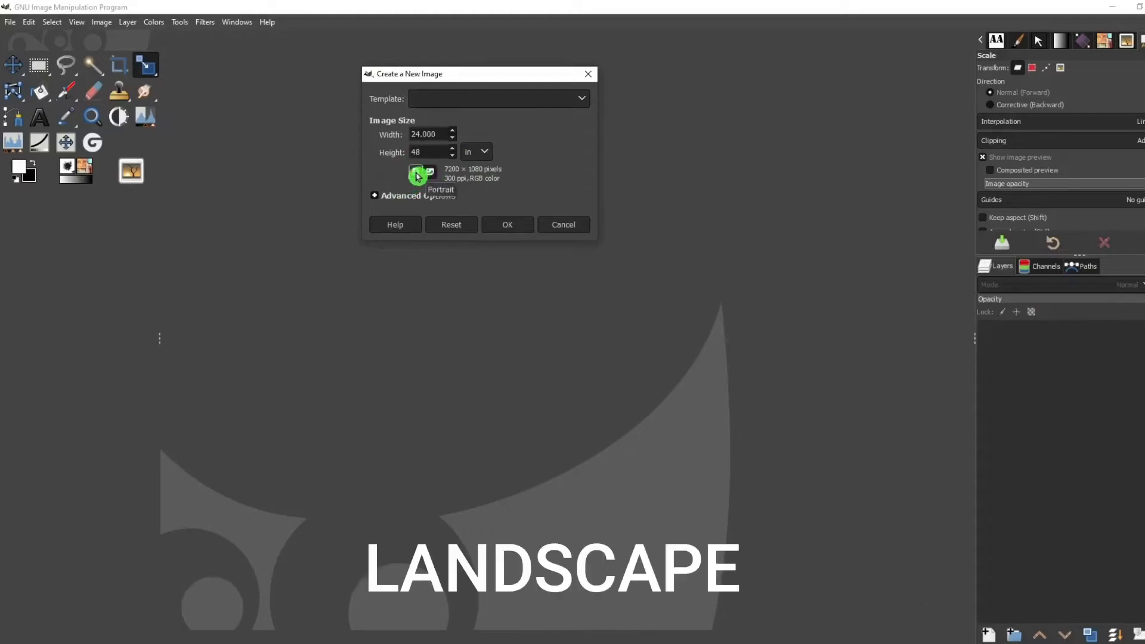
pyautogui.click(431, 173)
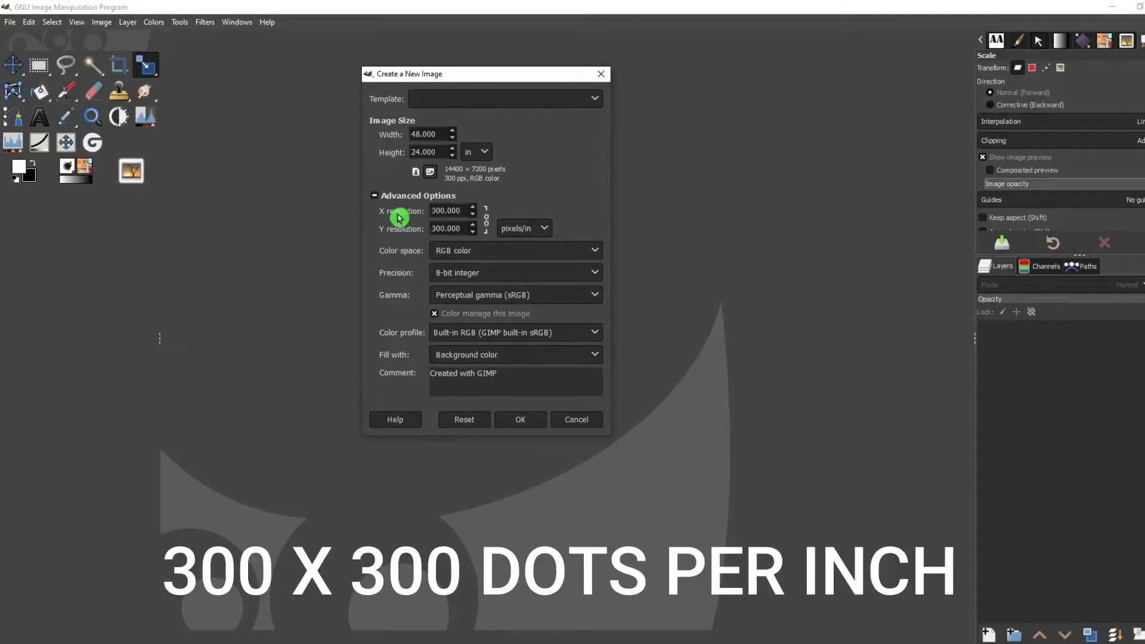
pyautogui.moveTo(453, 240)
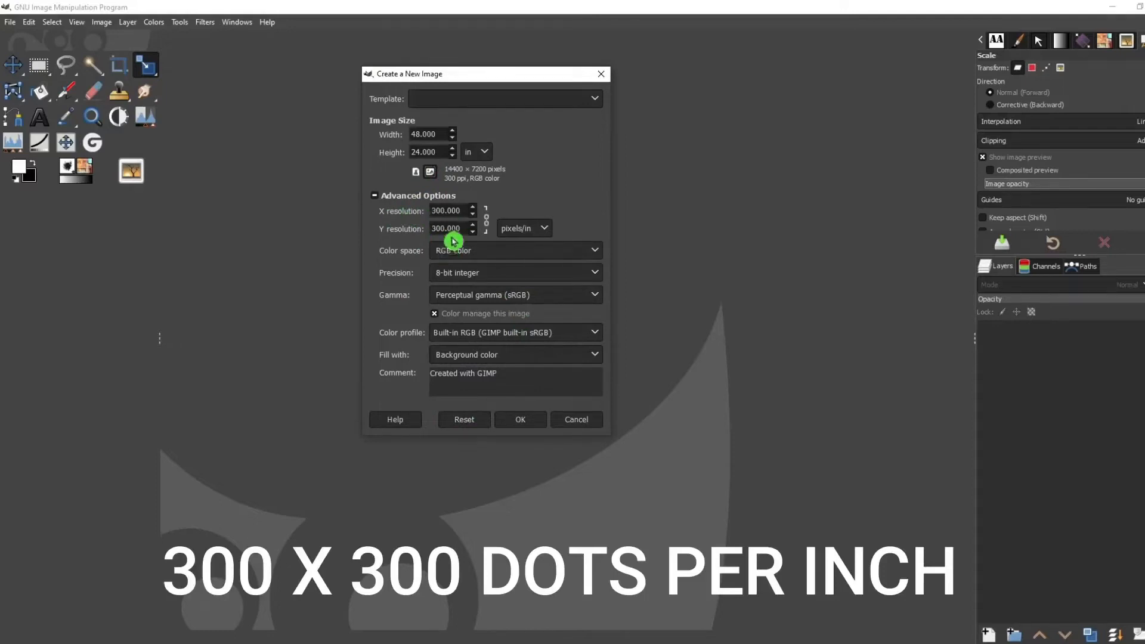
pyautogui.moveTo(533, 230)
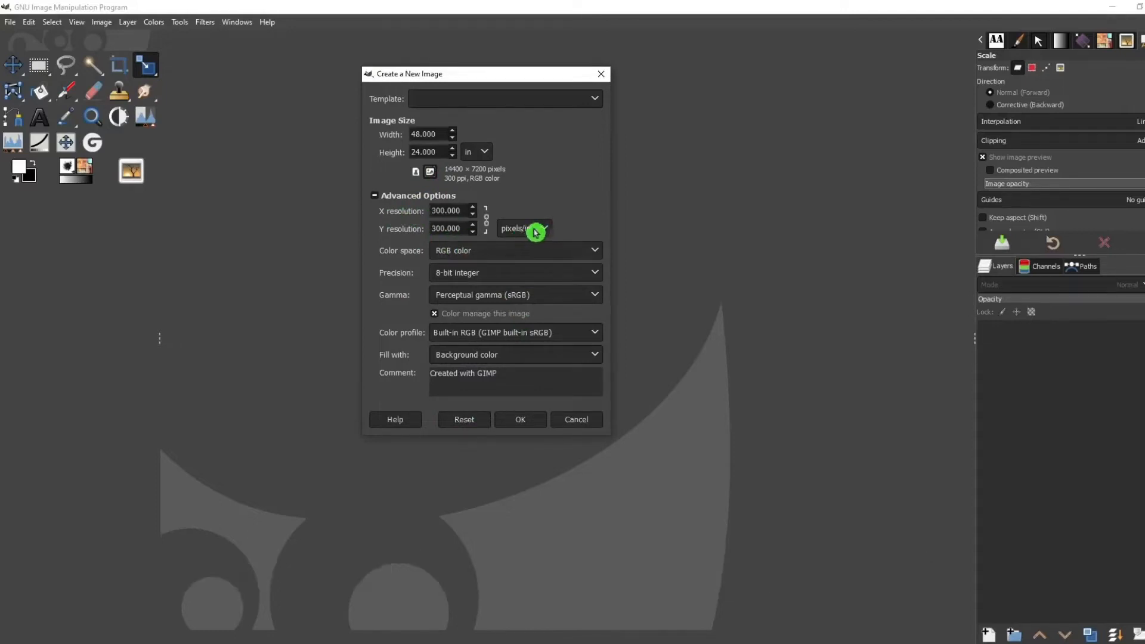
pyautogui.moveTo(524, 342)
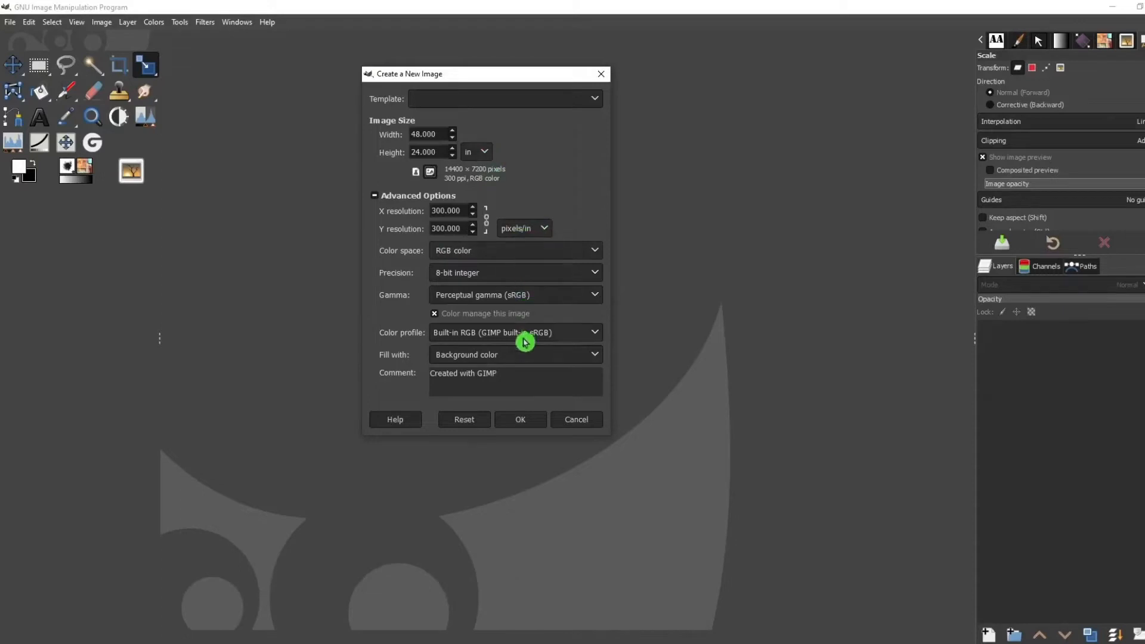
pyautogui.moveTo(513, 360)
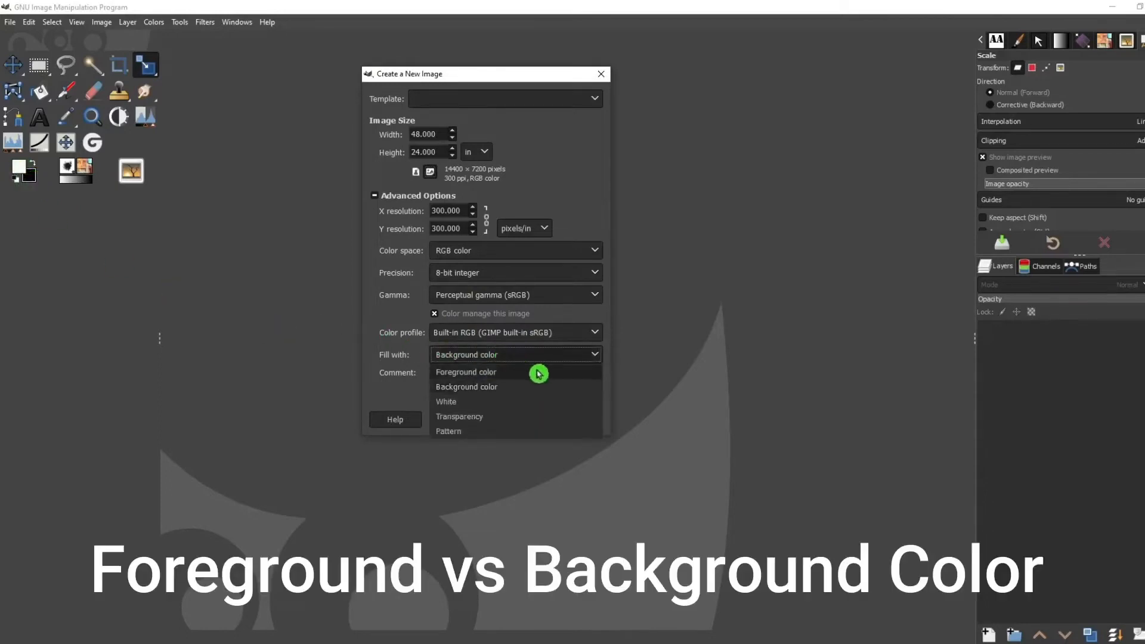
pyautogui.moveTo(482, 420)
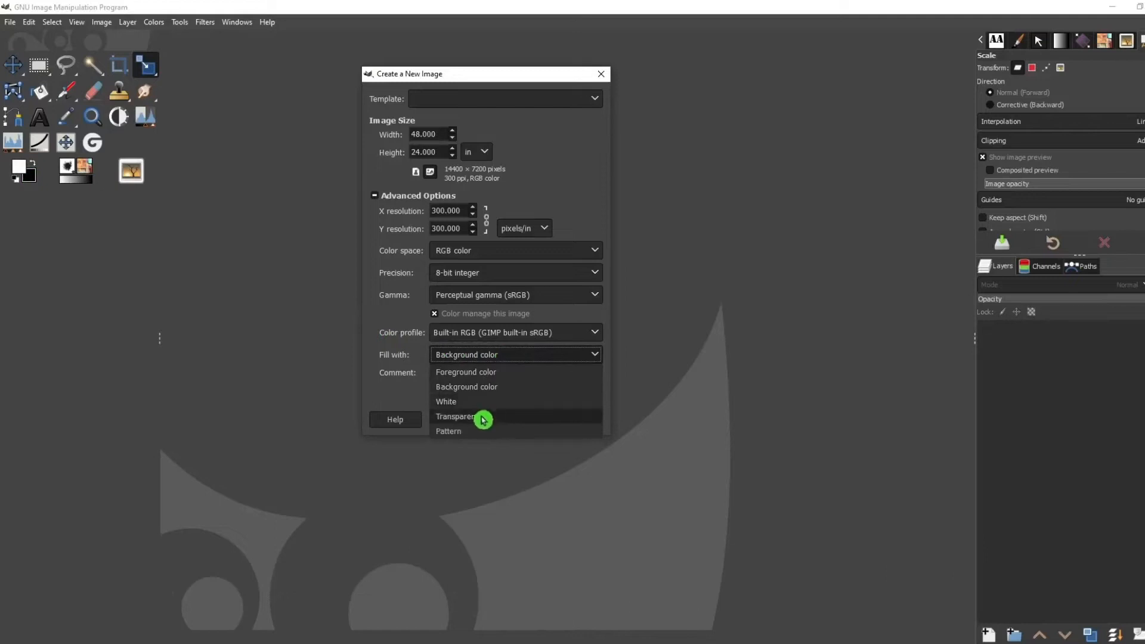
pyautogui.moveTo(476, 434)
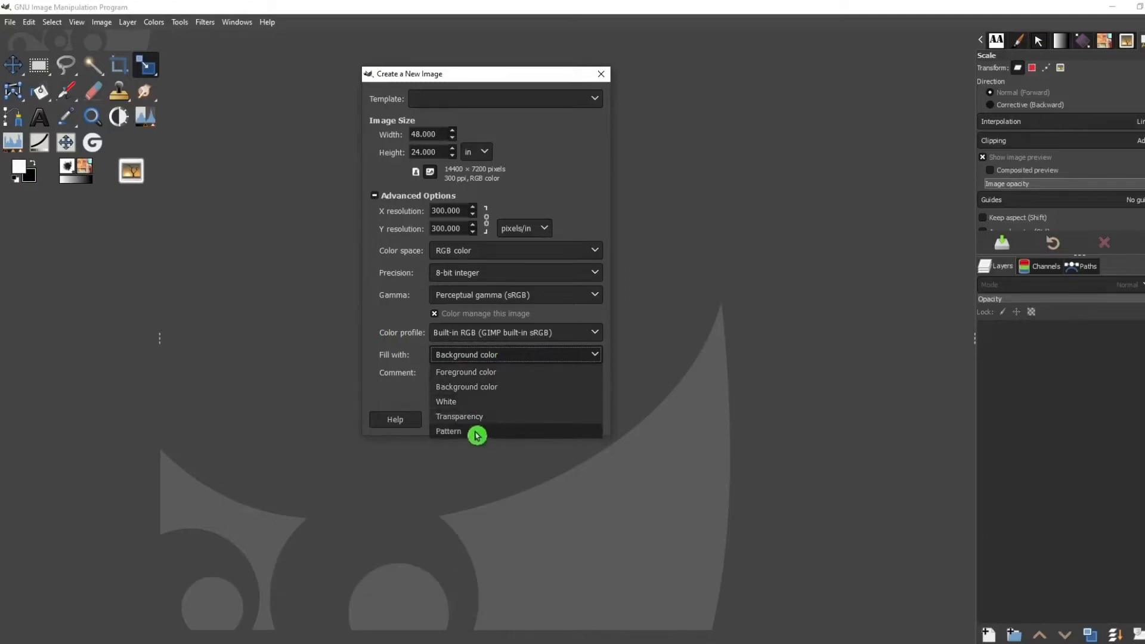
pyautogui.moveTo(540, 307)
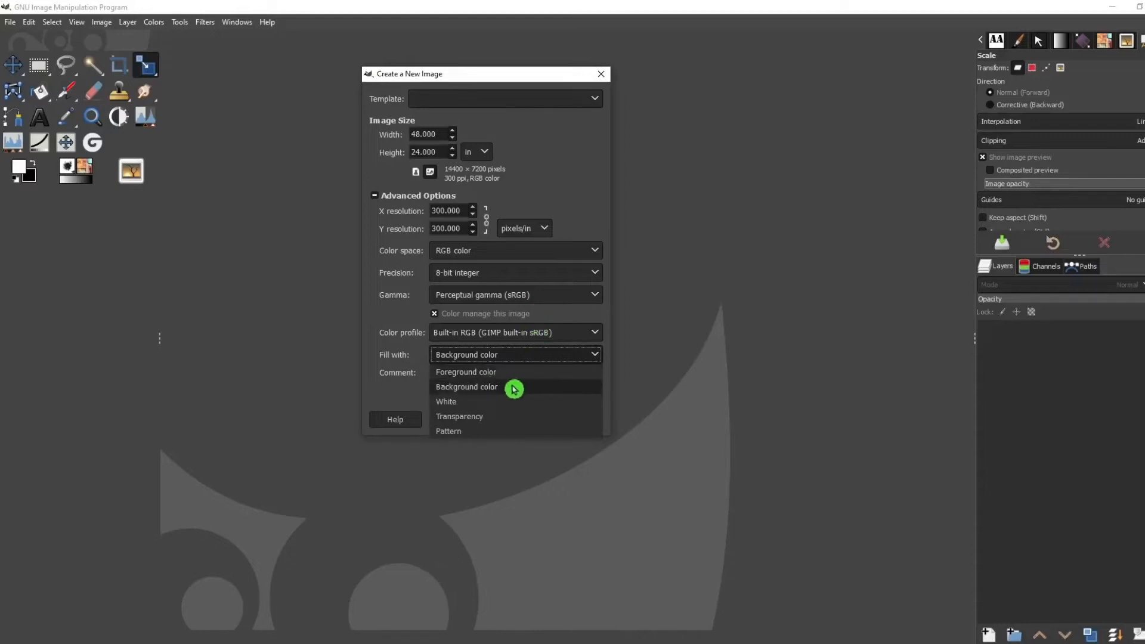
pyautogui.moveTo(496, 407)
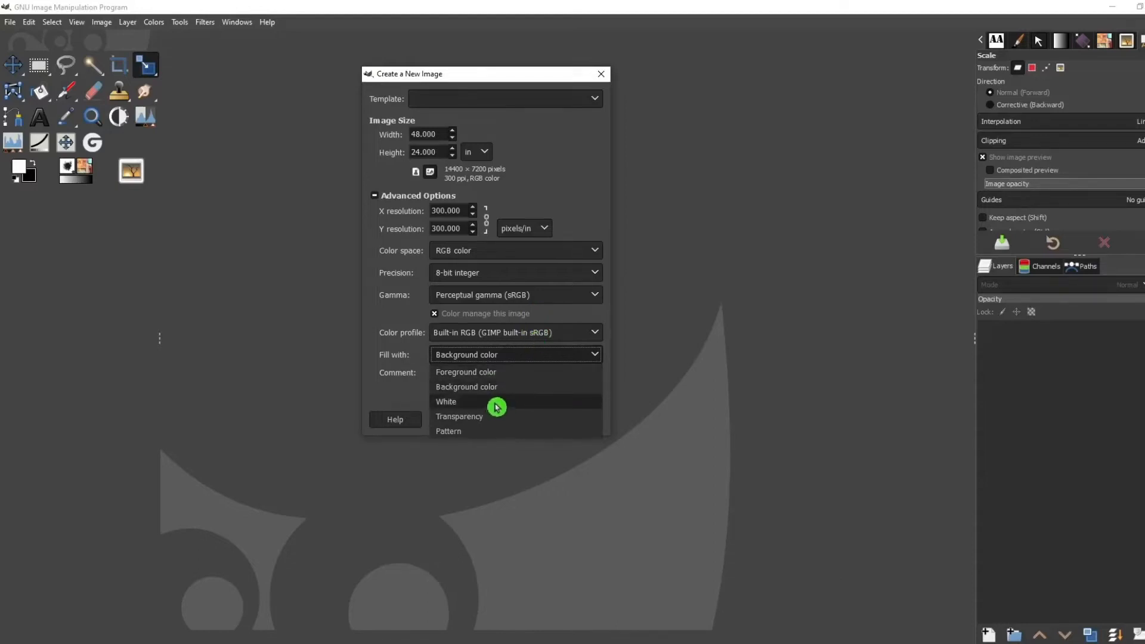
pyautogui.click(446, 402)
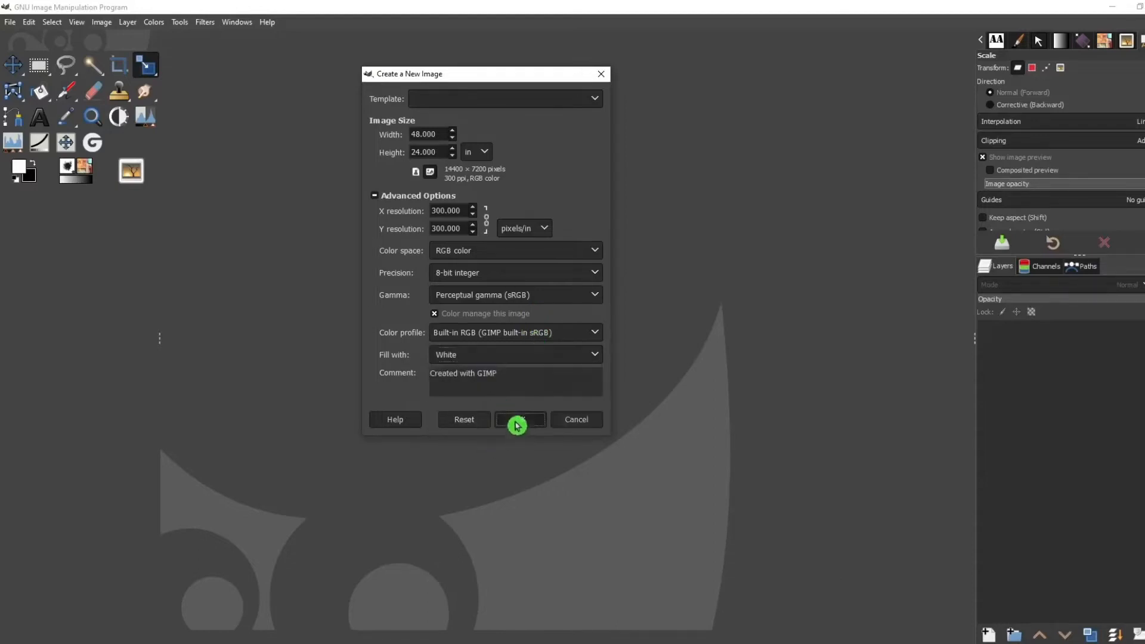
pyautogui.click(519, 419)
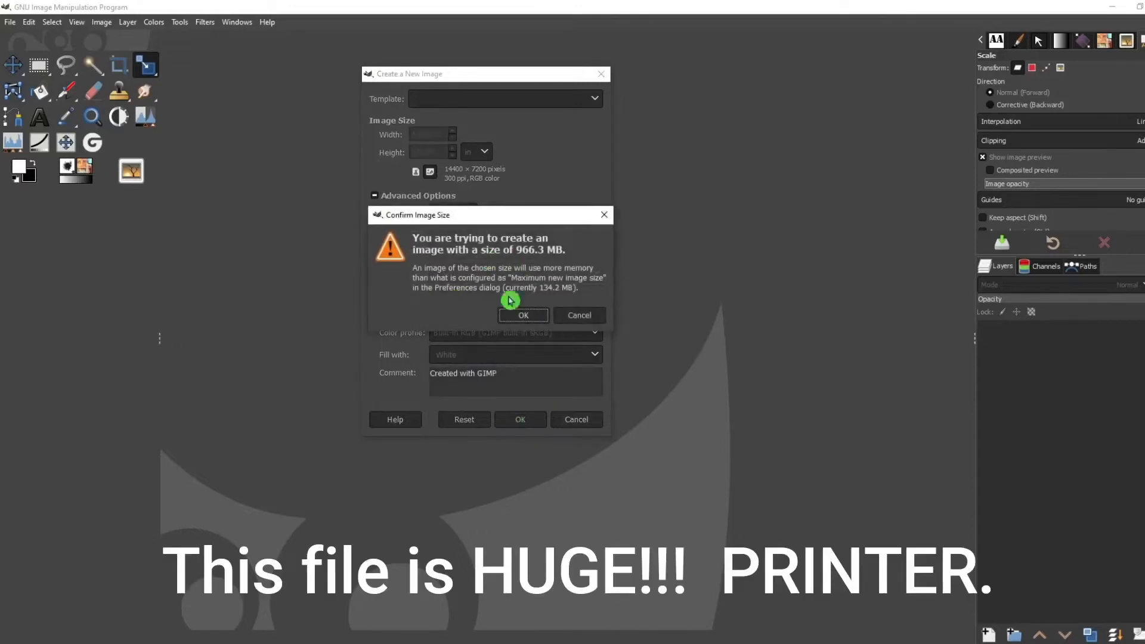
pyautogui.moveTo(512, 300)
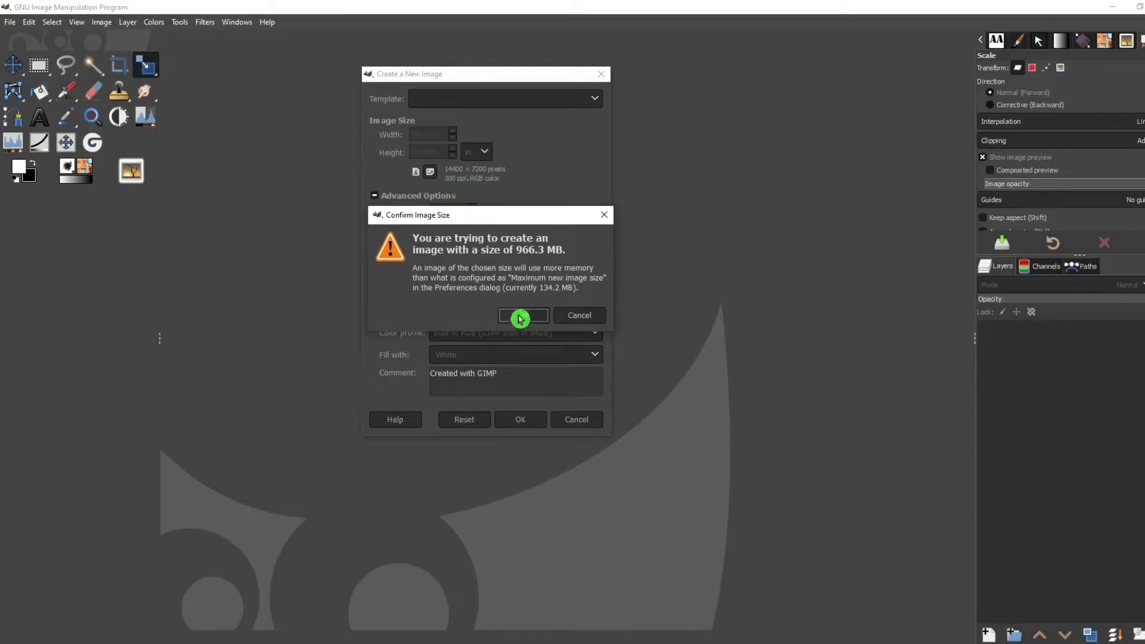
pyautogui.click(520, 315)
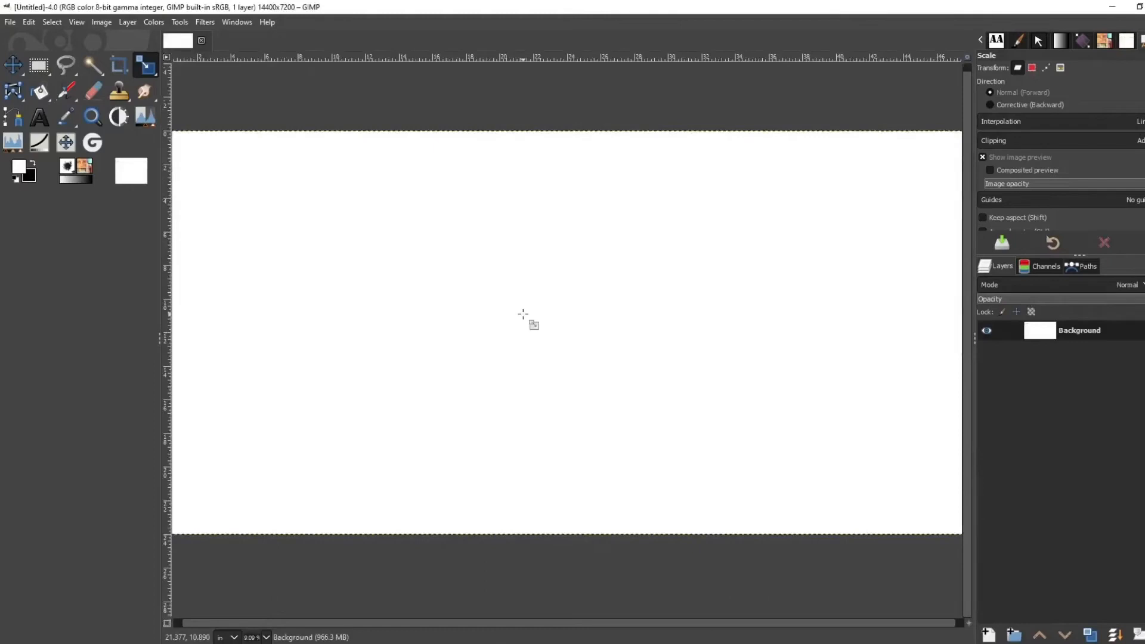
# Sample the blue from the sign photo's frame, swap FG/BG, and set the background colour to 9a284a
pyautogui.click(983, 217)
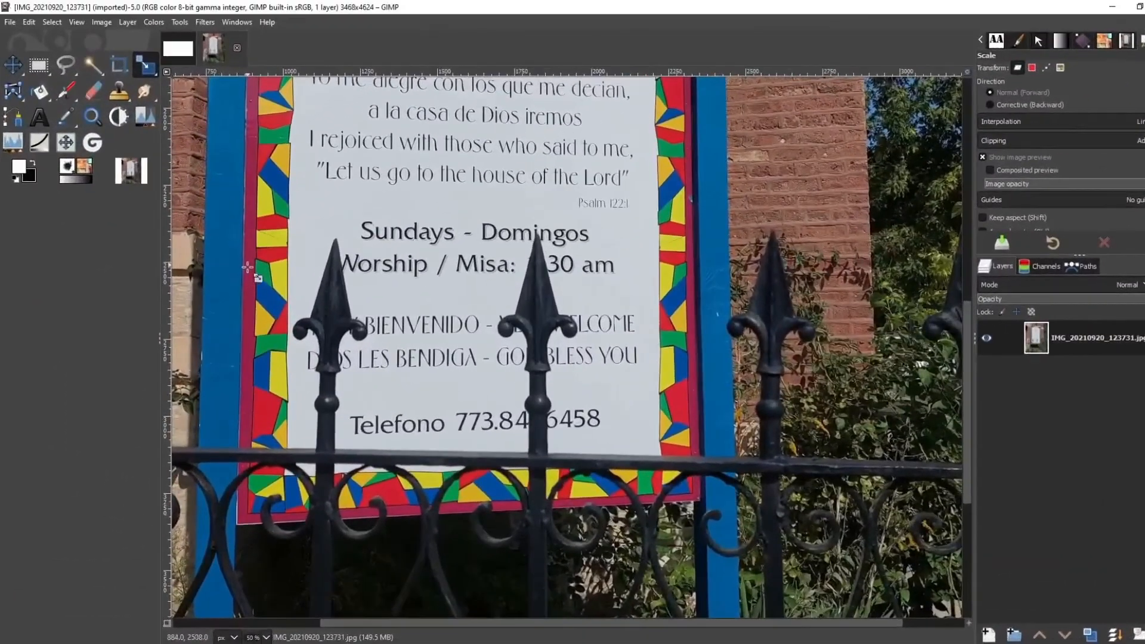
pyautogui.moveTo(67, 116)
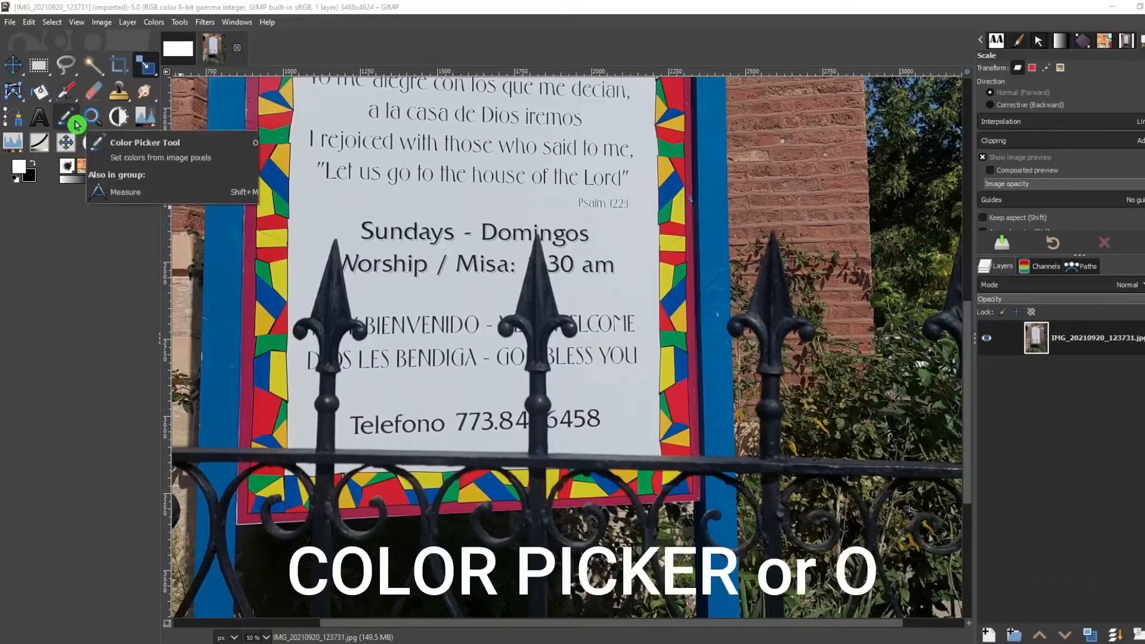
pyautogui.click(67, 117)
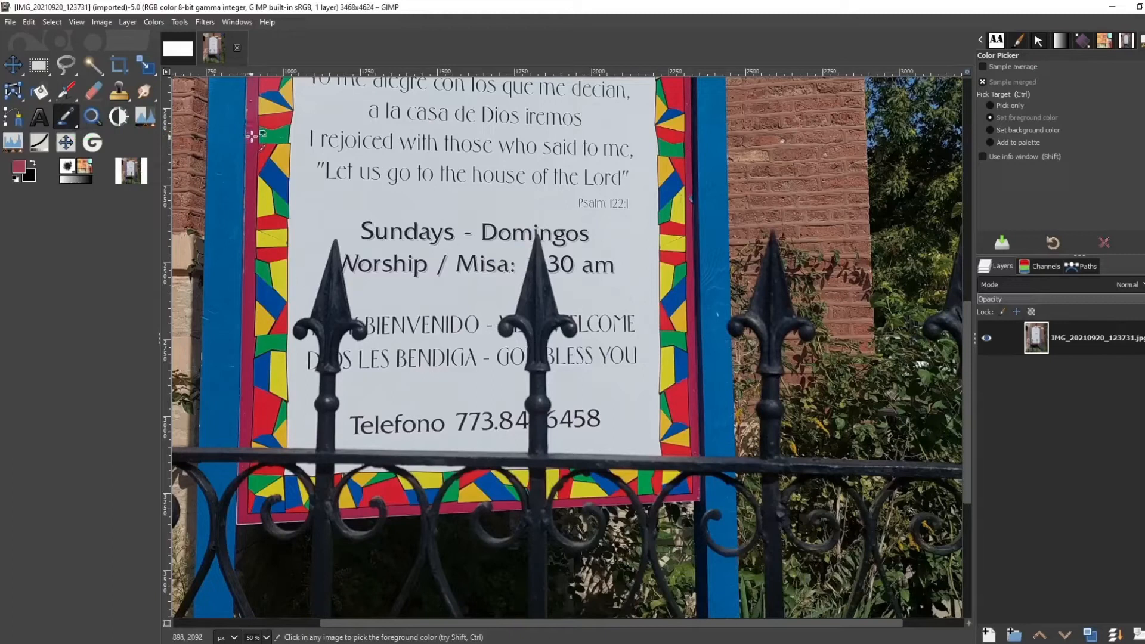
pyautogui.moveTo(252, 229)
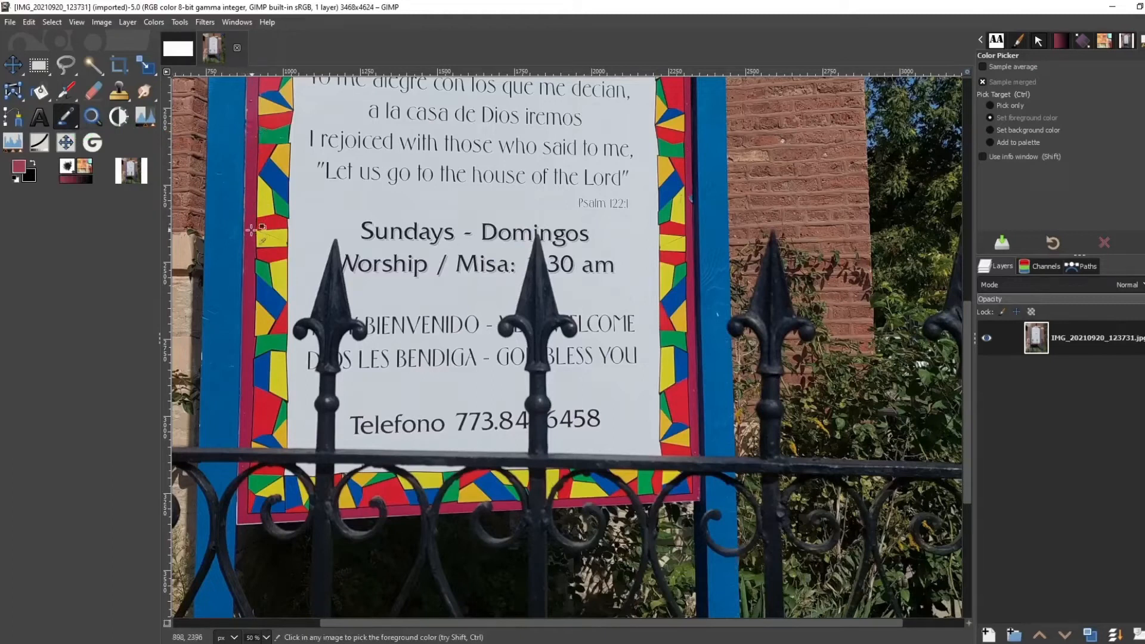
pyautogui.moveTo(258, 237)
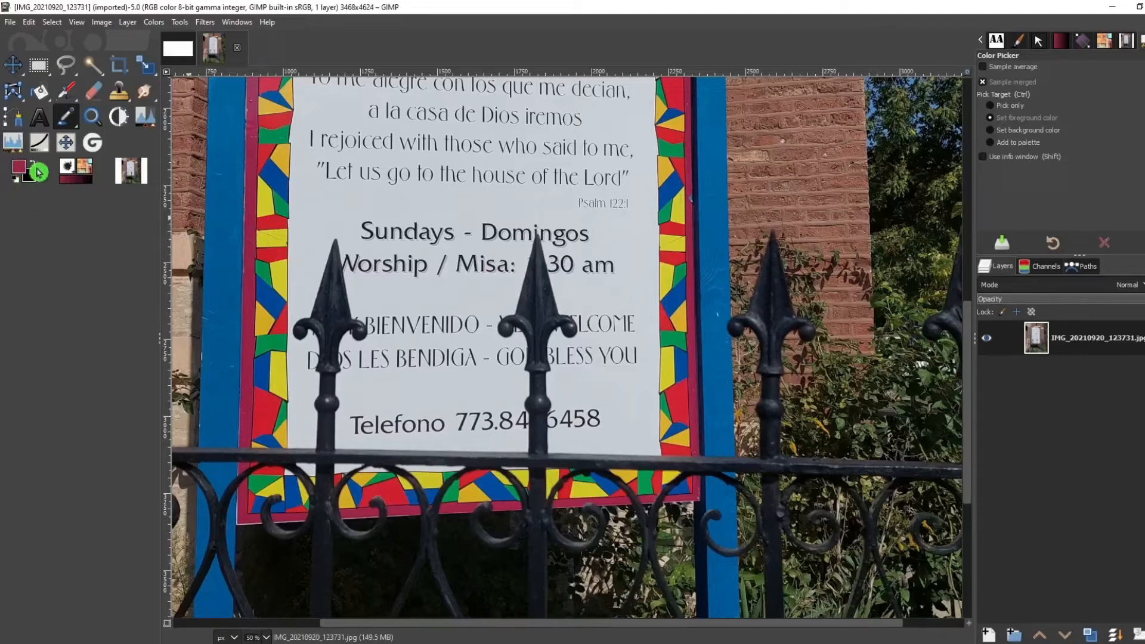
pyautogui.click(38, 173)
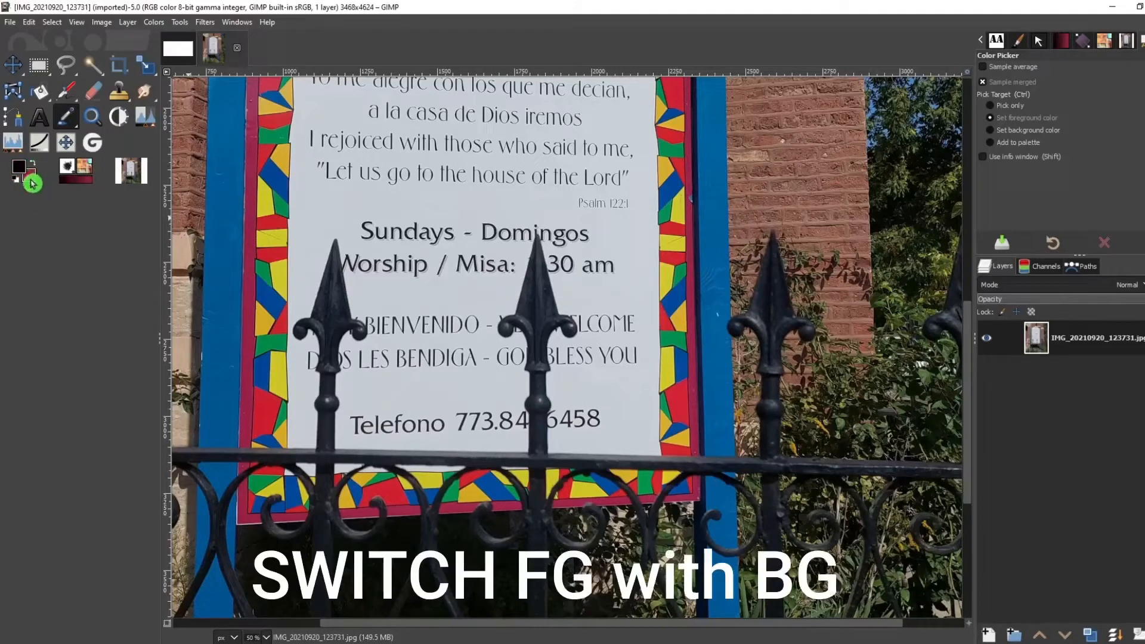
pyautogui.click(32, 158)
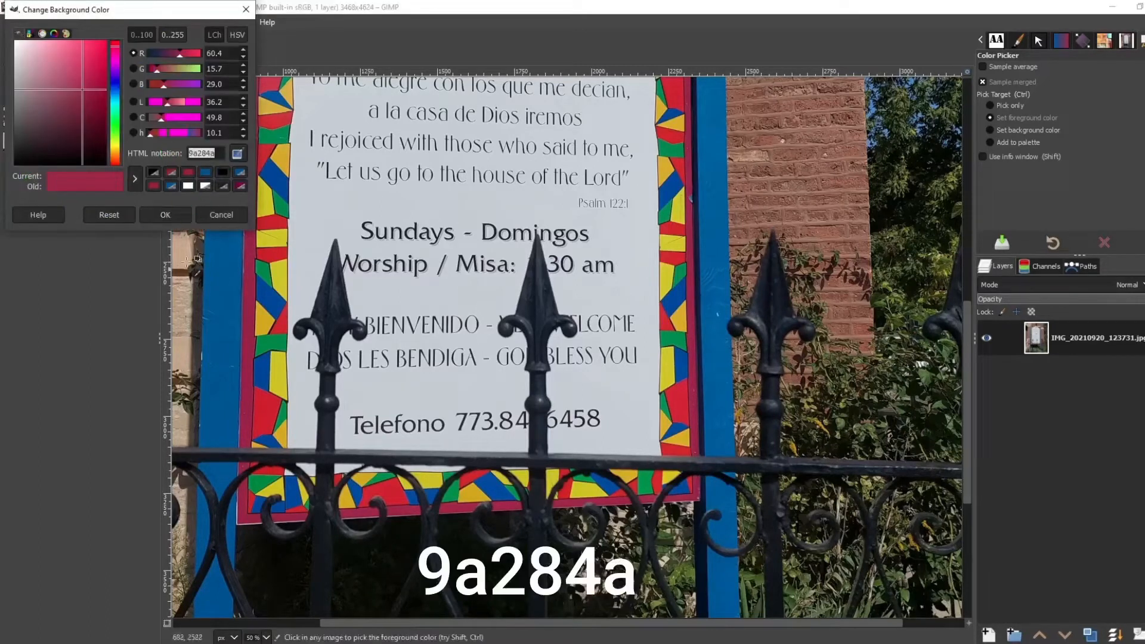
pyautogui.click(202, 154)
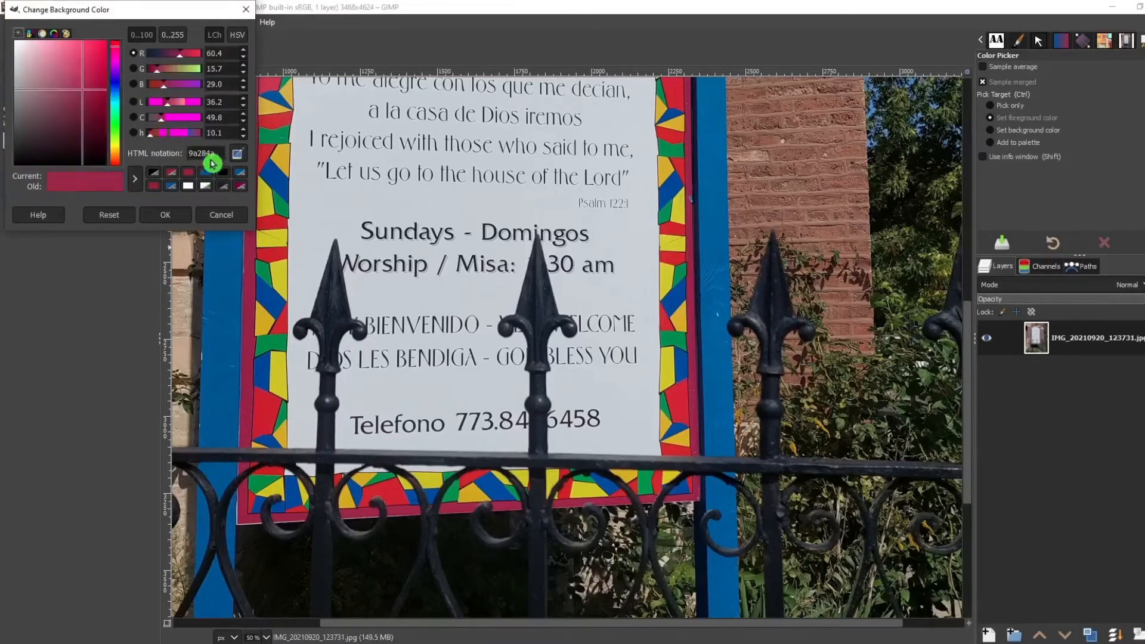
pyautogui.click(222, 215)
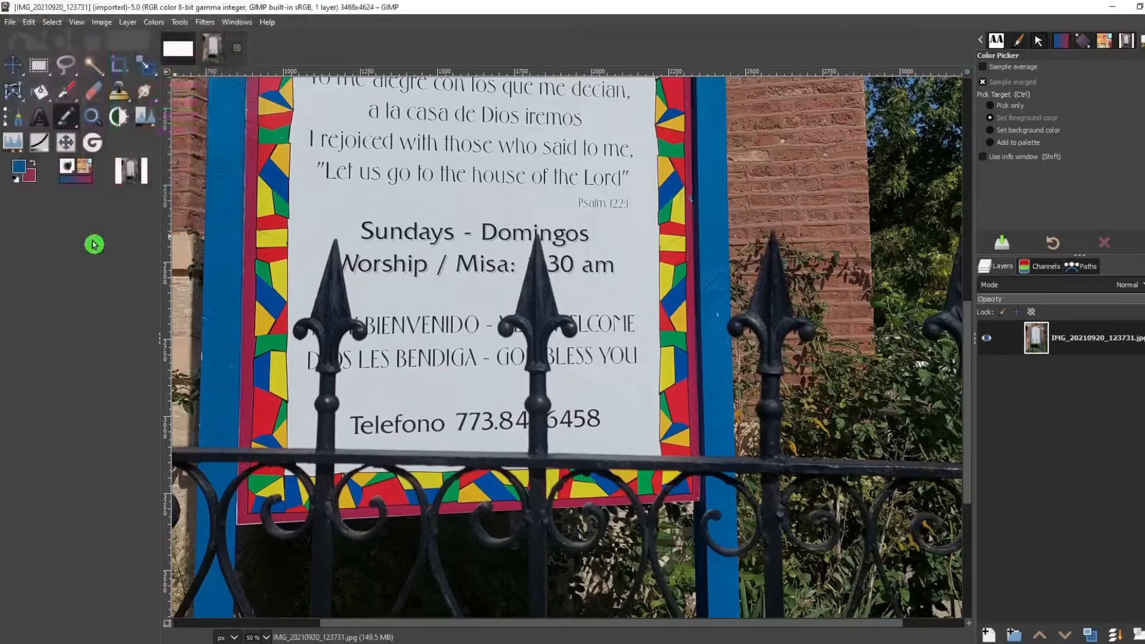
pyautogui.moveTo(35, 177)
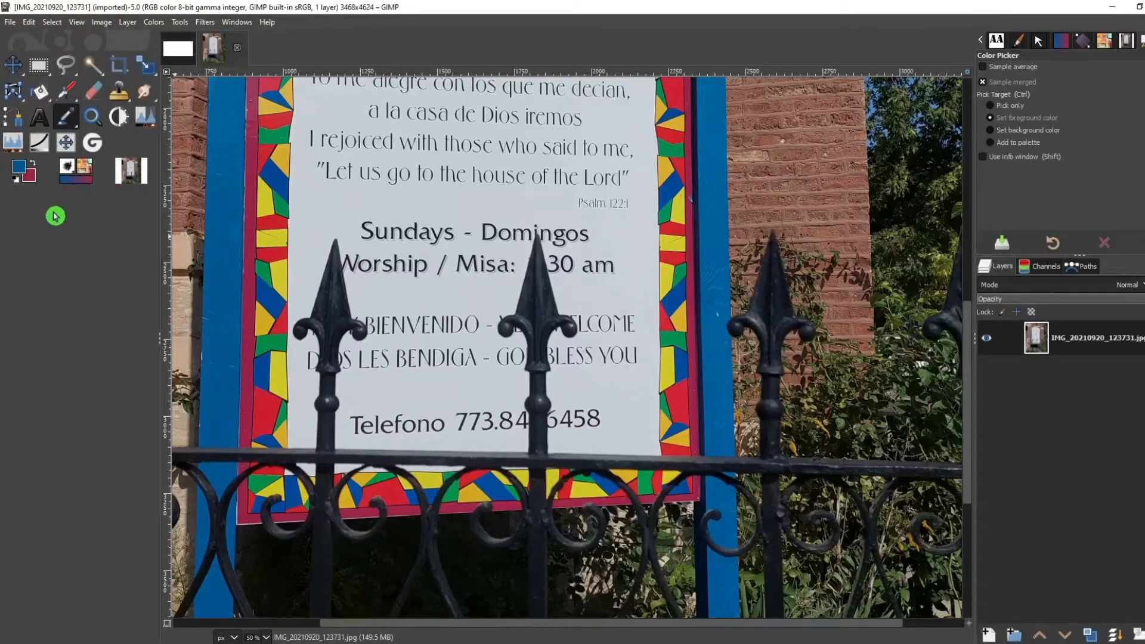
pyautogui.moveTo(362, 194)
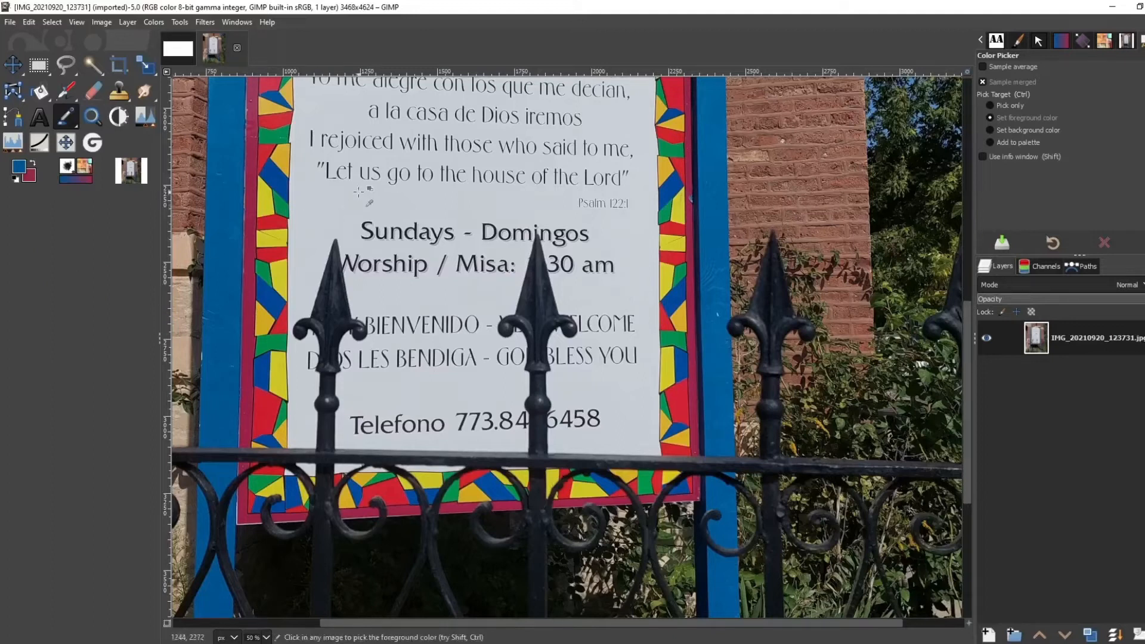
pyautogui.moveTo(327, 194)
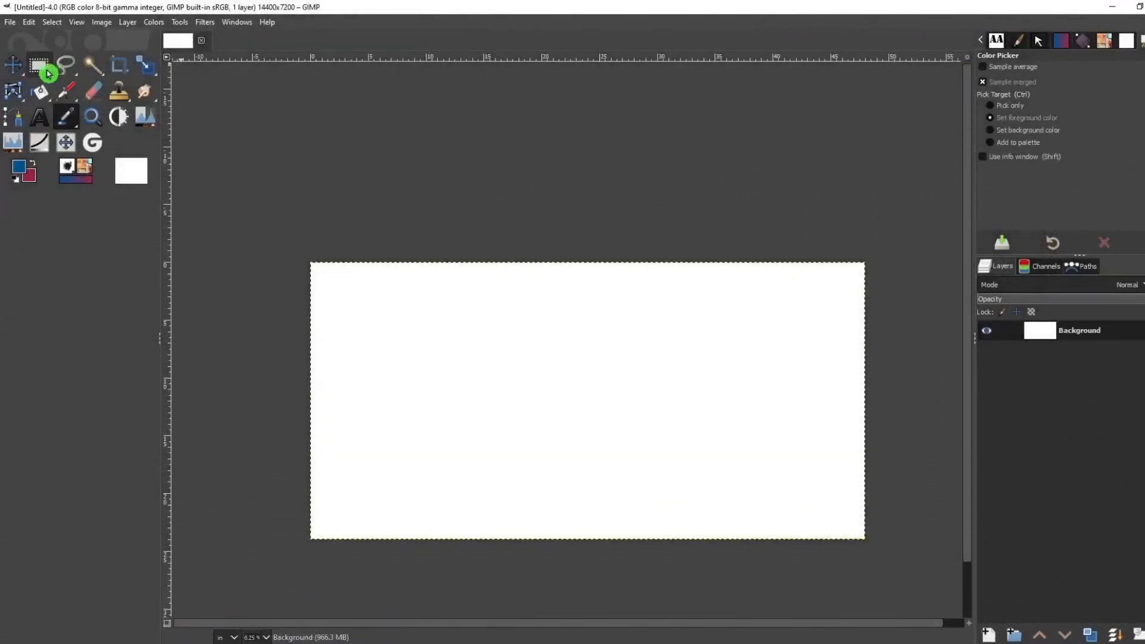
pyautogui.moveTo(39, 65)
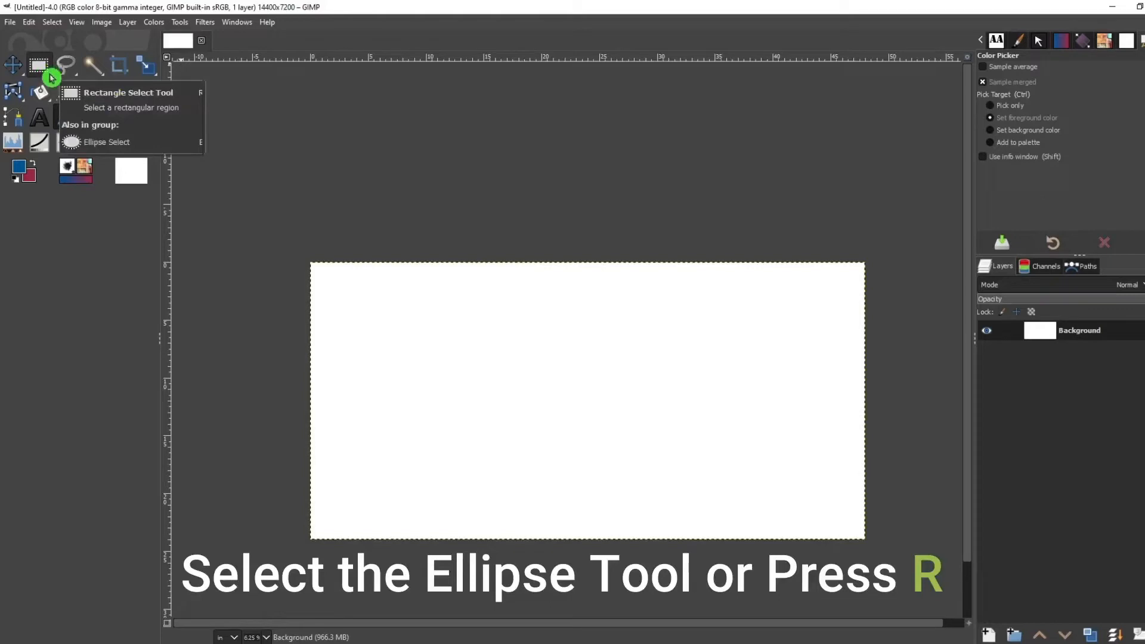
# Select a slightly inset rectangle and invert it into a thin band around the canvas edge
pyautogui.click(38, 65)
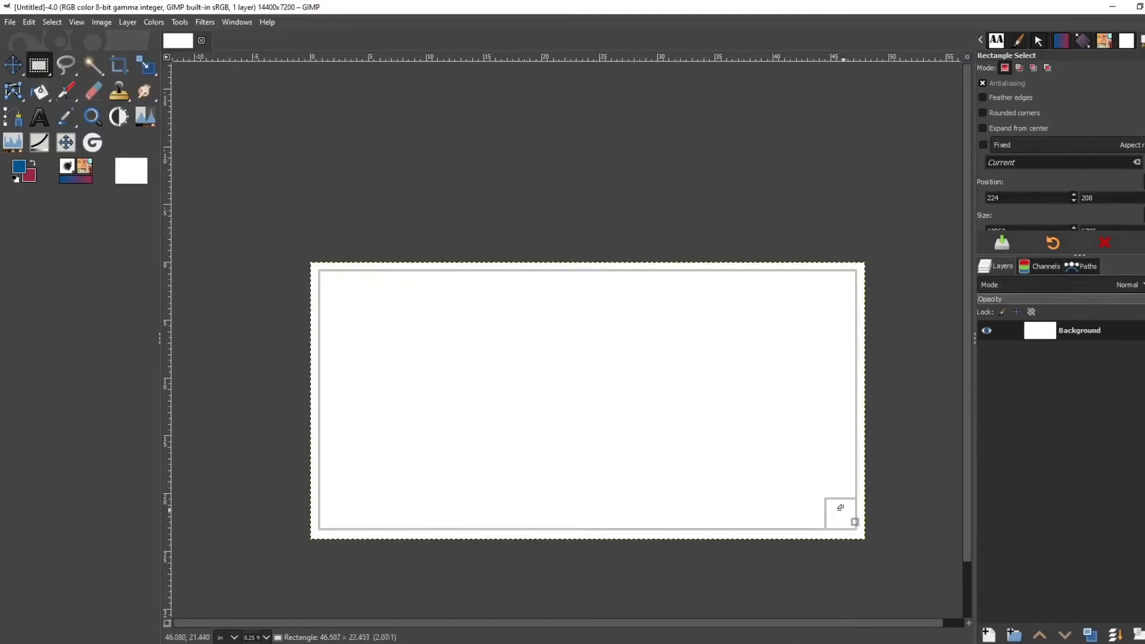
pyautogui.moveTo(334, 284)
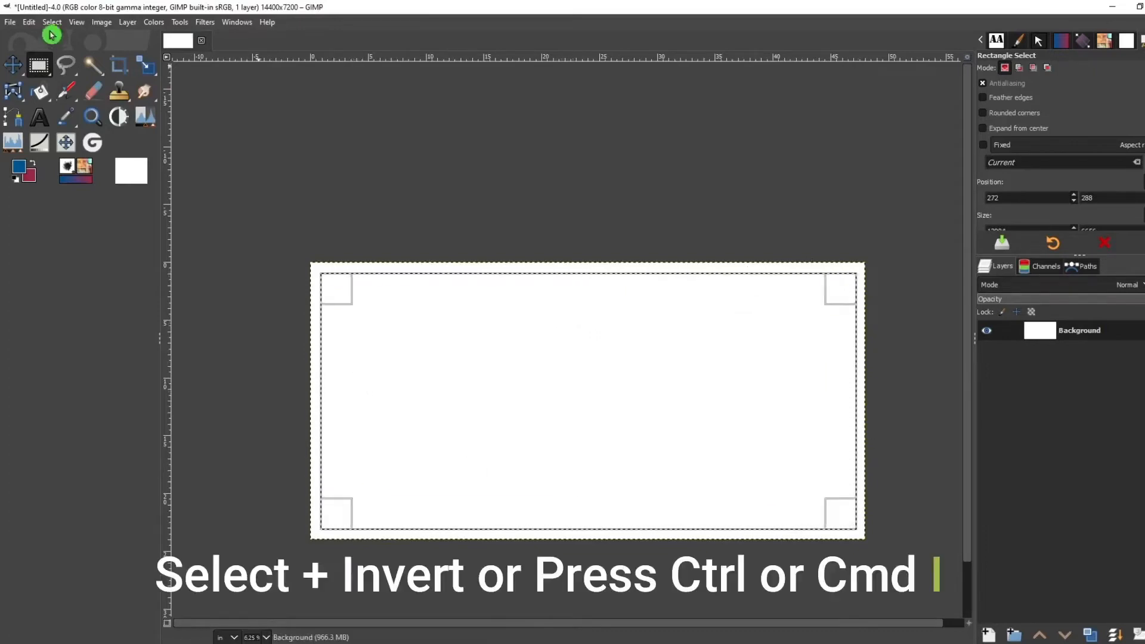
pyautogui.click(51, 21)
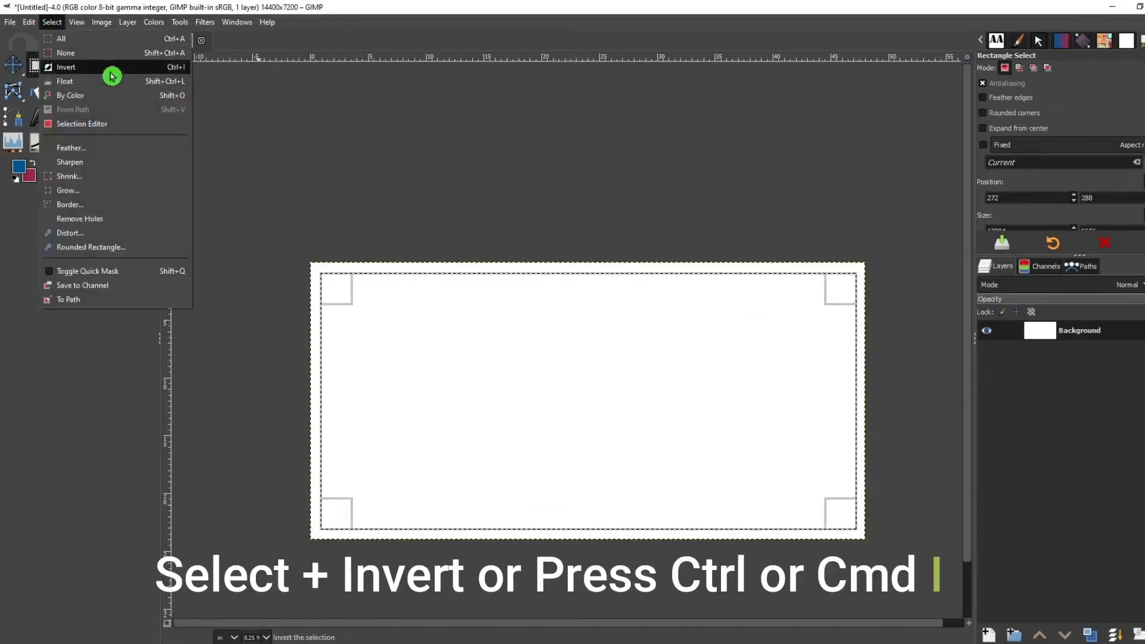
pyautogui.click(65, 67)
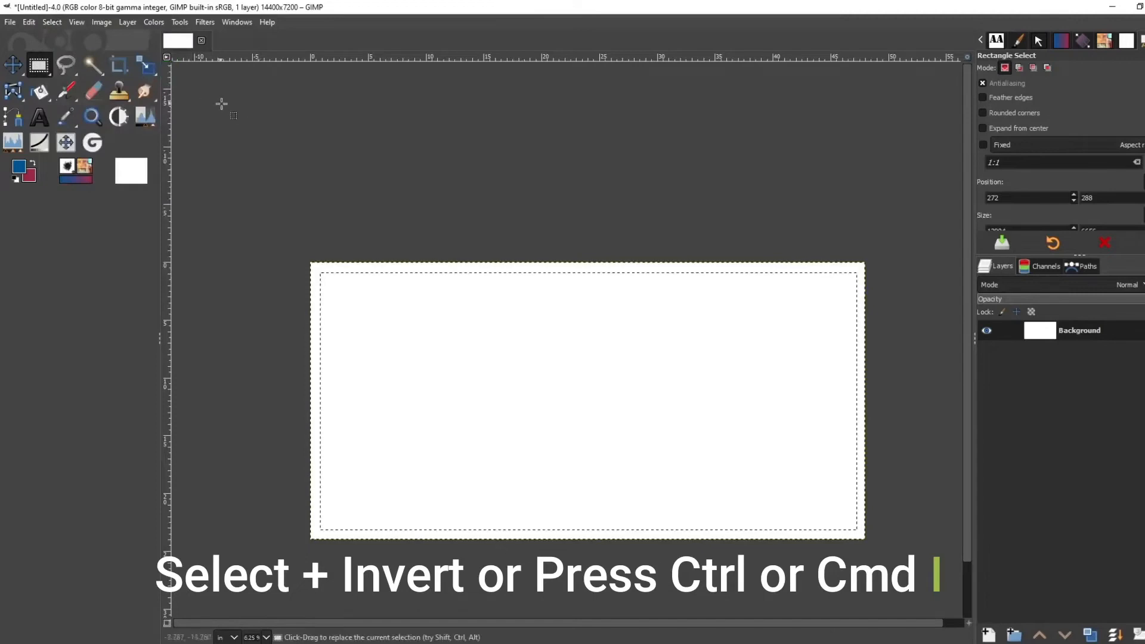
pyautogui.moveTo(40, 92)
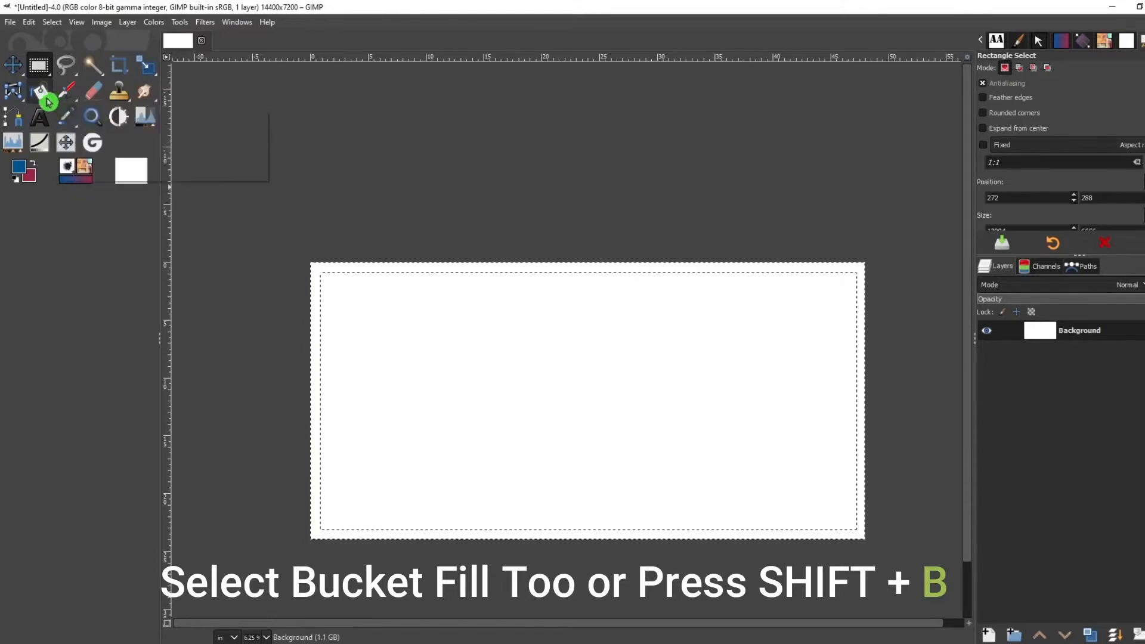
# Bucket-fill the edge band maroon, then select an inner inset band and fill it blue
pyautogui.click(40, 90)
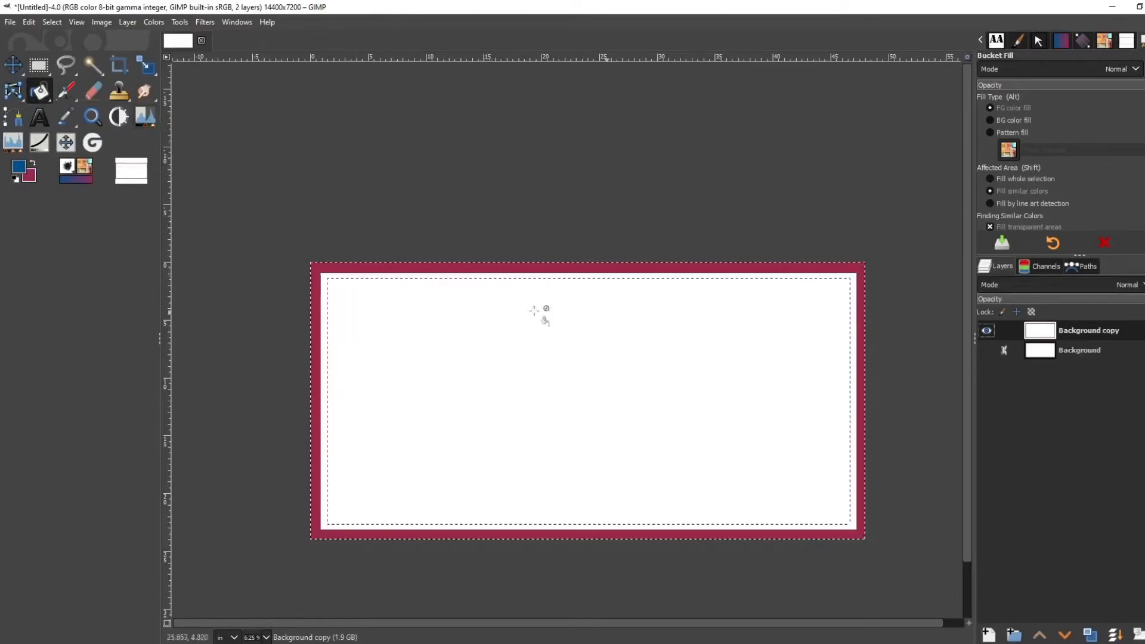
pyautogui.click(38, 64)
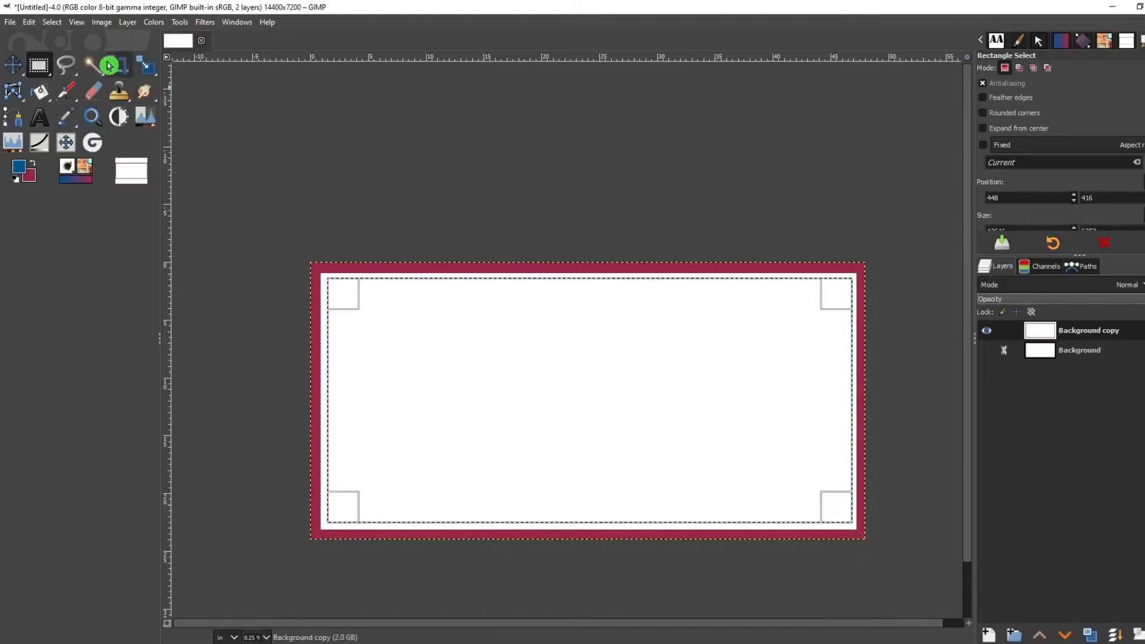
pyautogui.click(51, 22)
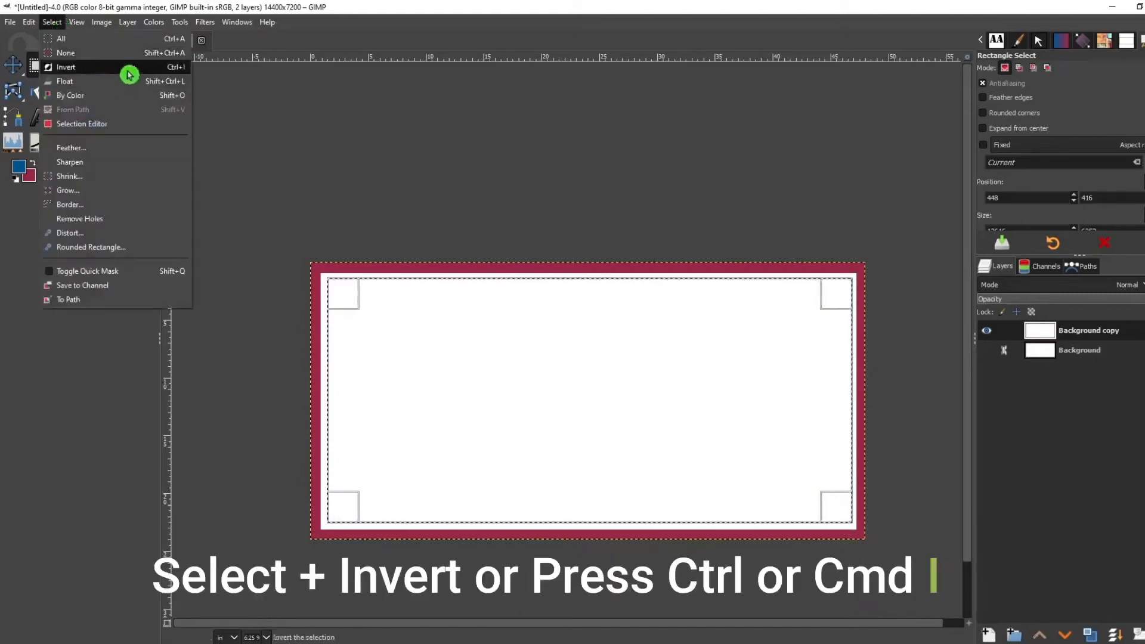
pyautogui.click(65, 66)
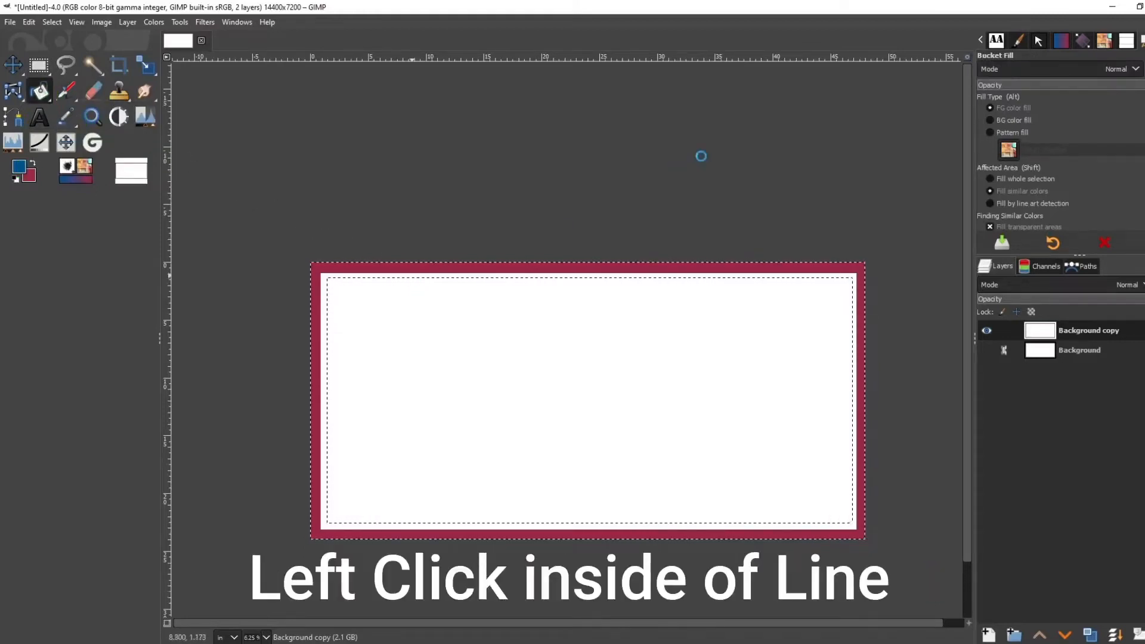
pyautogui.click(560, 343)
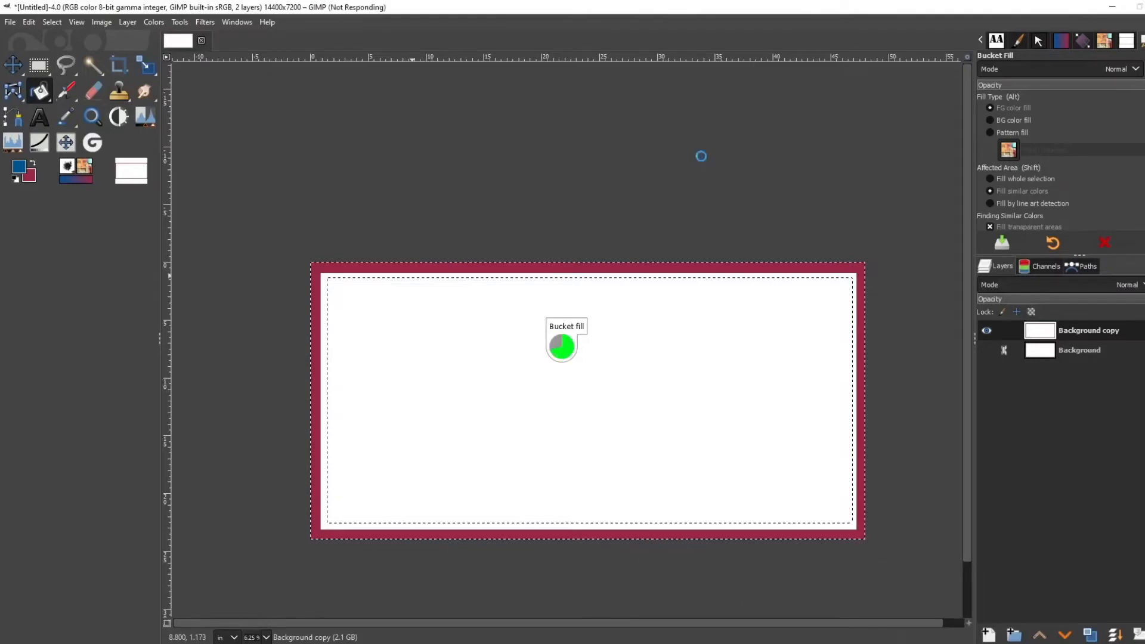
pyautogui.click(562, 347)
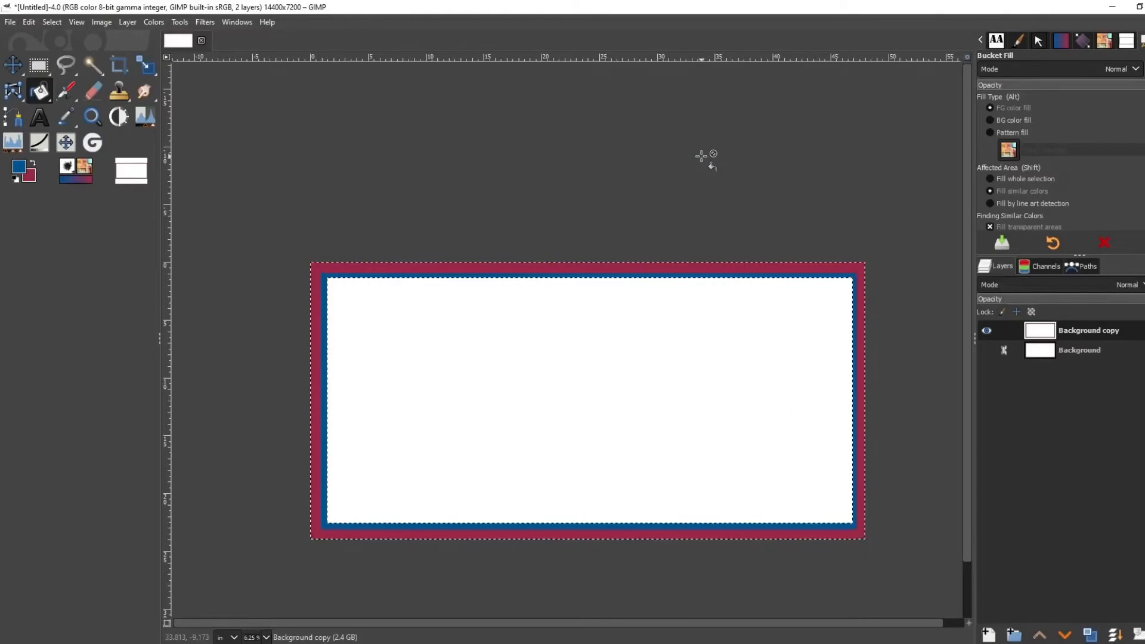
pyautogui.moveTo(558, 191)
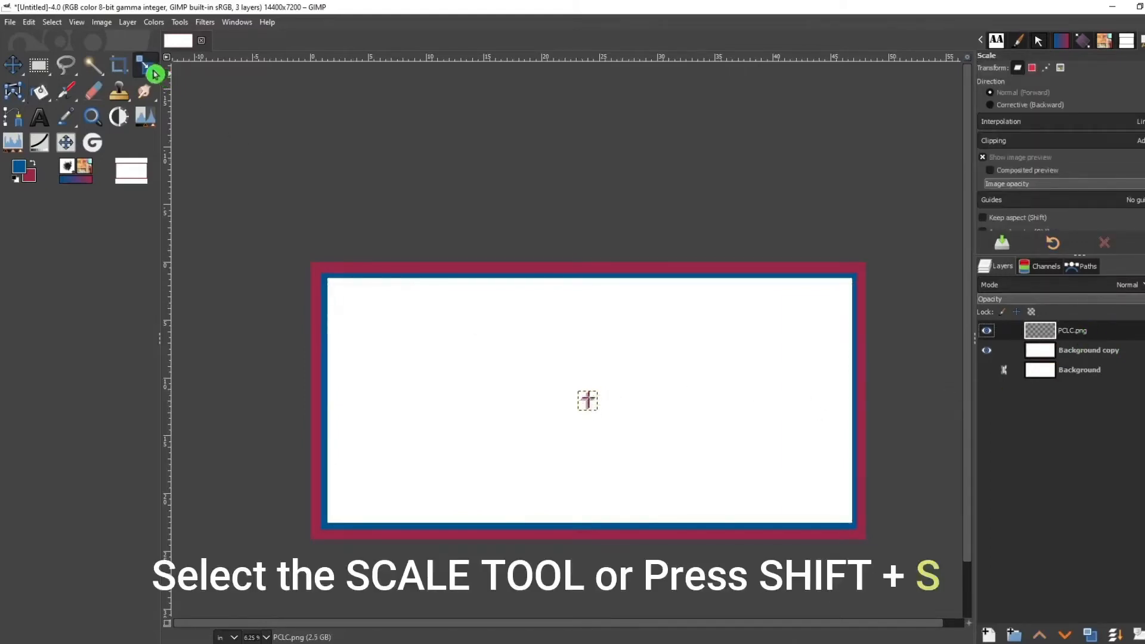
# Scale the cross logo layer to 7.333 inches square and place it near the top centre
pyautogui.click(146, 65)
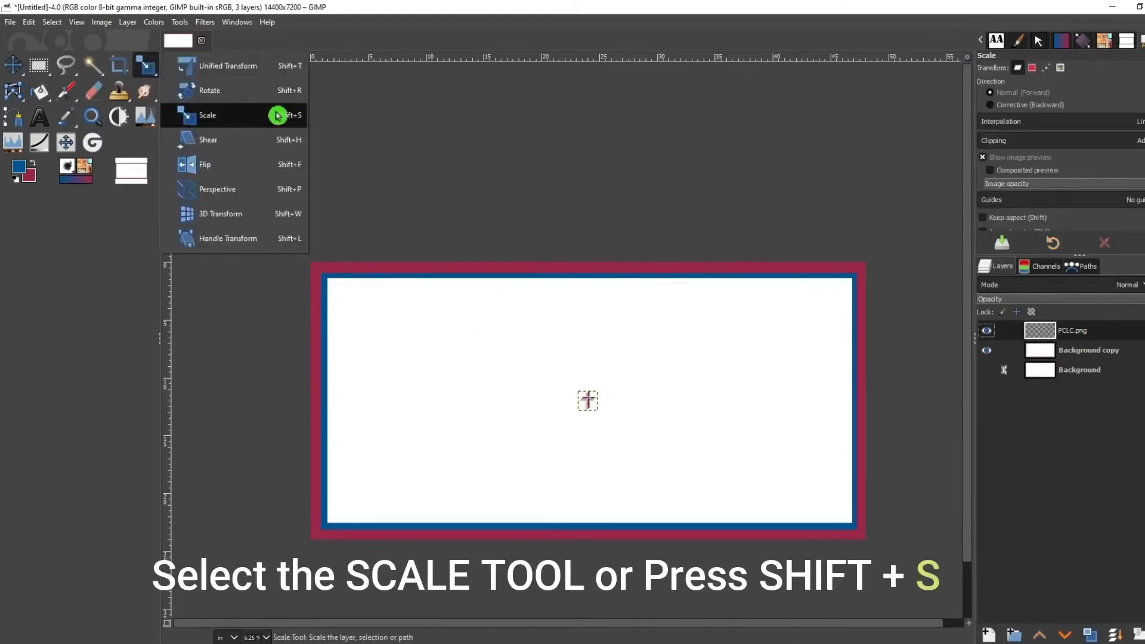
pyautogui.click(207, 114)
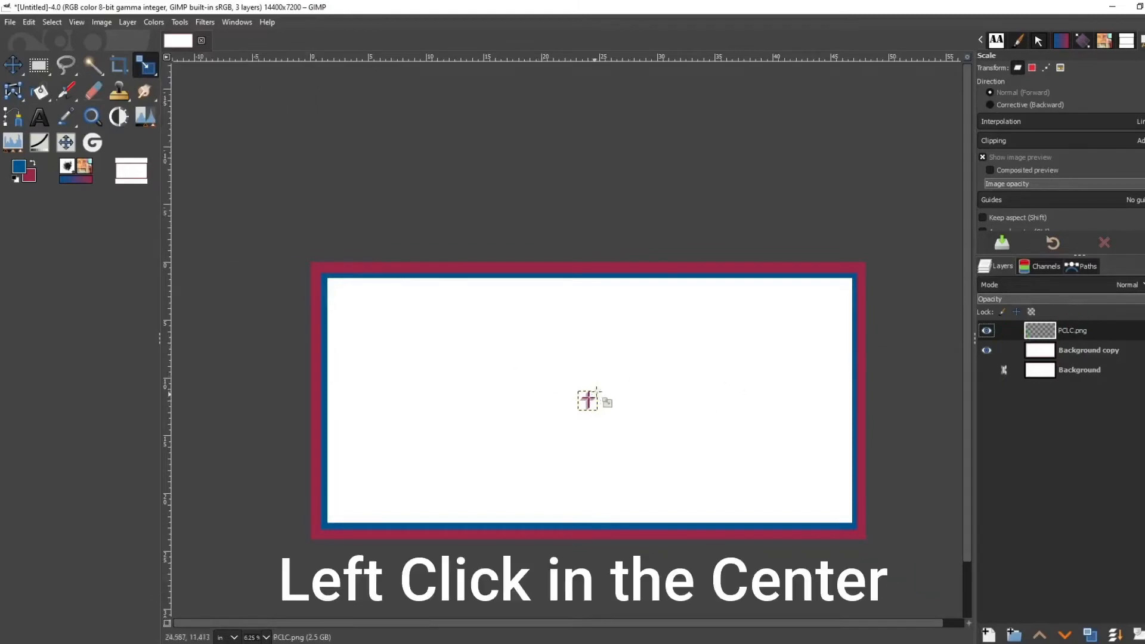
pyautogui.click(588, 401)
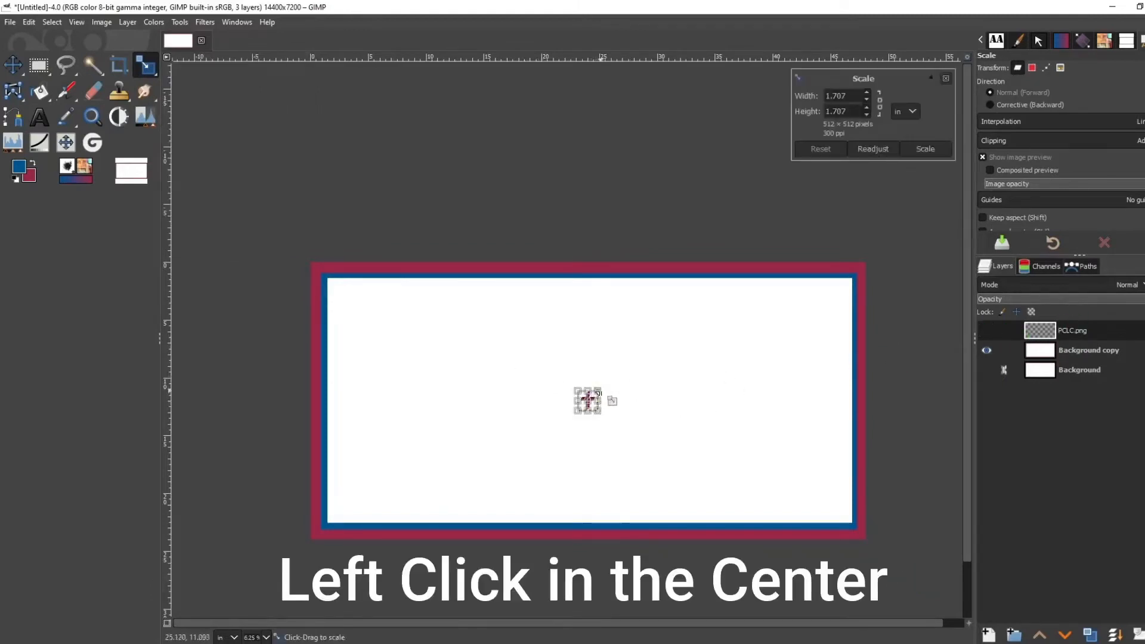
pyautogui.click(588, 401)
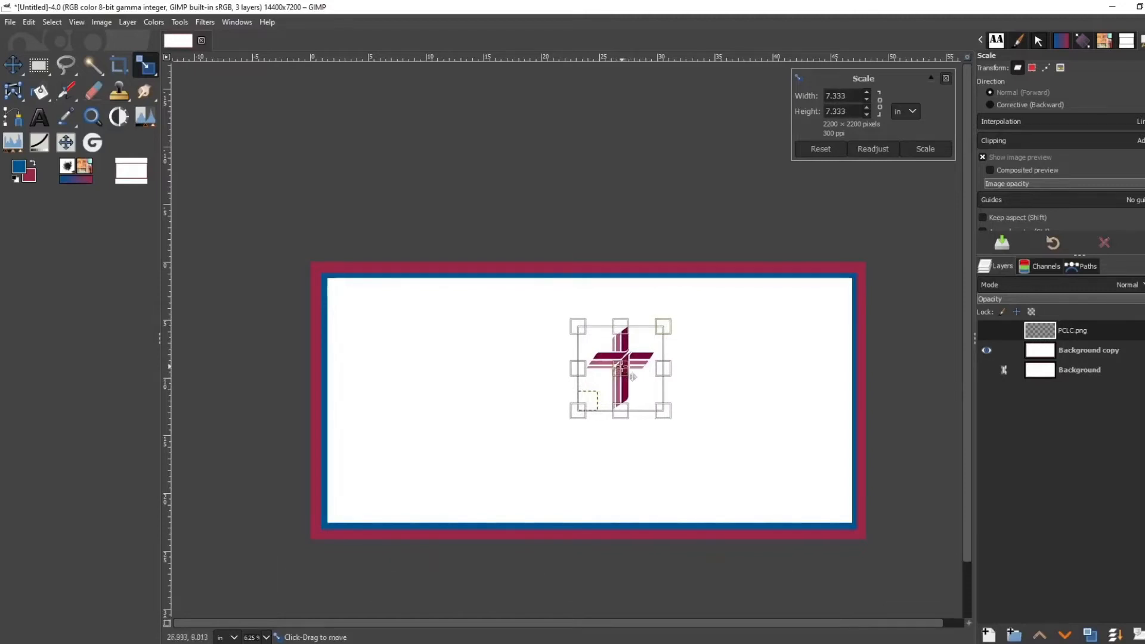
pyautogui.click(924, 150)
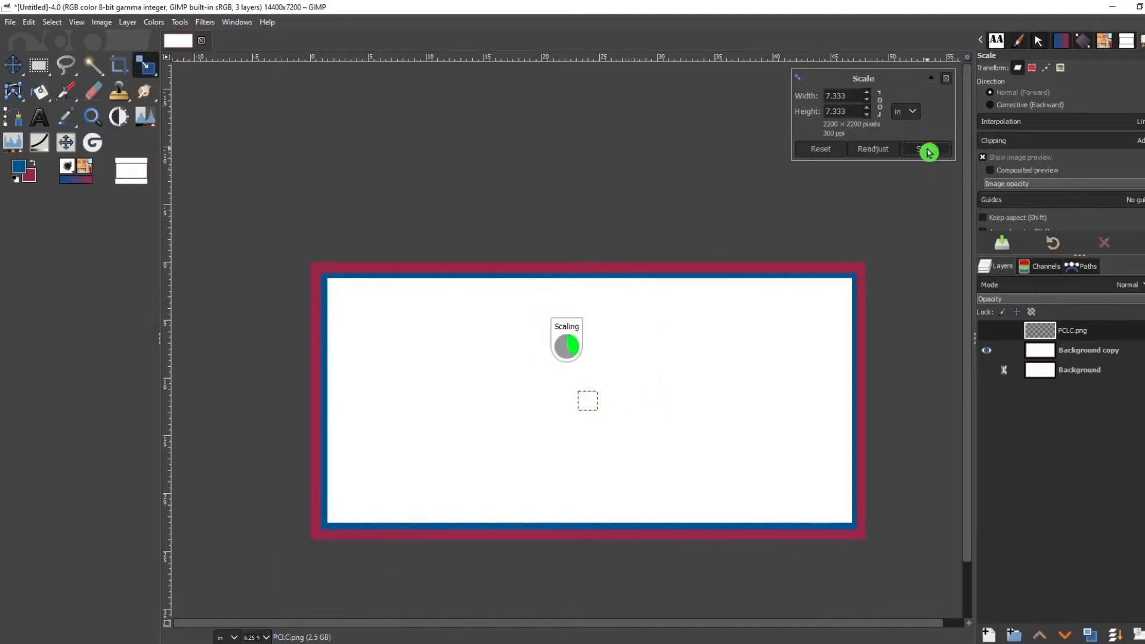
pyautogui.click(928, 149)
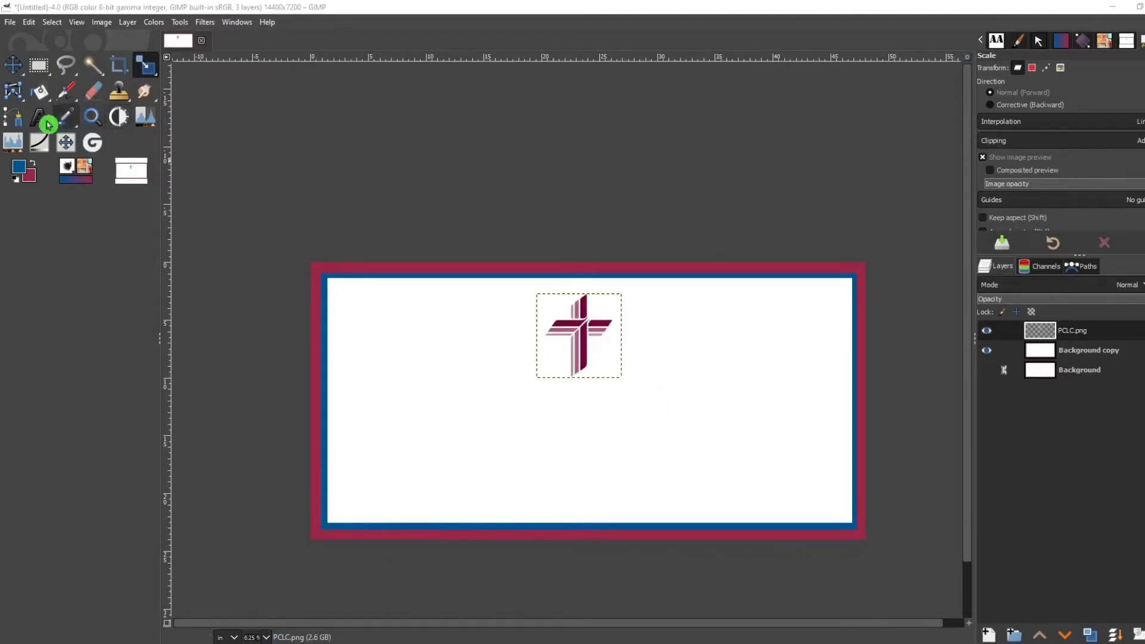
pyautogui.moveTo(43, 119)
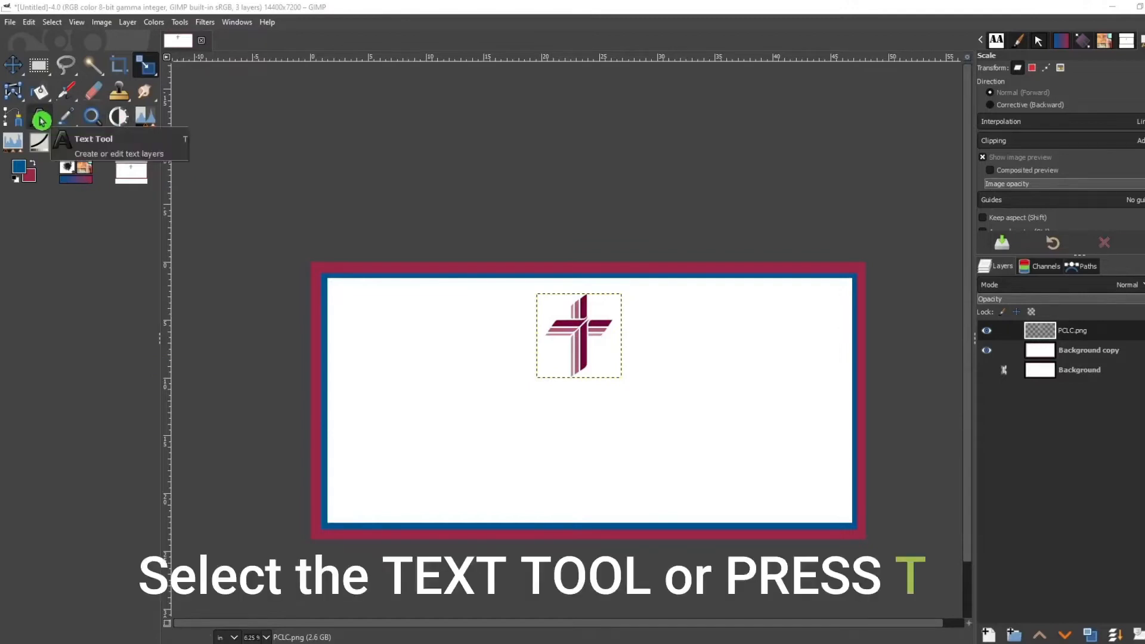
# Add ST. MATTHEW LUTHERAN CHURCH in 9a284a stencil text along the top left and nudge it into place
pyautogui.click(41, 117)
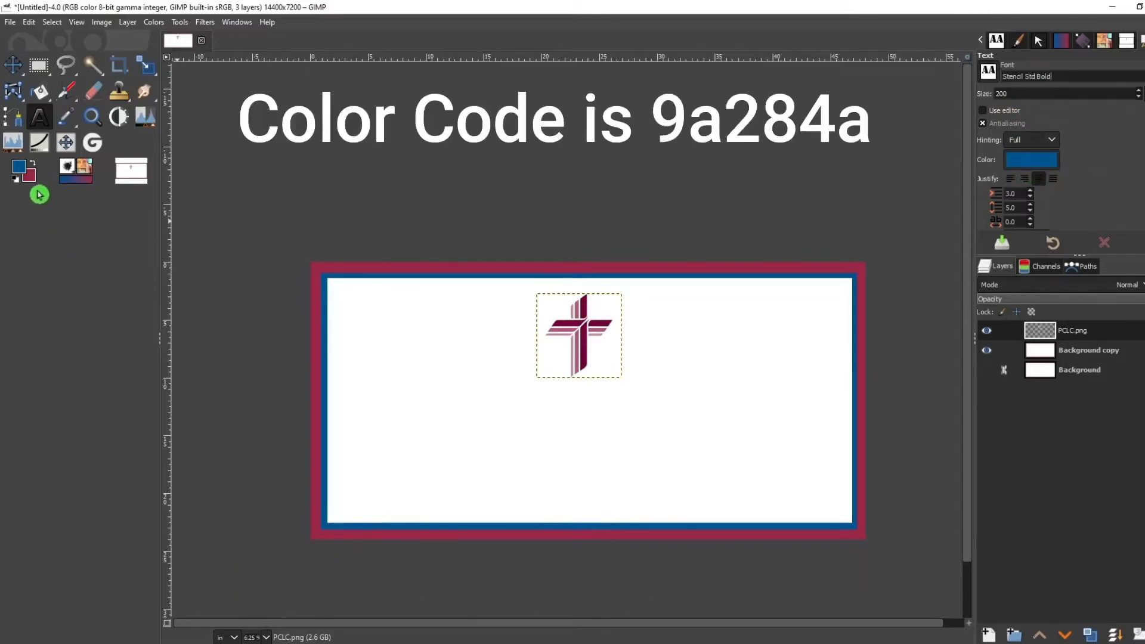
pyautogui.moveTo(640, 302)
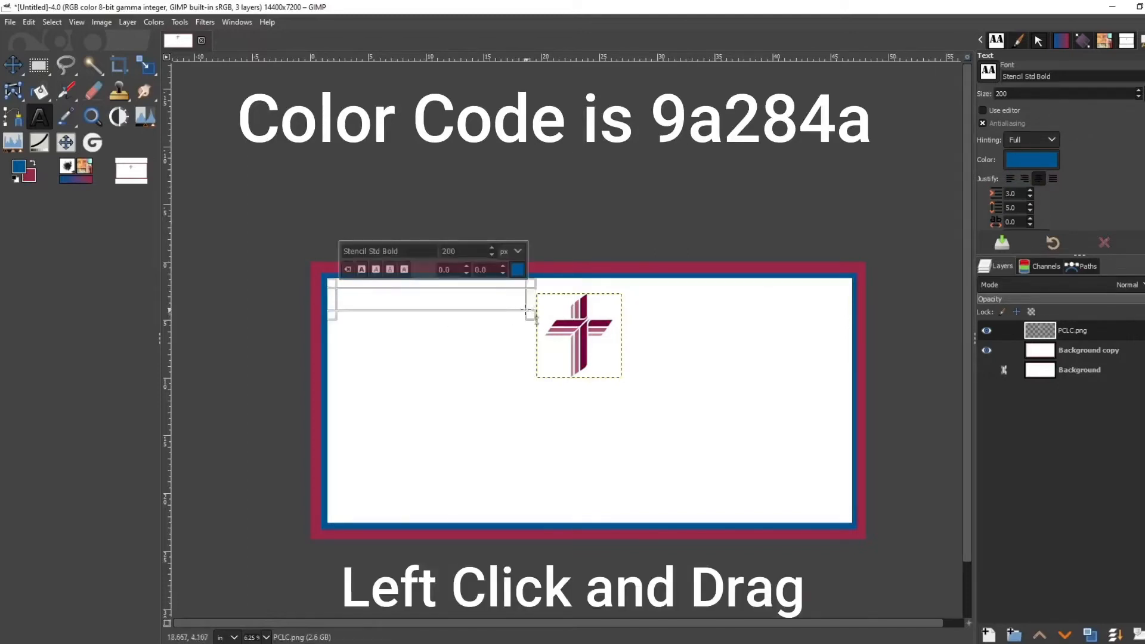
pyautogui.click(1031, 158)
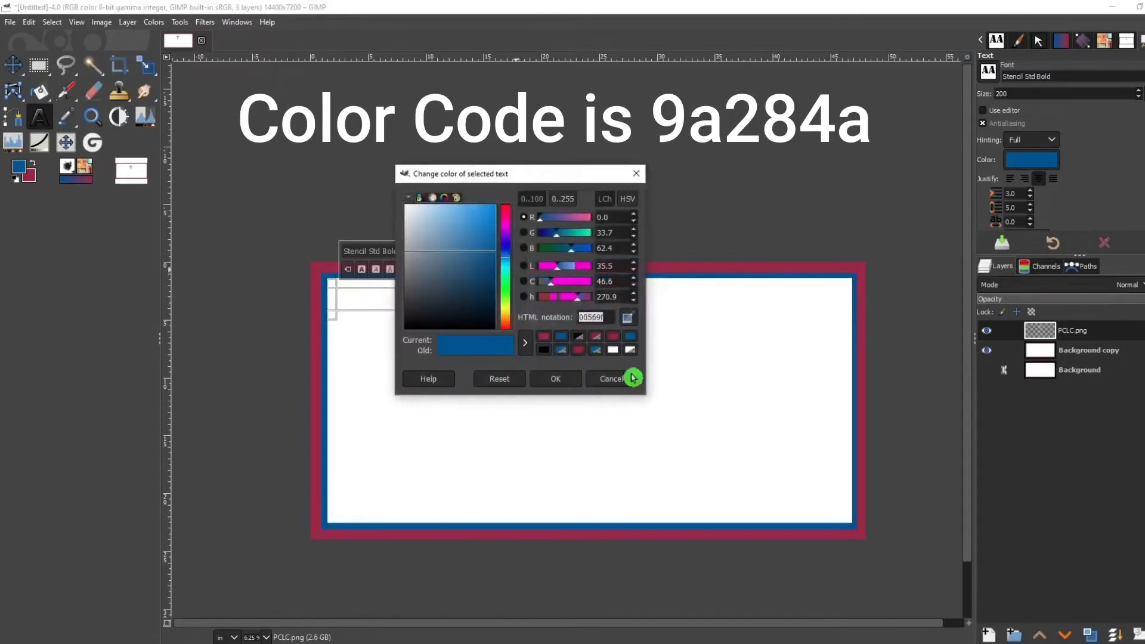
pyautogui.write('9a284a')
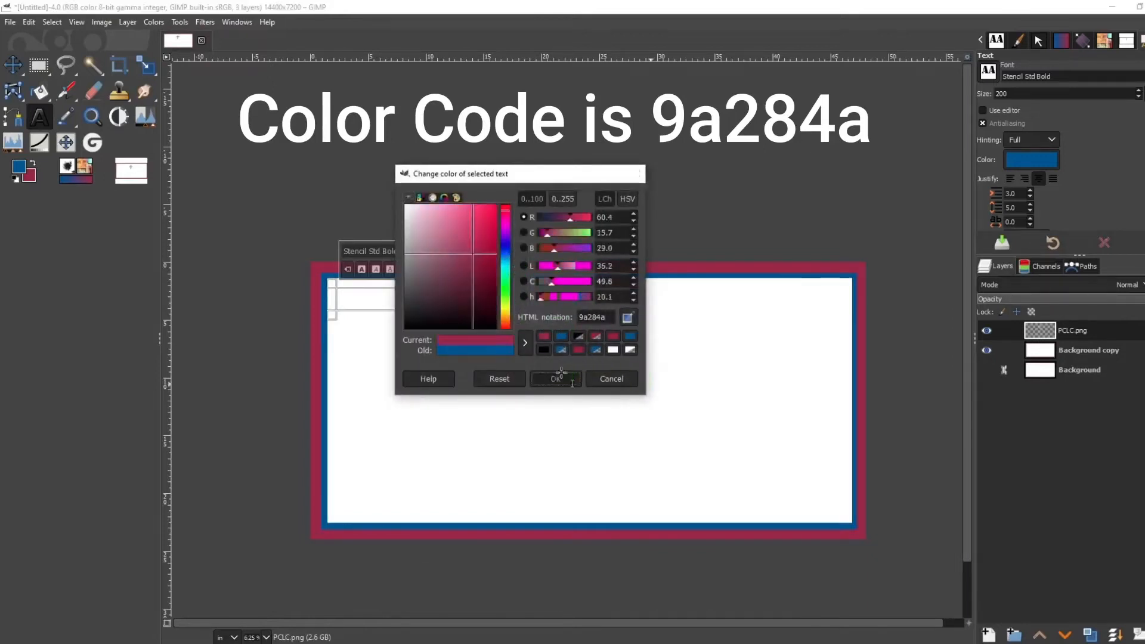
pyautogui.click(555, 378)
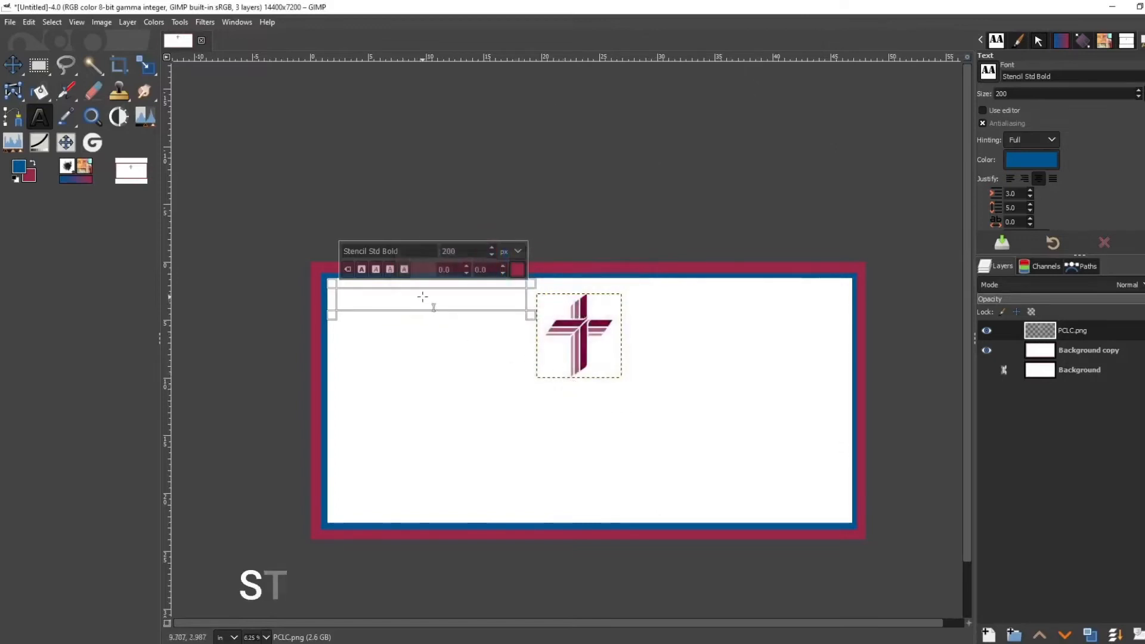
pyautogui.write('. MATTHEW LUTHERAN CHURCH')
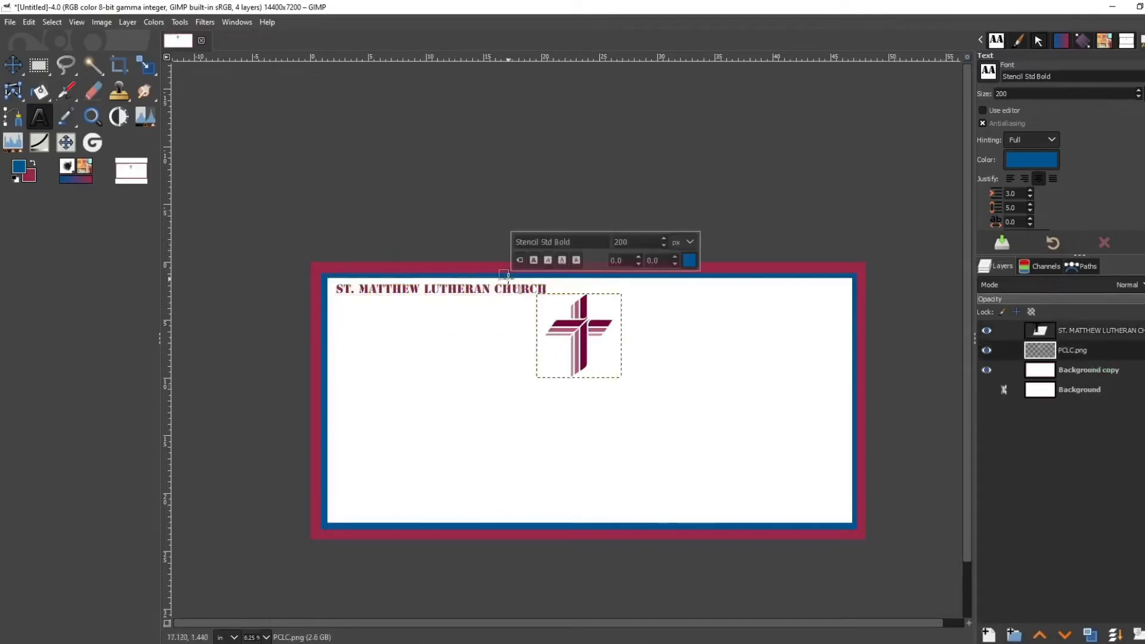
pyautogui.click(12, 64)
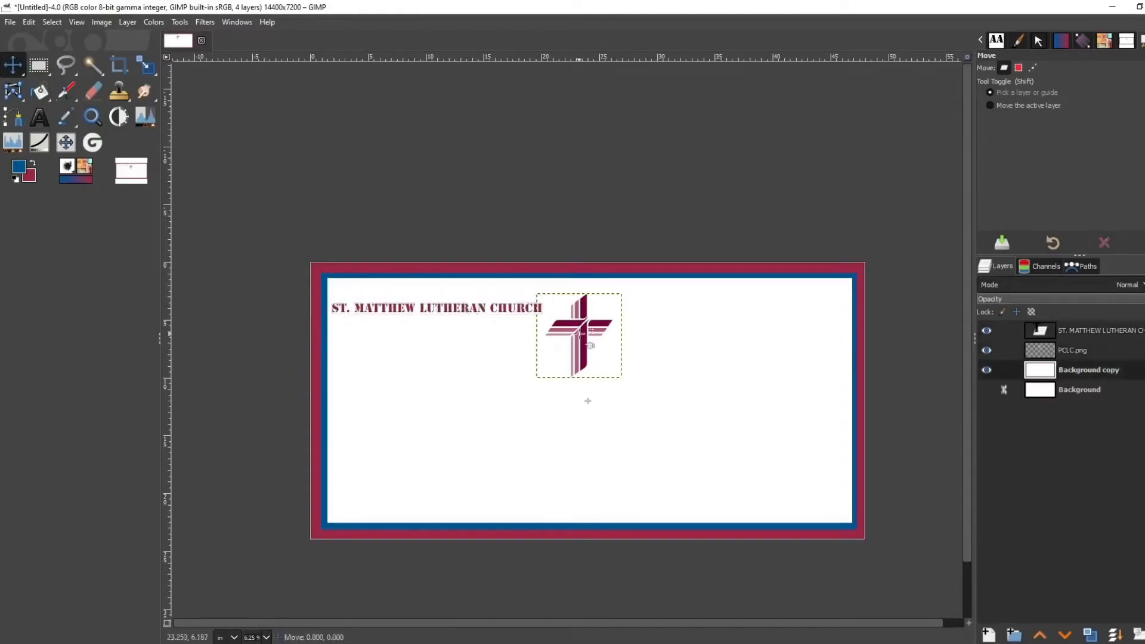
# Duplicate the heading, reword the copy to IGLESIA SAN MATEO | MISSOURI, and position it top right
pyautogui.click(1088, 331)
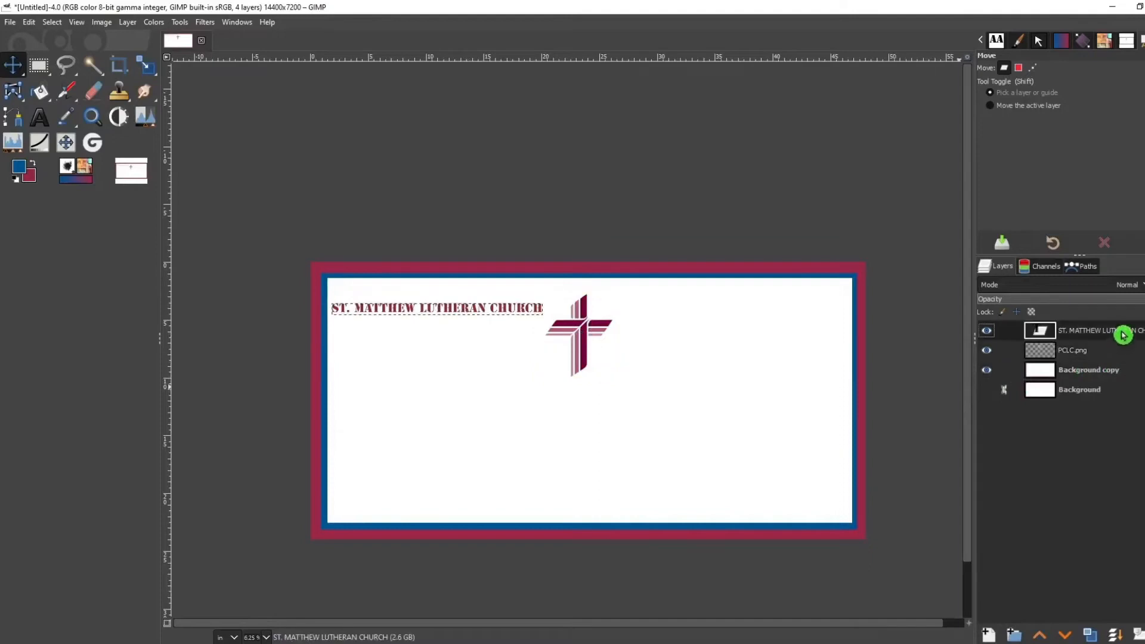
pyautogui.click(1091, 635)
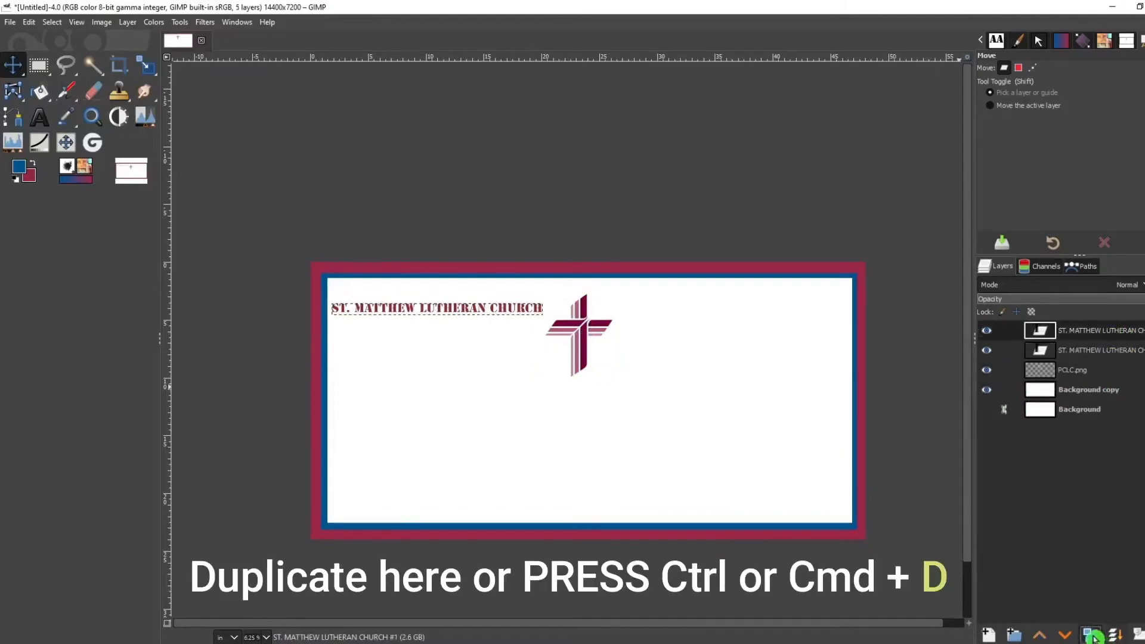
pyautogui.click(1073, 349)
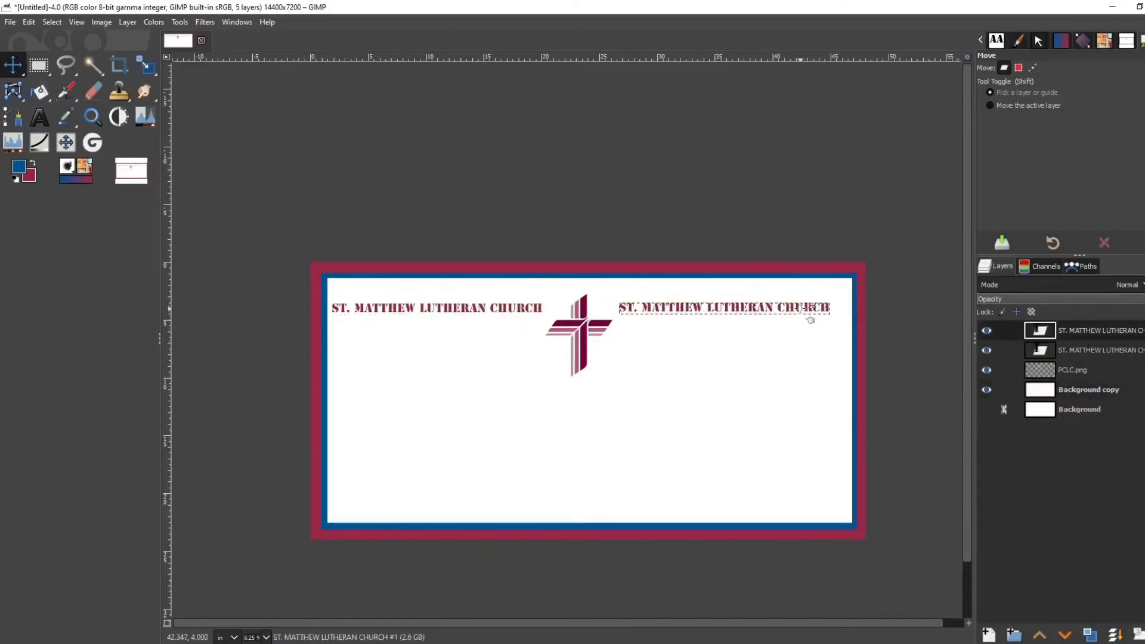
pyautogui.click(40, 117)
pyautogui.write('IGLESIA SAN MATEO H')
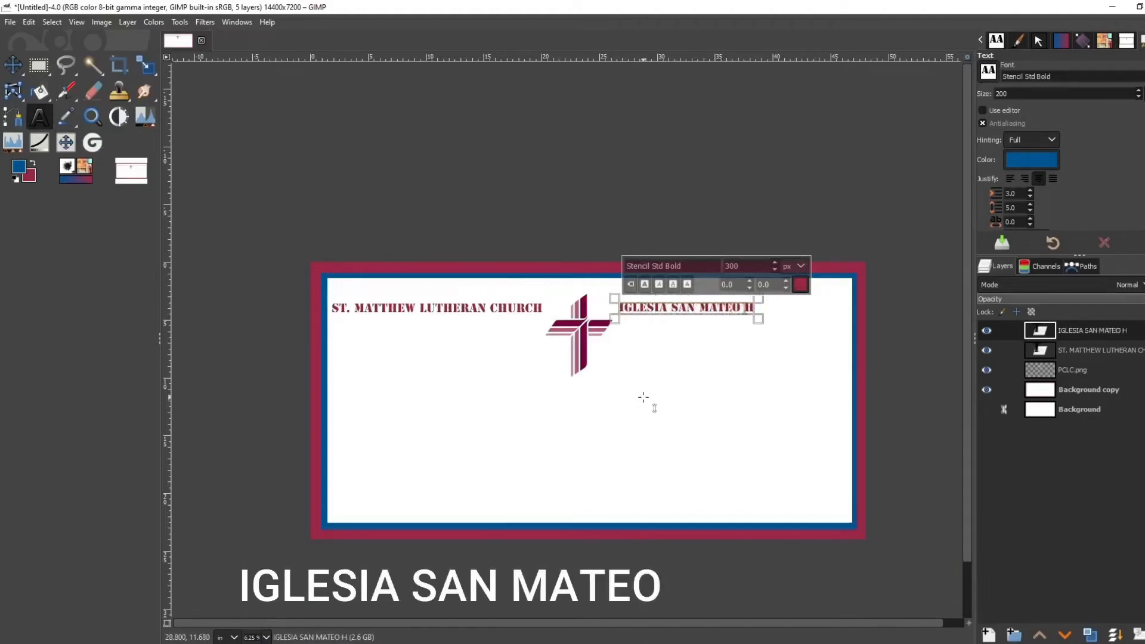
pyautogui.write('| MISSOUR')
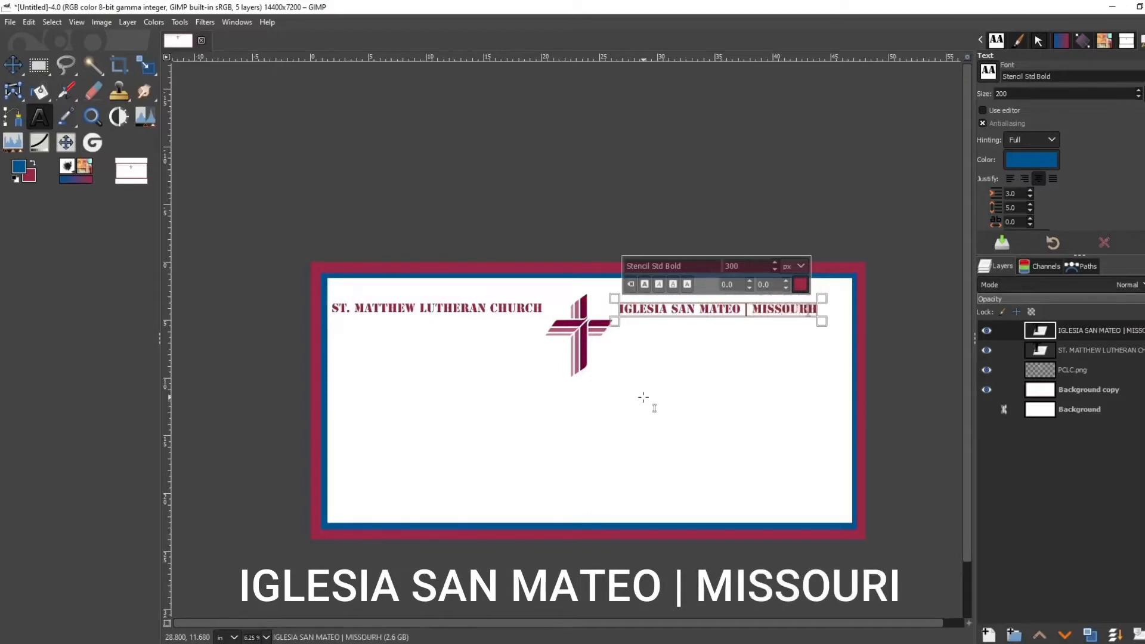
pyautogui.write('SYNODM')
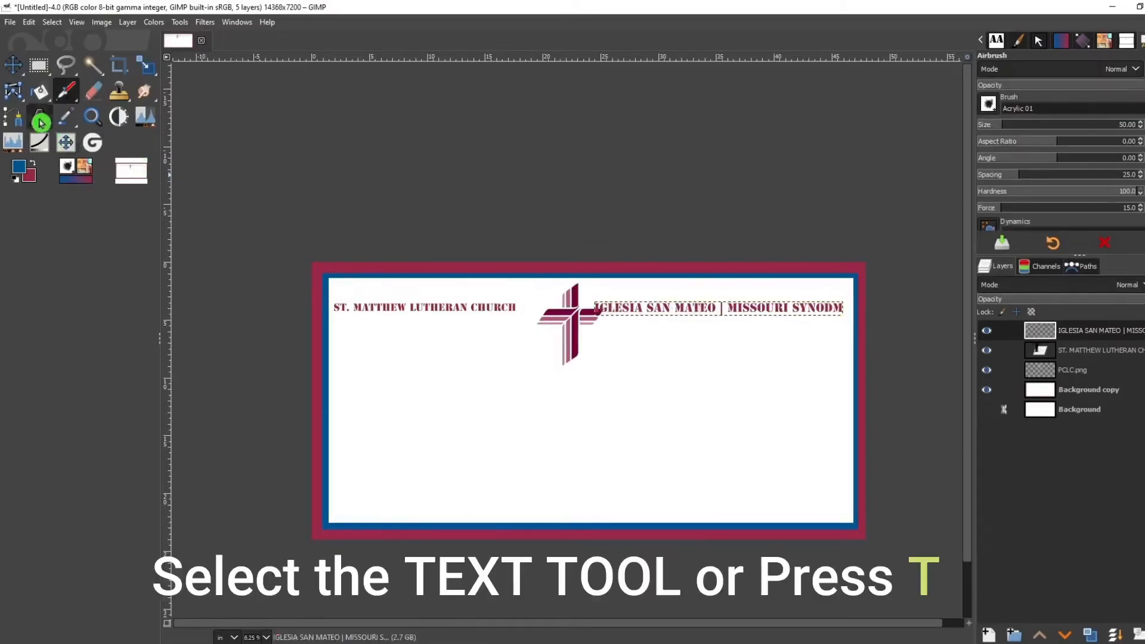
pyautogui.click(39, 117)
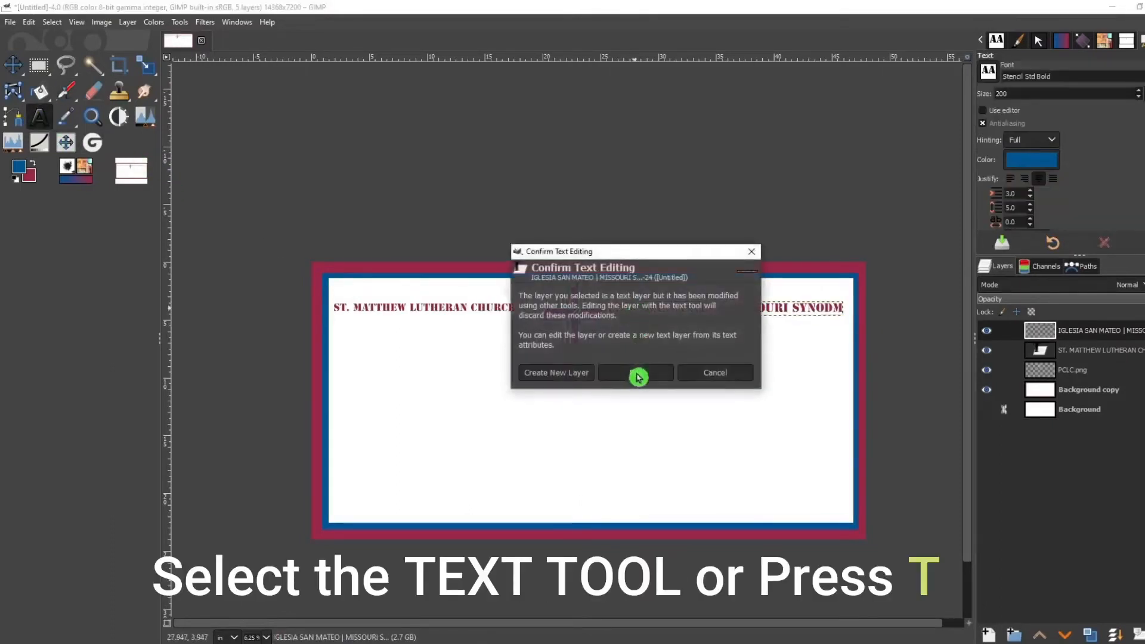
pyautogui.click(635, 372)
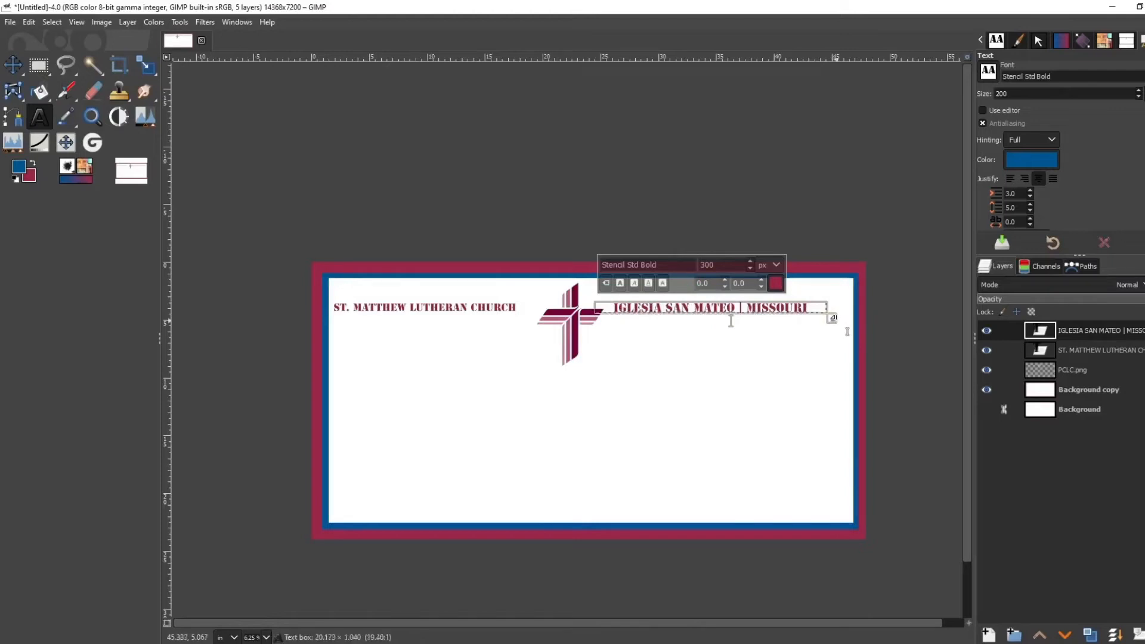
pyautogui.click(12, 66)
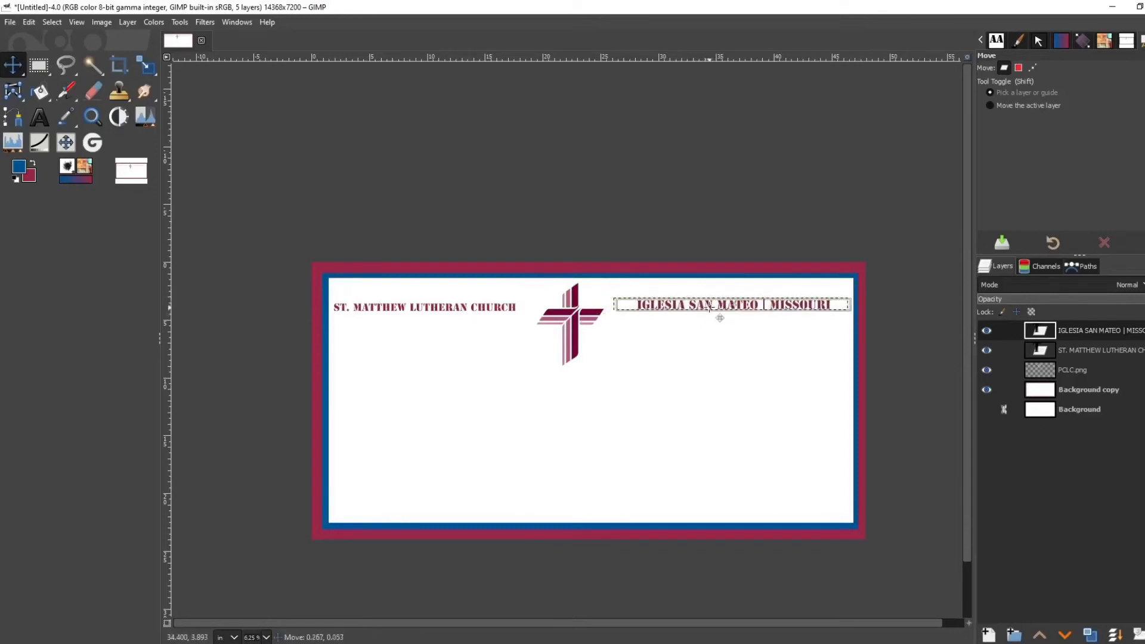
# Add horizontal and vertical guides at 50 percent to mark the sign's centre
pyautogui.click(100, 22)
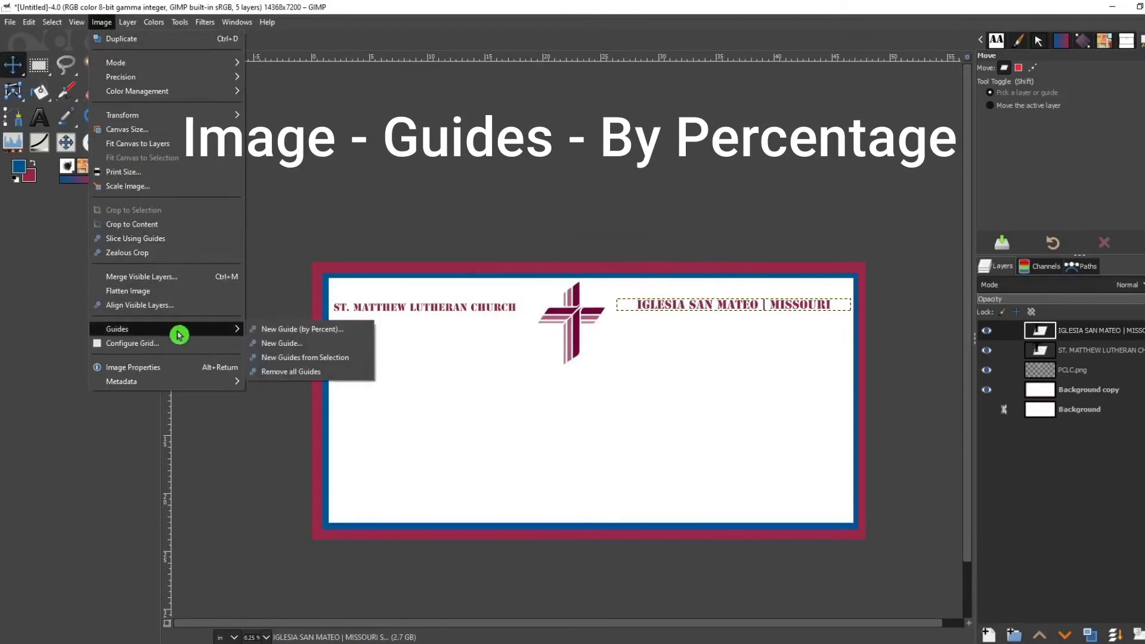
pyautogui.click(298, 329)
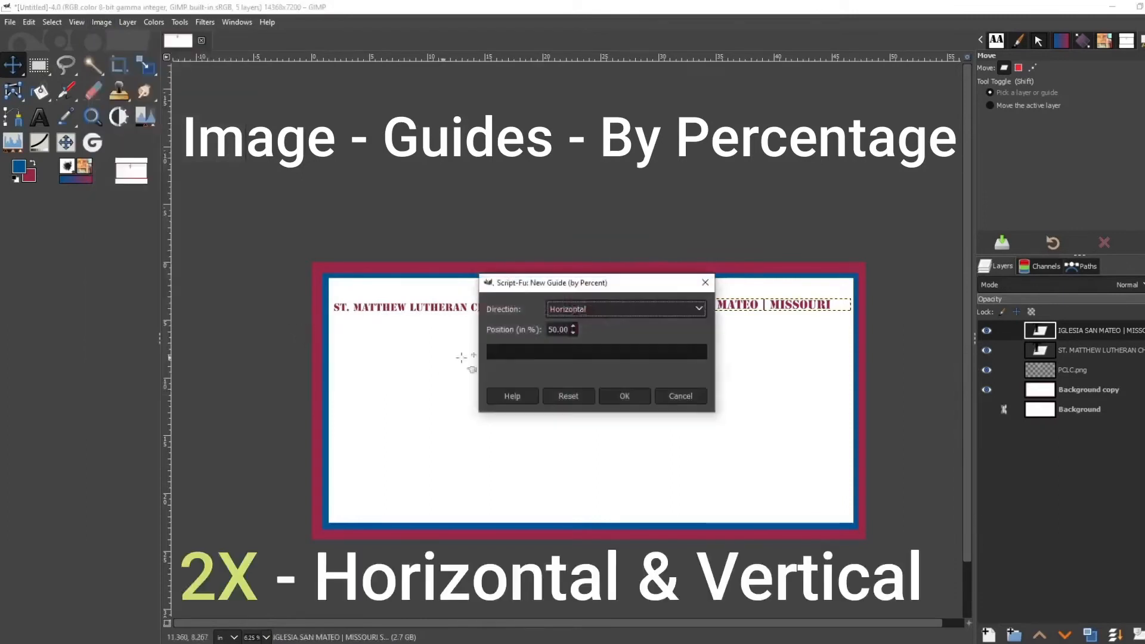
pyautogui.click(624, 396)
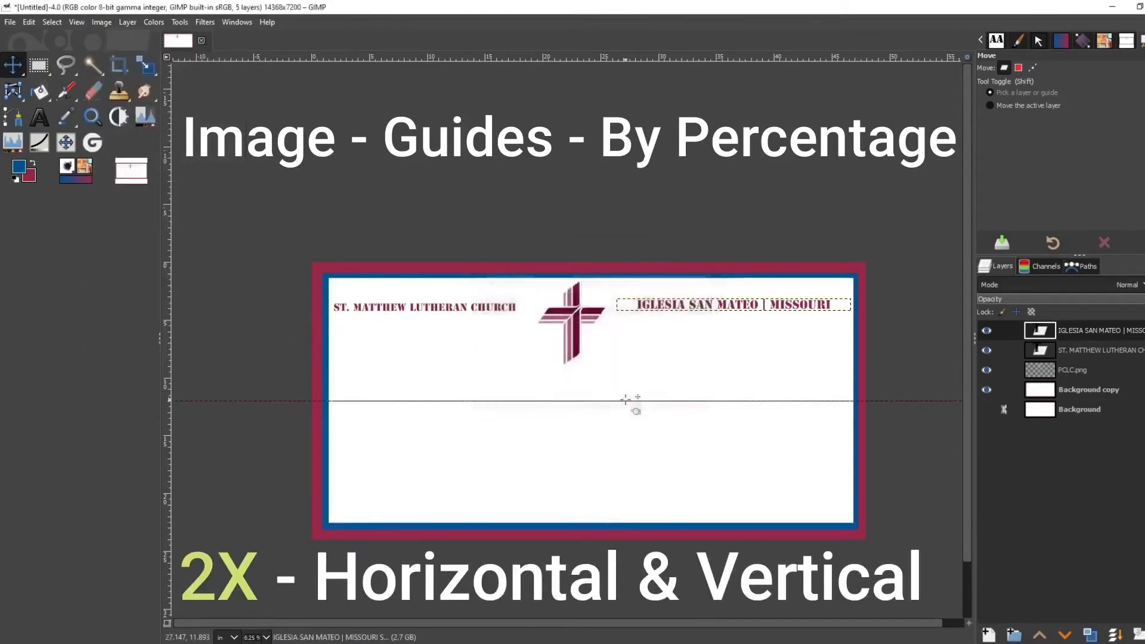
pyautogui.click(100, 21)
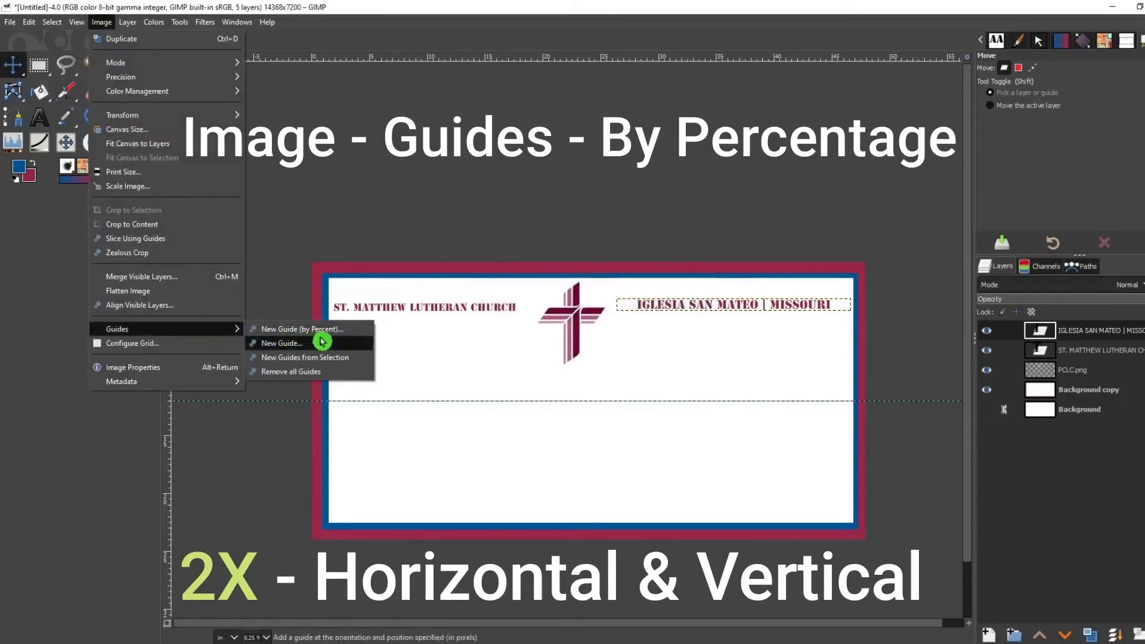
pyautogui.click(299, 330)
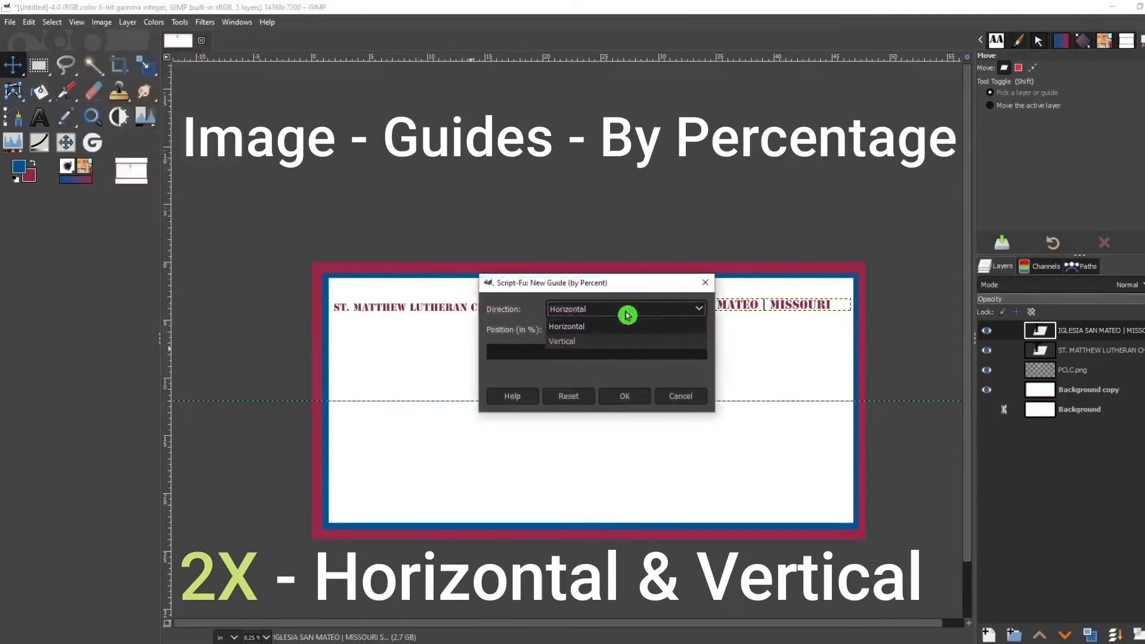
pyautogui.moveTo(619, 328)
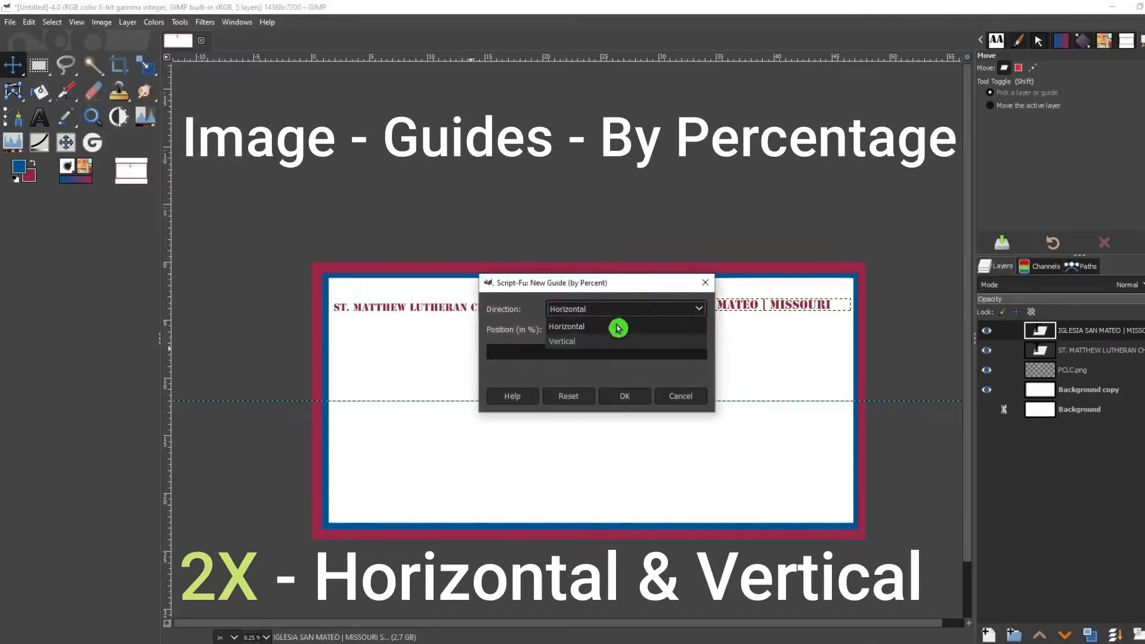
pyautogui.click(561, 341)
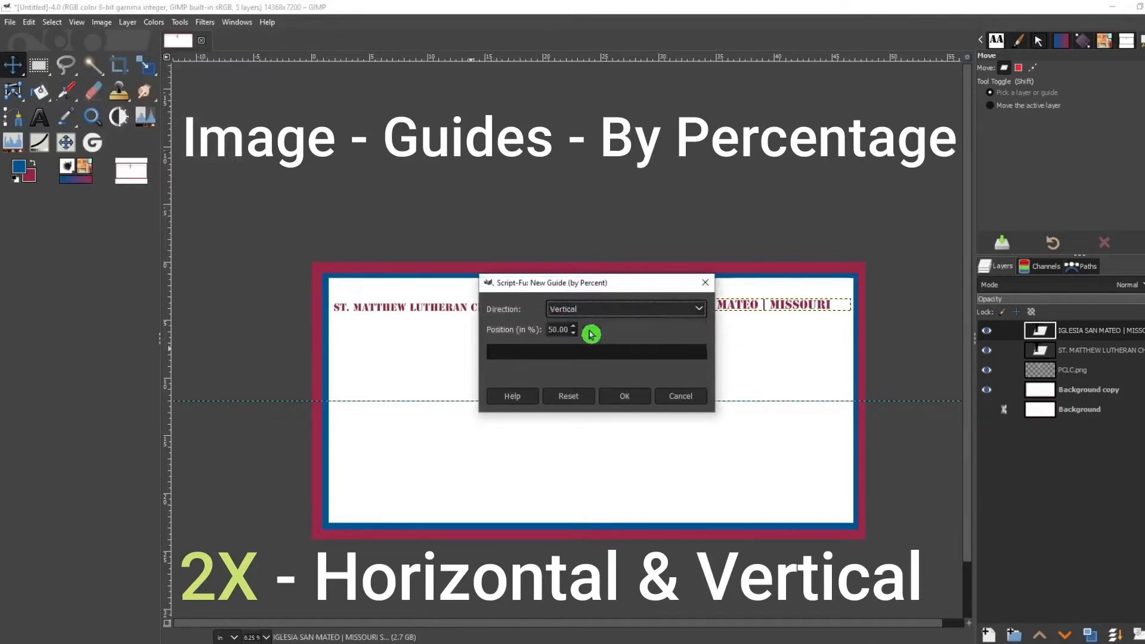
pyautogui.click(622, 396)
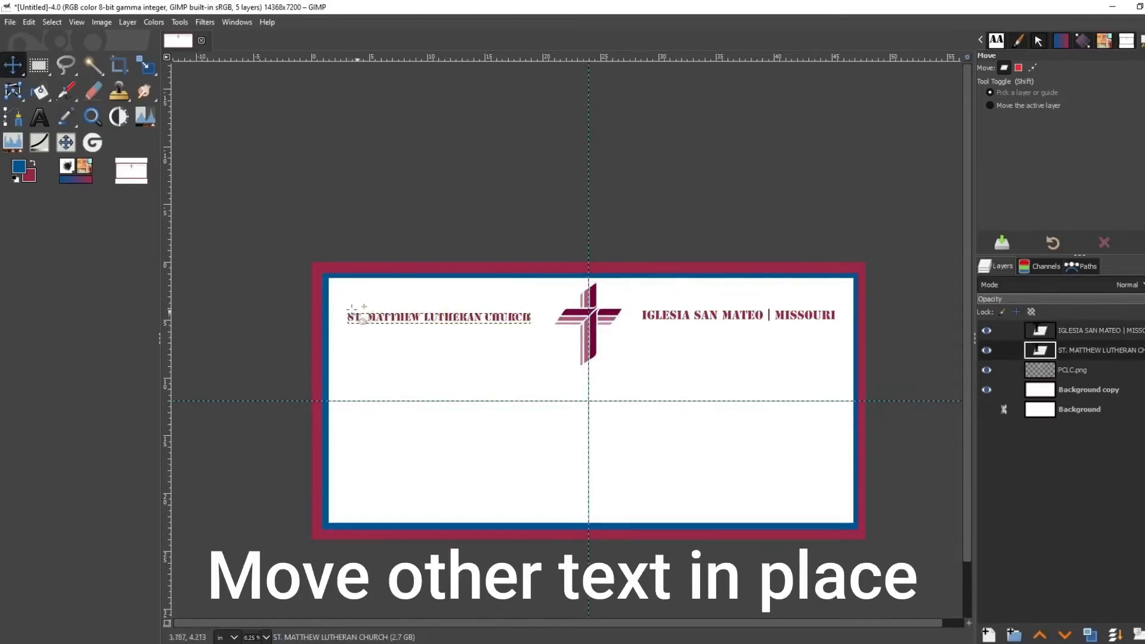
pyautogui.moveTo(39, 118)
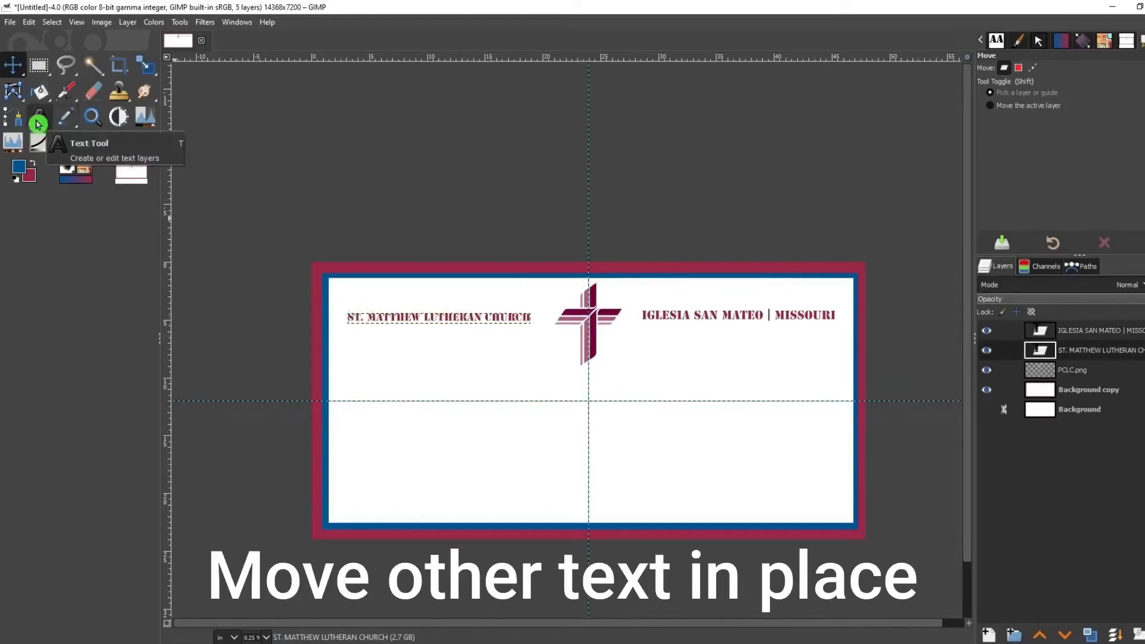
# Select the existing heading text and start a new text block on the left half
pyautogui.click(40, 117)
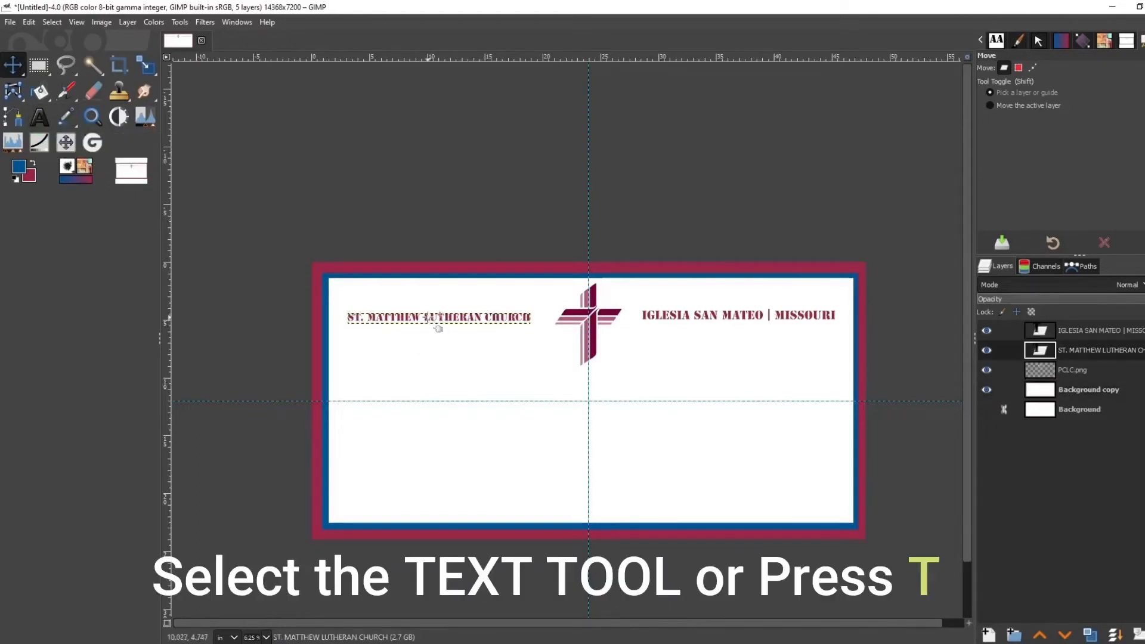
pyautogui.click(40, 117)
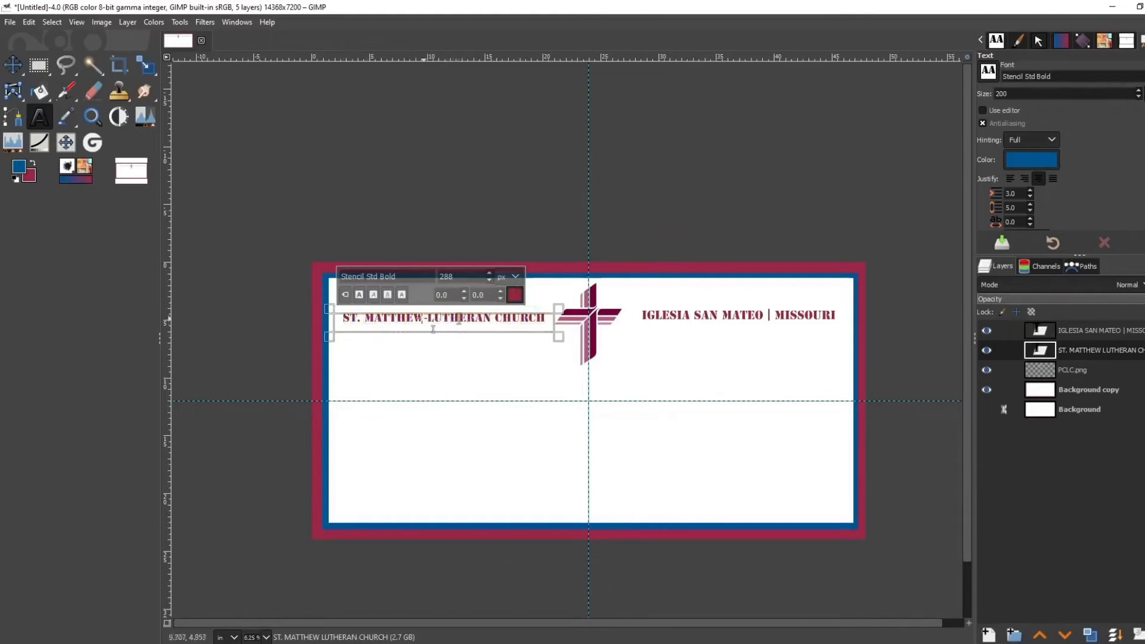
pyautogui.click(359, 294)
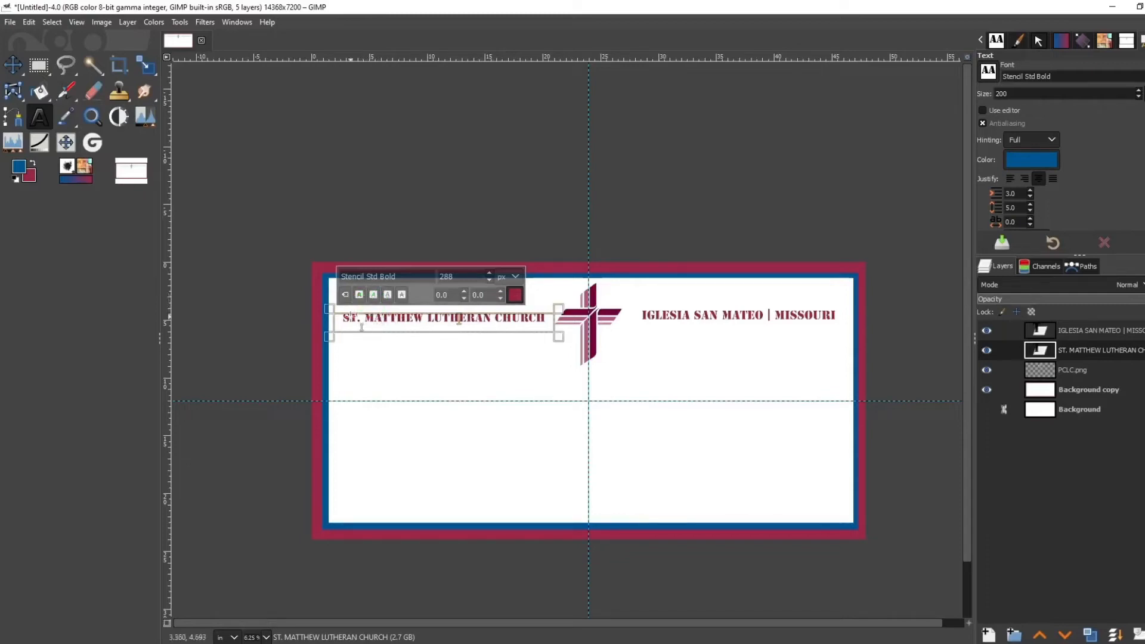
pyautogui.click(346, 303)
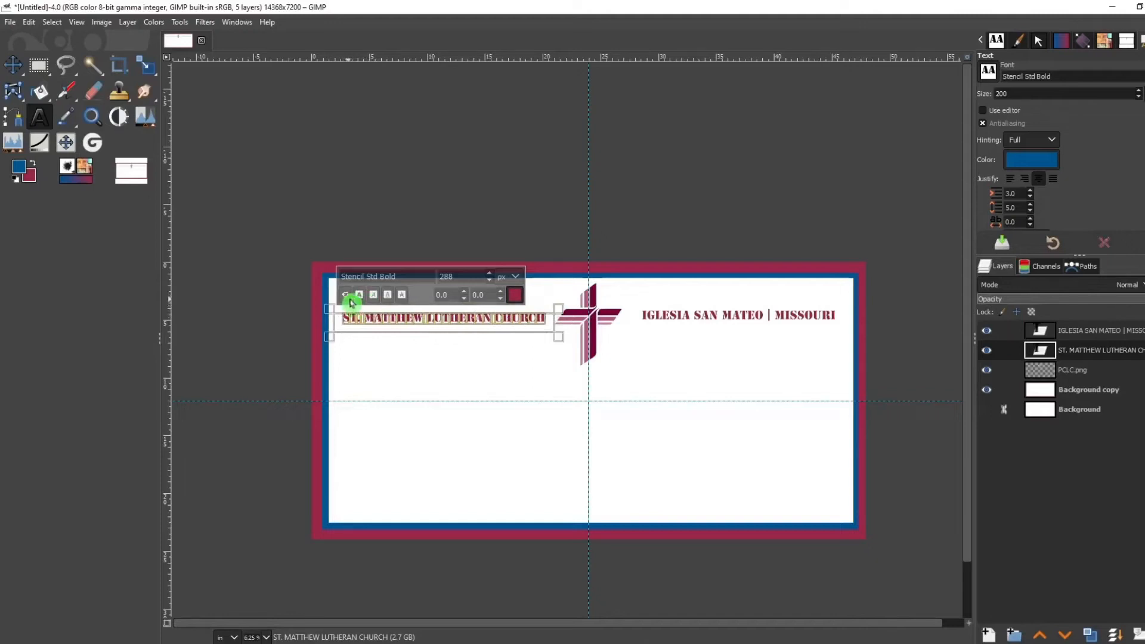
pyautogui.click(12, 67)
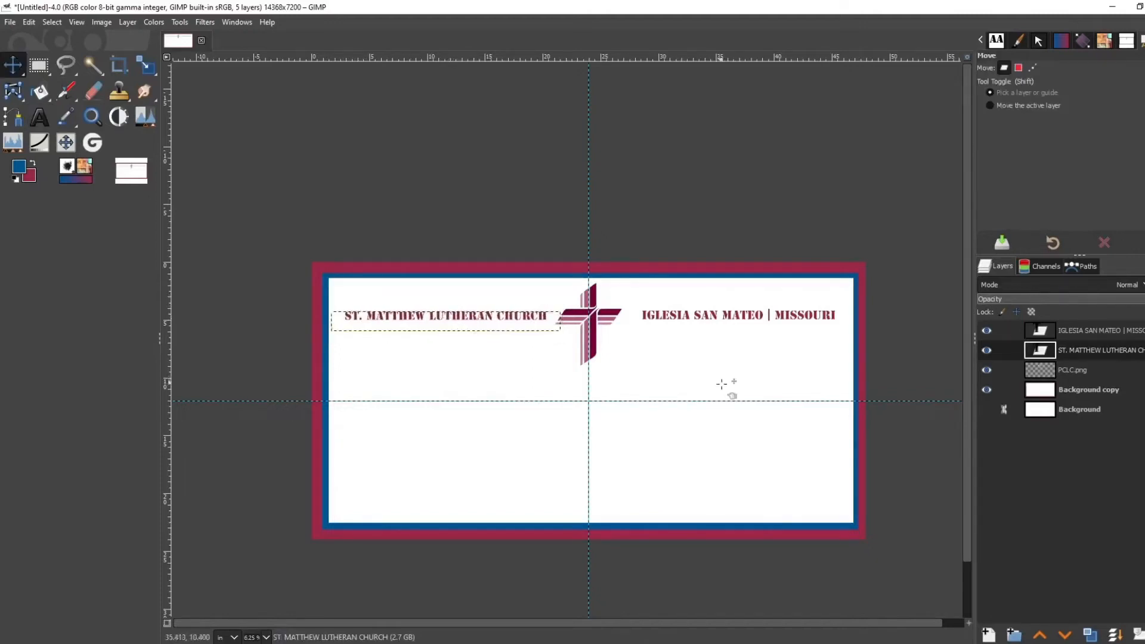
pyautogui.click(1088, 389)
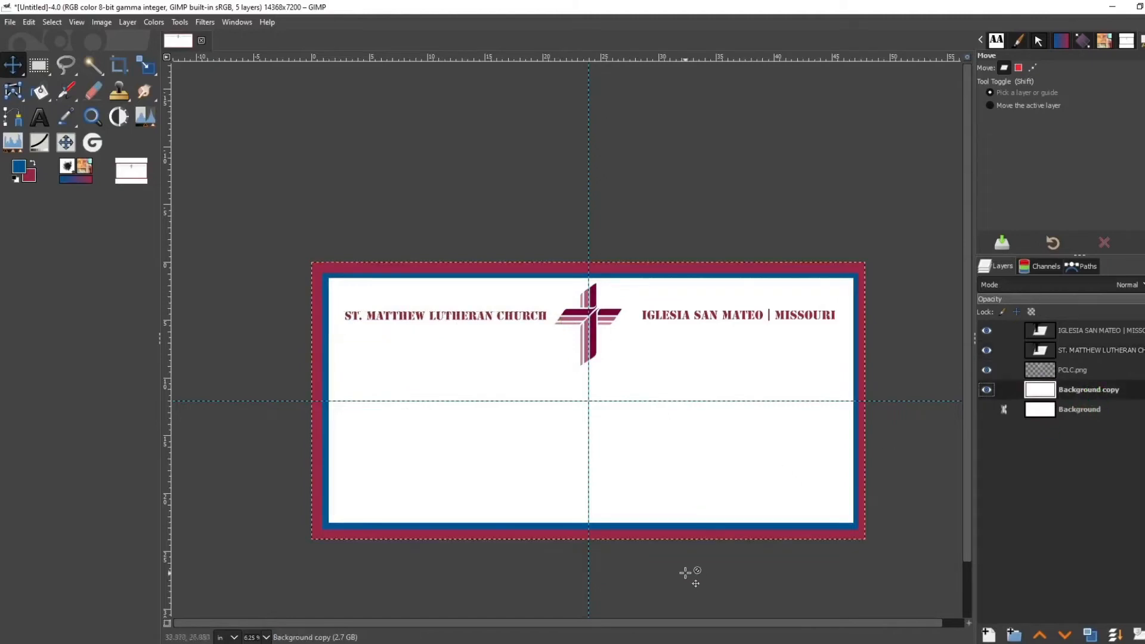
pyautogui.moveTo(496, 324)
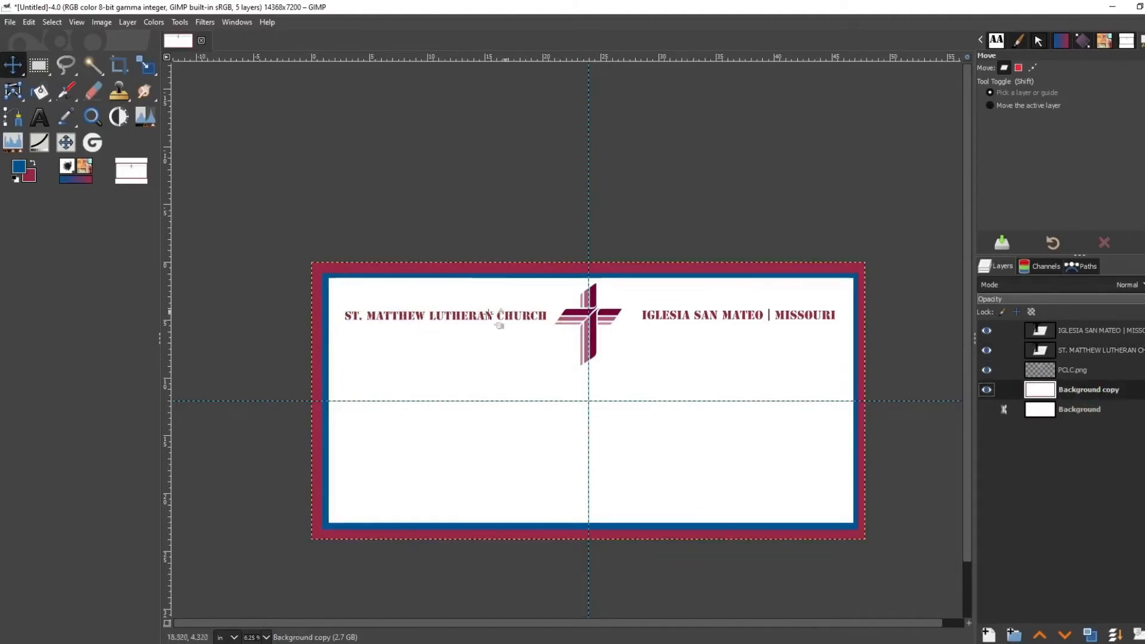
pyautogui.moveTo(458, 337)
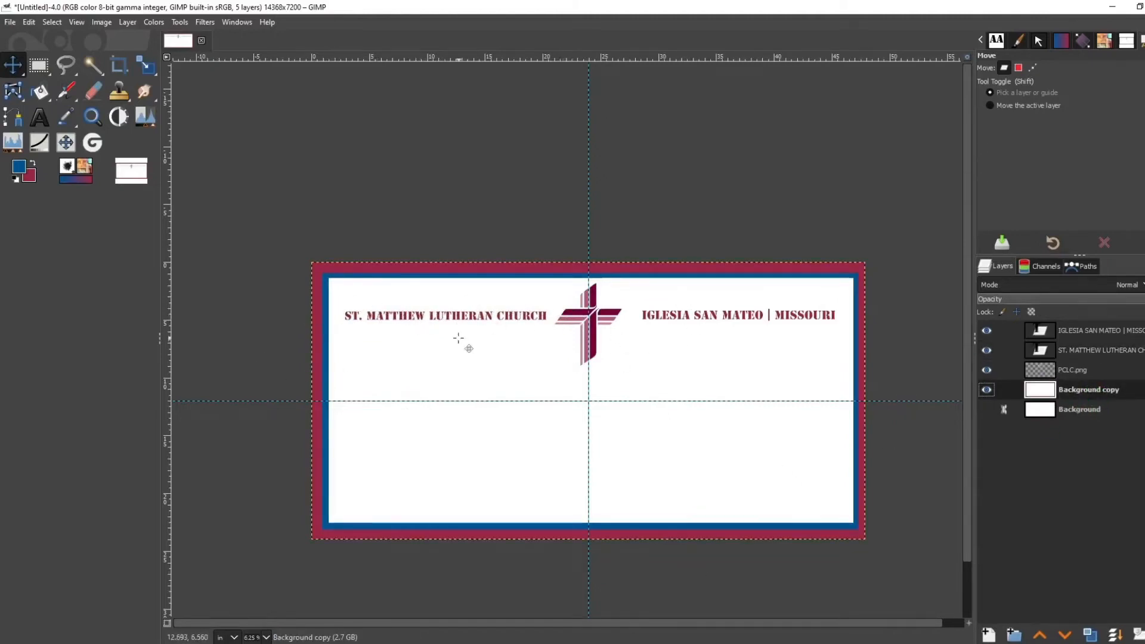
pyautogui.moveTo(345, 310)
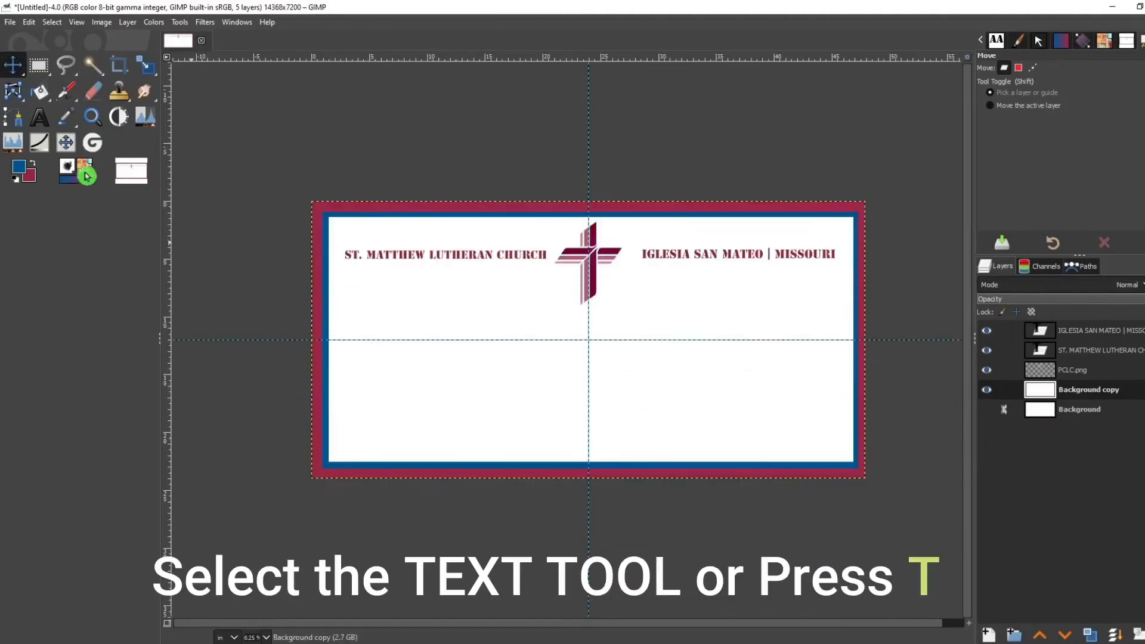
pyautogui.click(40, 117)
pyautogui.write('350')
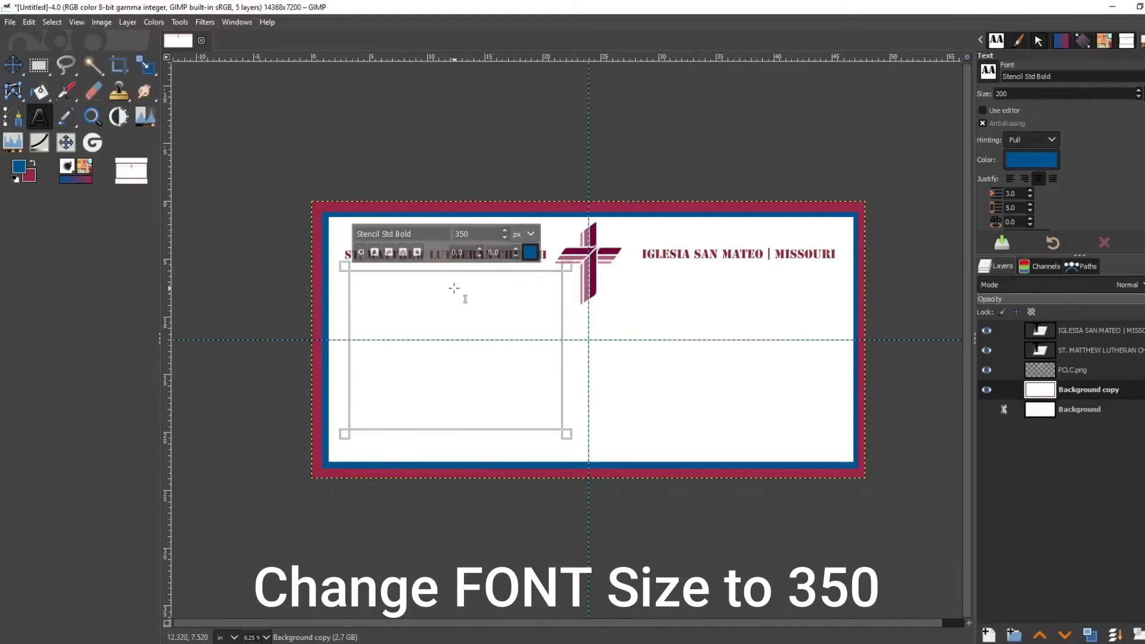
# Enter the Spanish verse "JESUS LES DIJO: DEJAD A LOS NINOS VENIR A MI." in black
pyautogui.write('JESUS LES D')
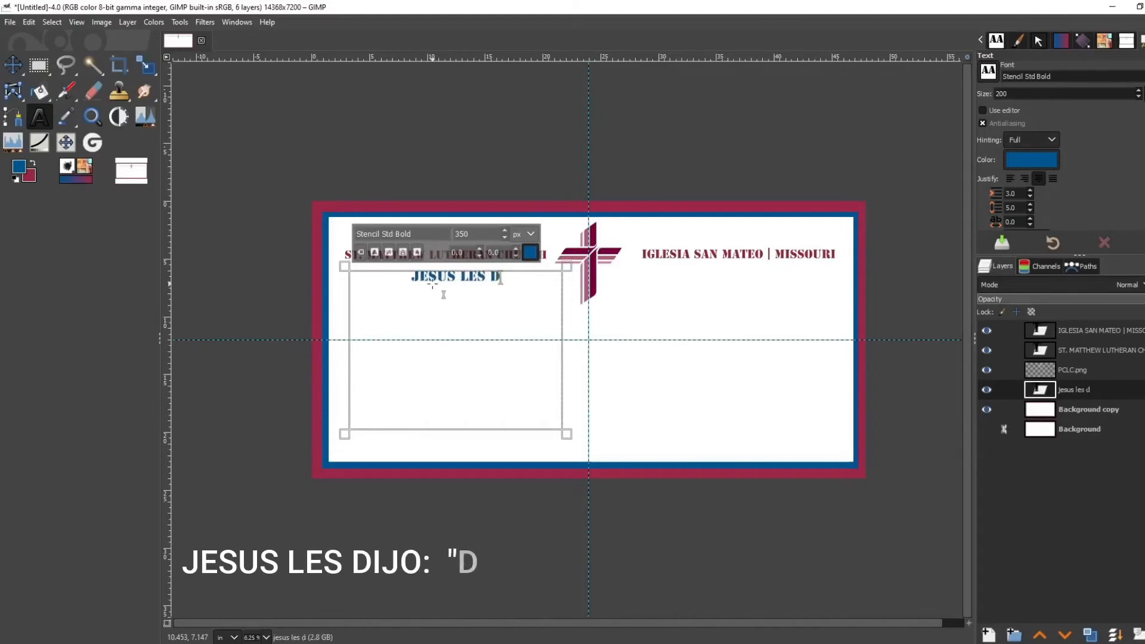
pyautogui.write('IJO:')
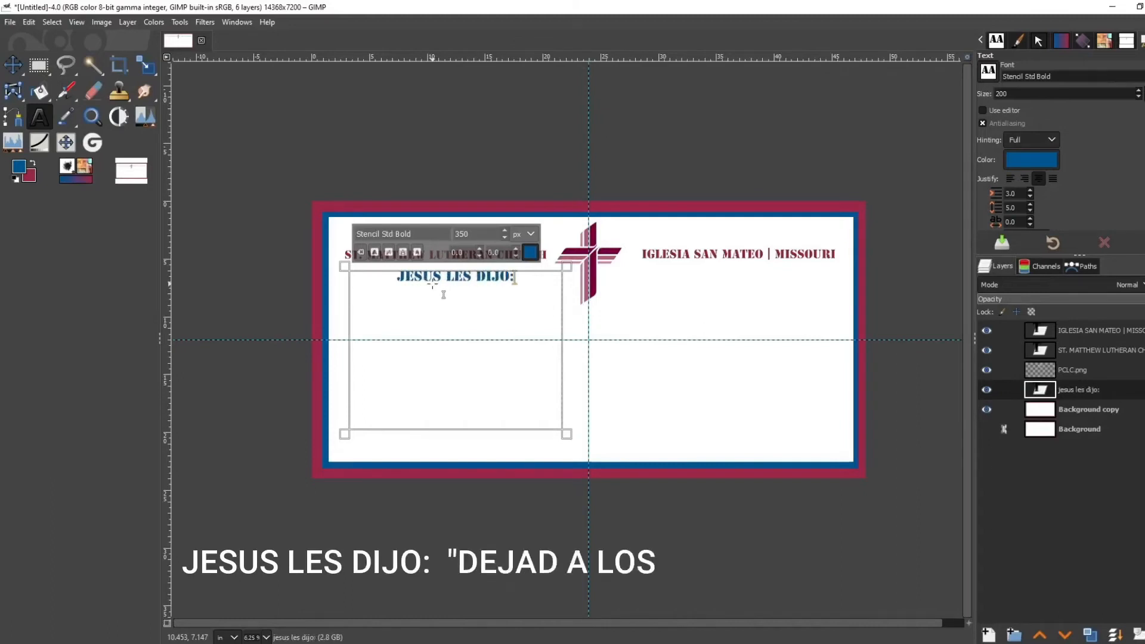
pyautogui.write('A')
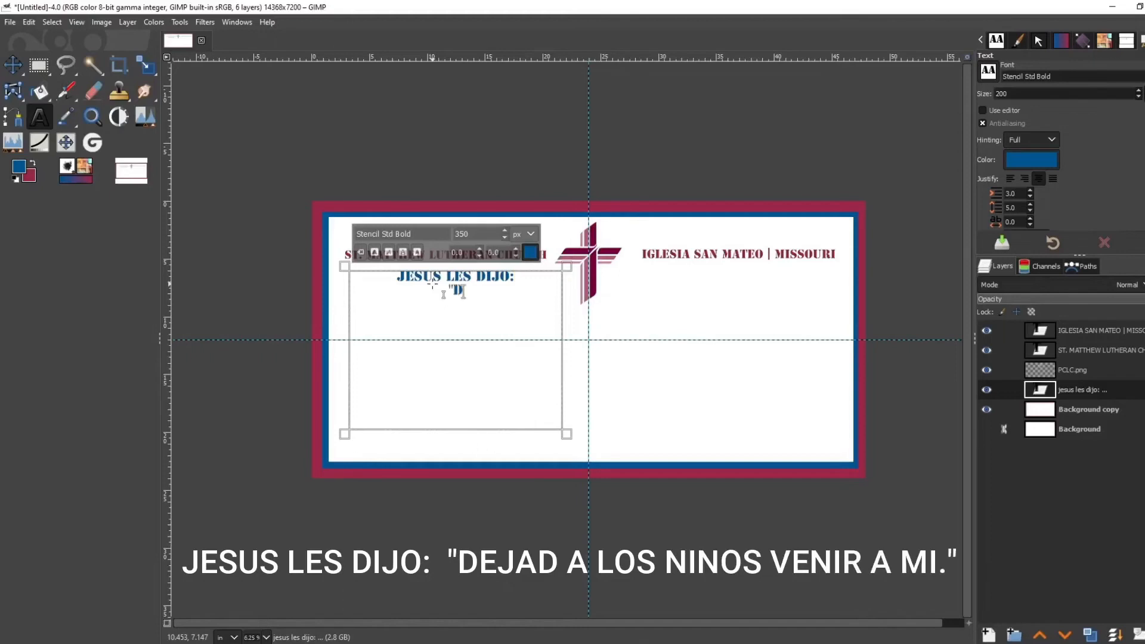
pyautogui.write('EJAD A LOS NIOS')
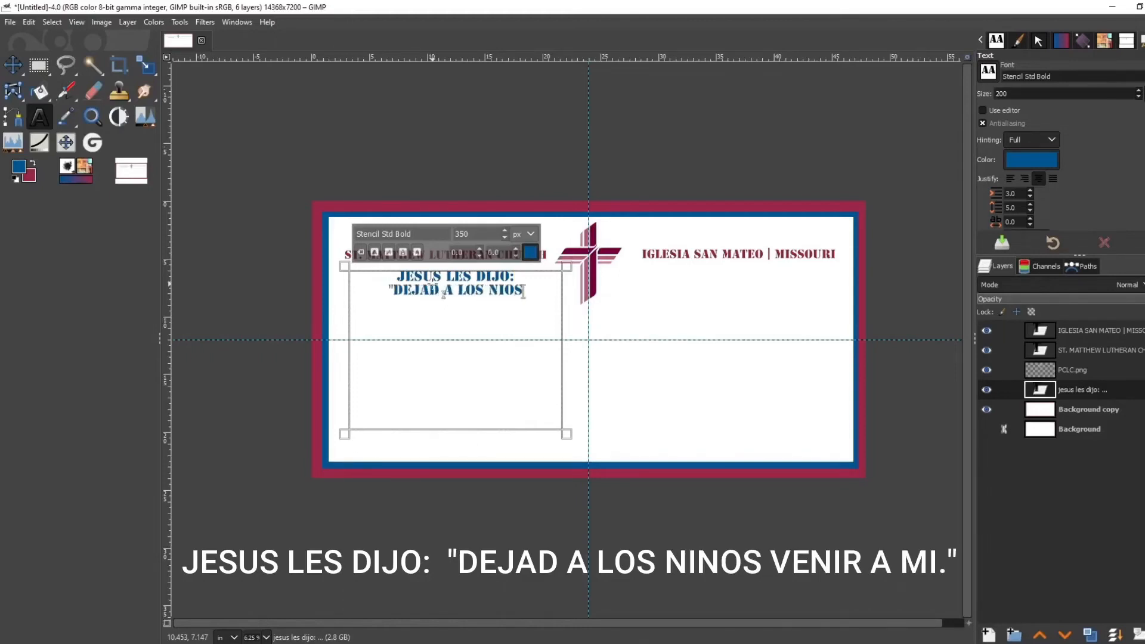
pyautogui.write('NINOS VENIR A')
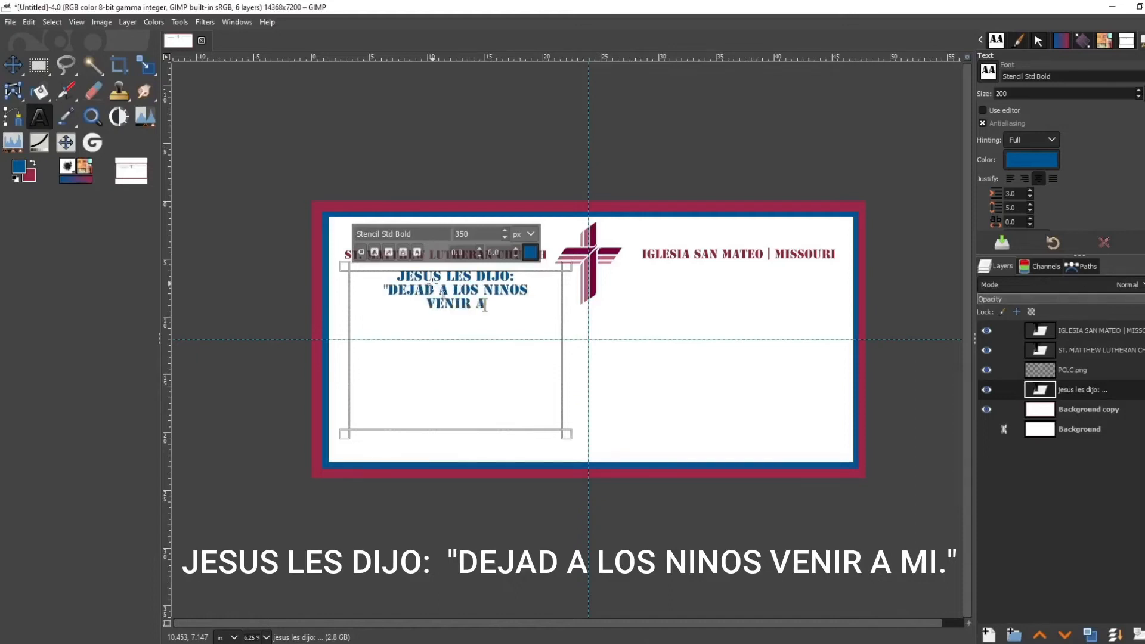
pyautogui.write('MI."')
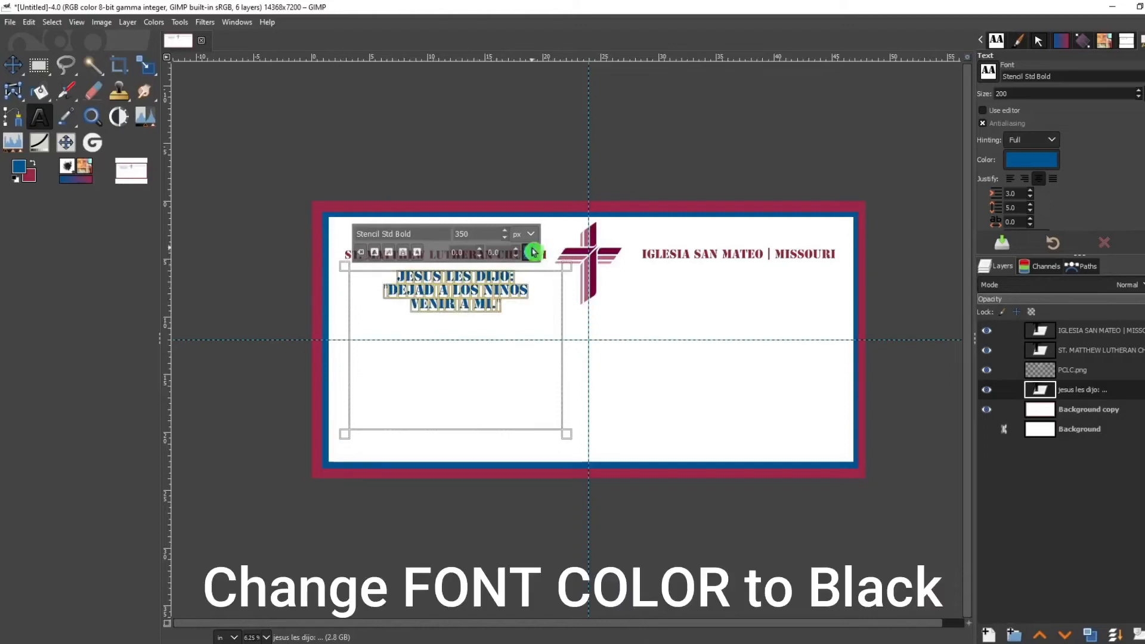
pyautogui.click(1031, 159)
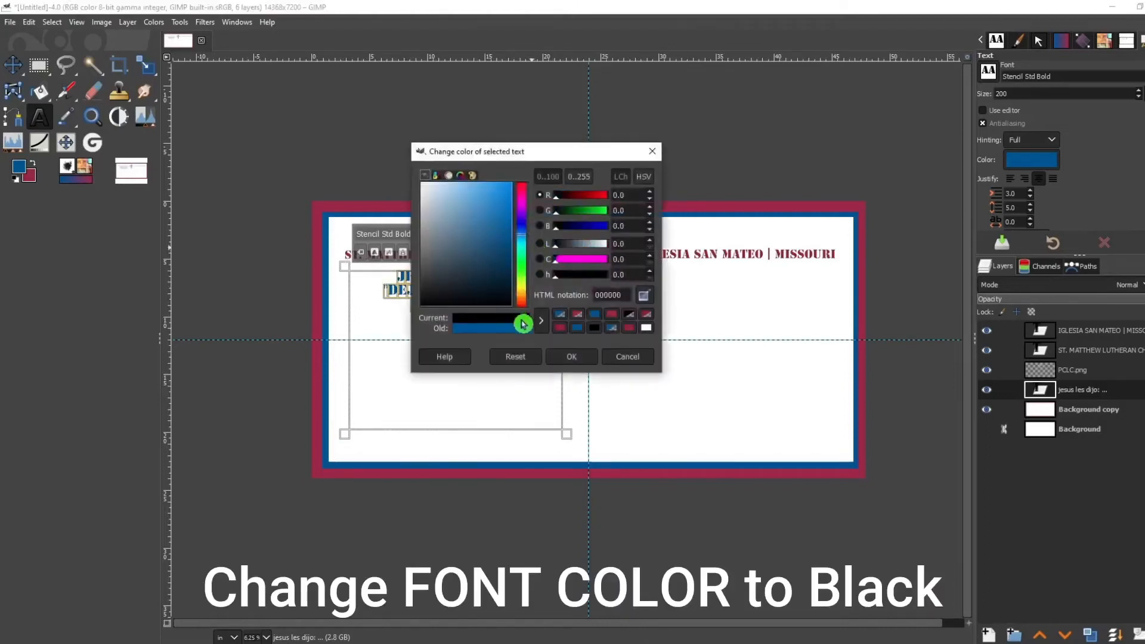
pyautogui.click(572, 356)
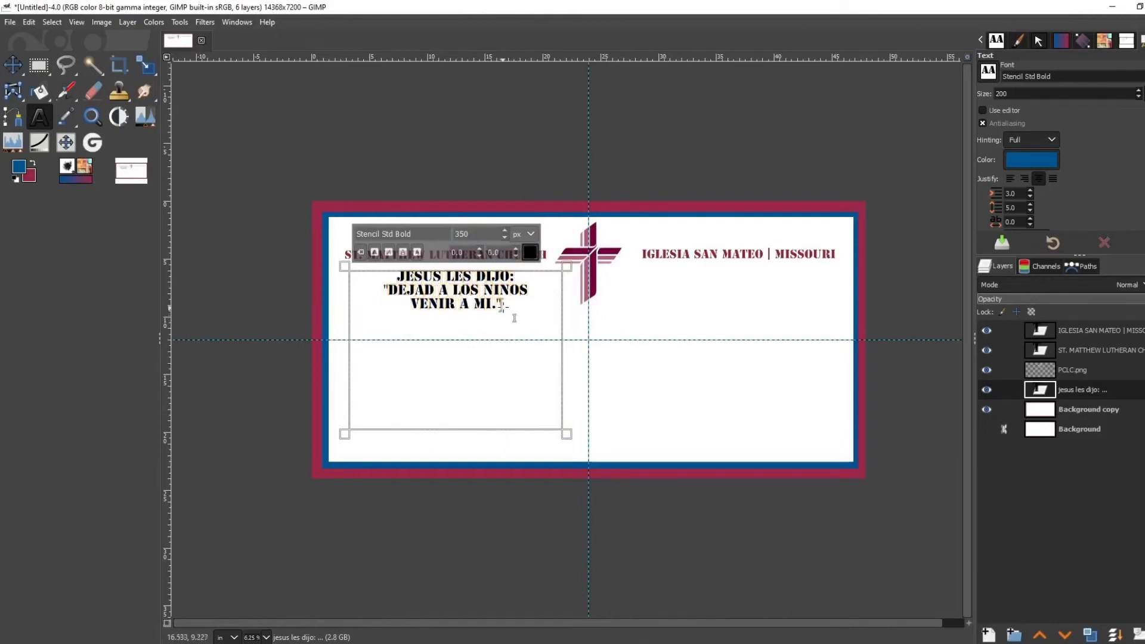
pyautogui.moveTo(521, 313)
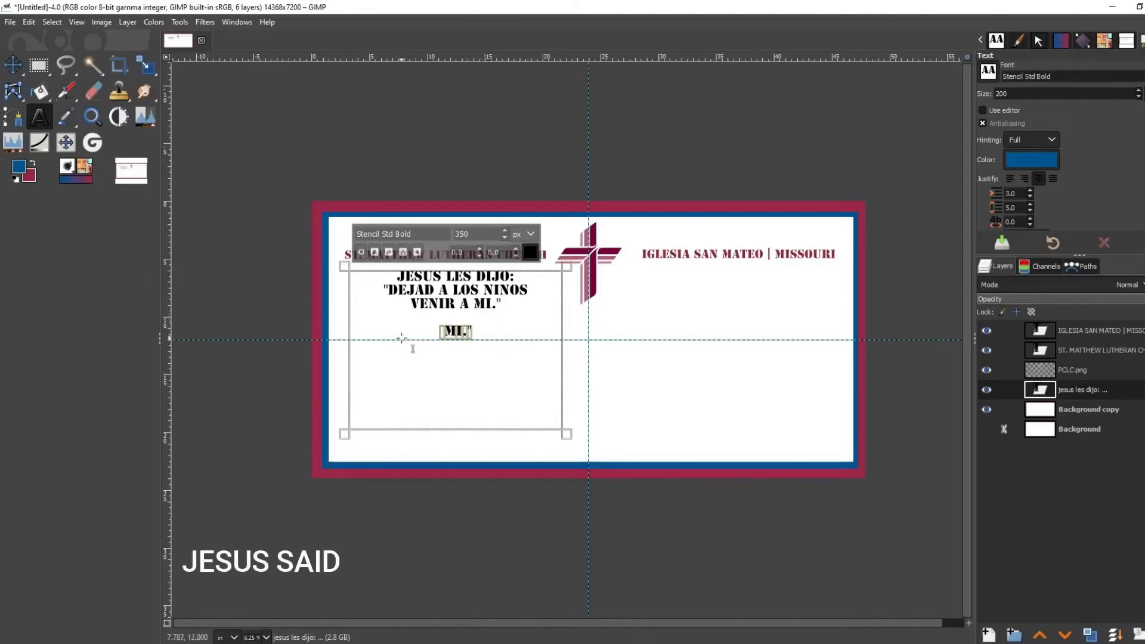
# Add the English verse "JESUS SAID TO THEM... COME TO ME." and the reference MARK 10:14
pyautogui.write('JESUS S')
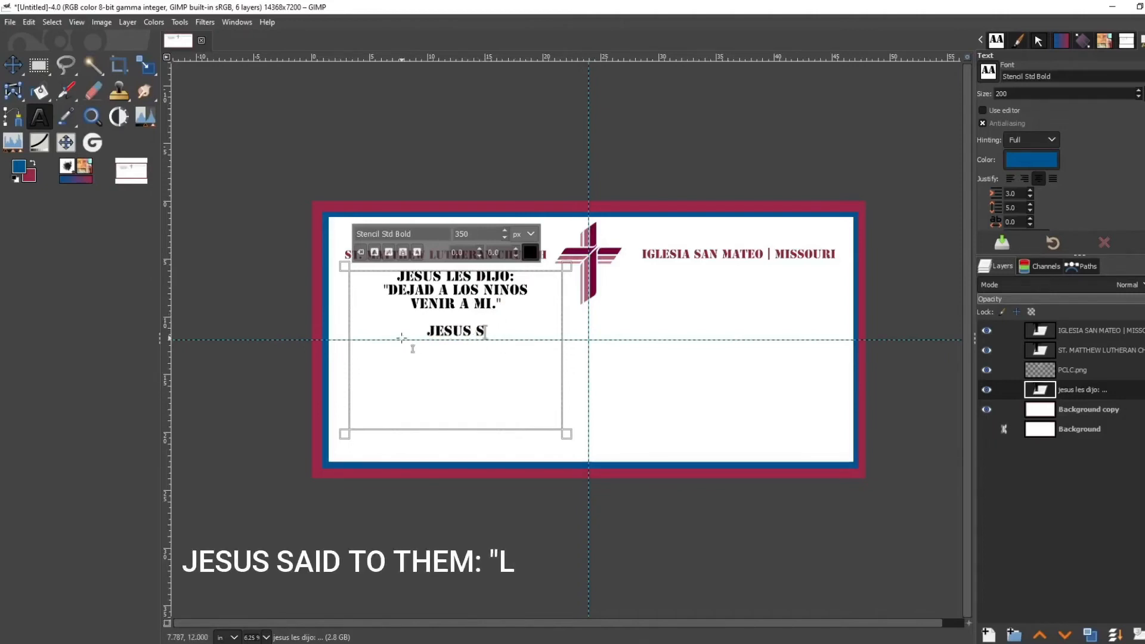
pyautogui.write('AID TO THEM"')
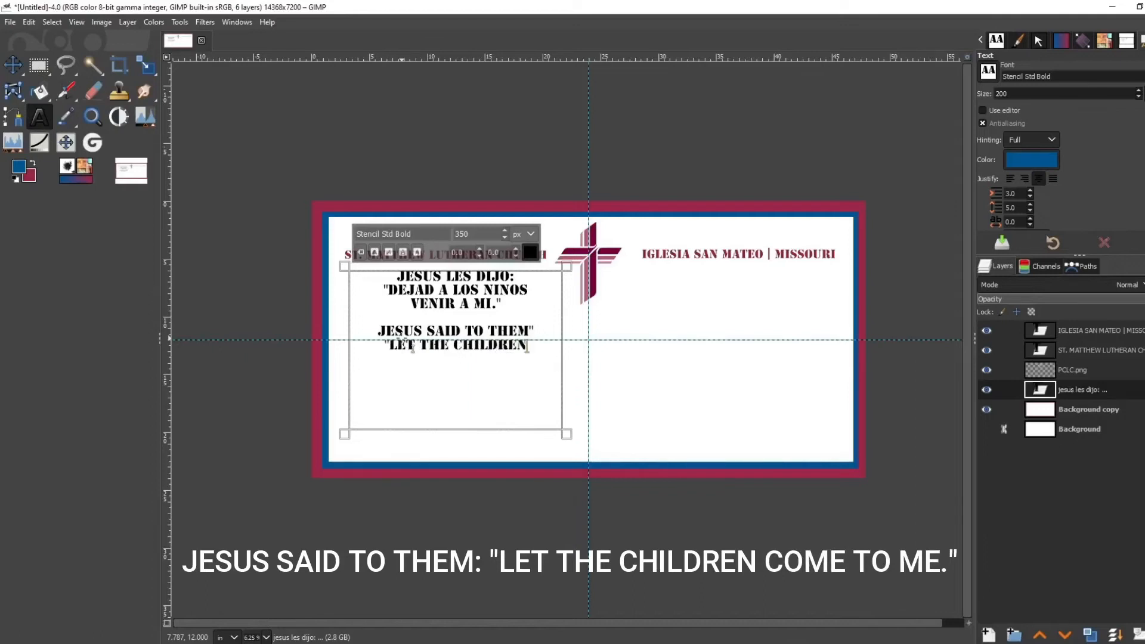
pyautogui.write('COME TO ME."')
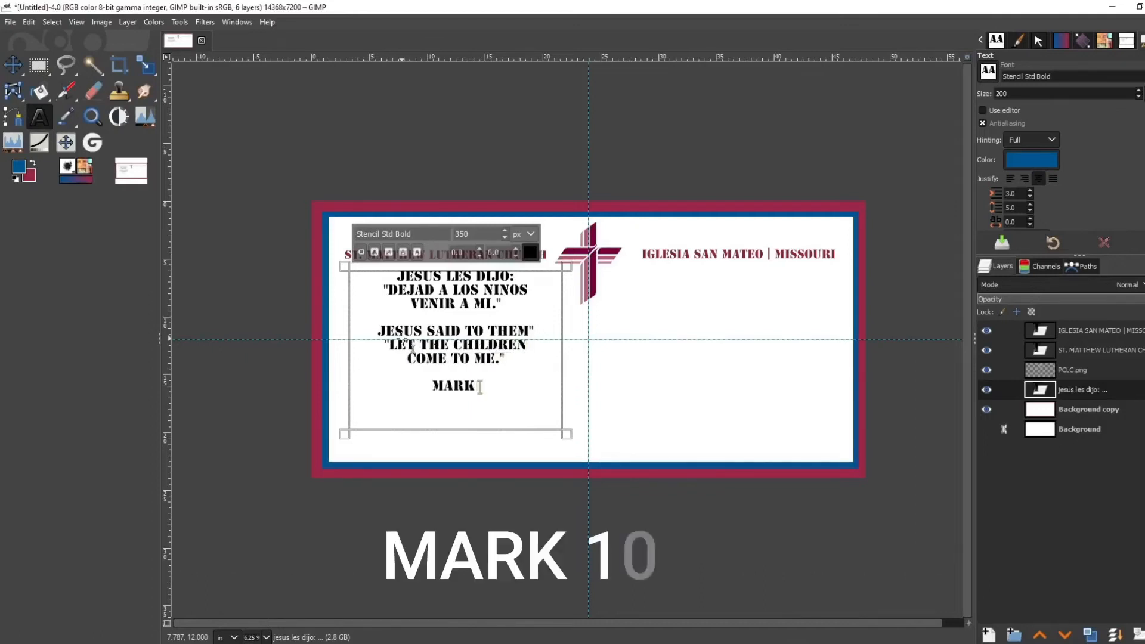
pyautogui.write('0:14')
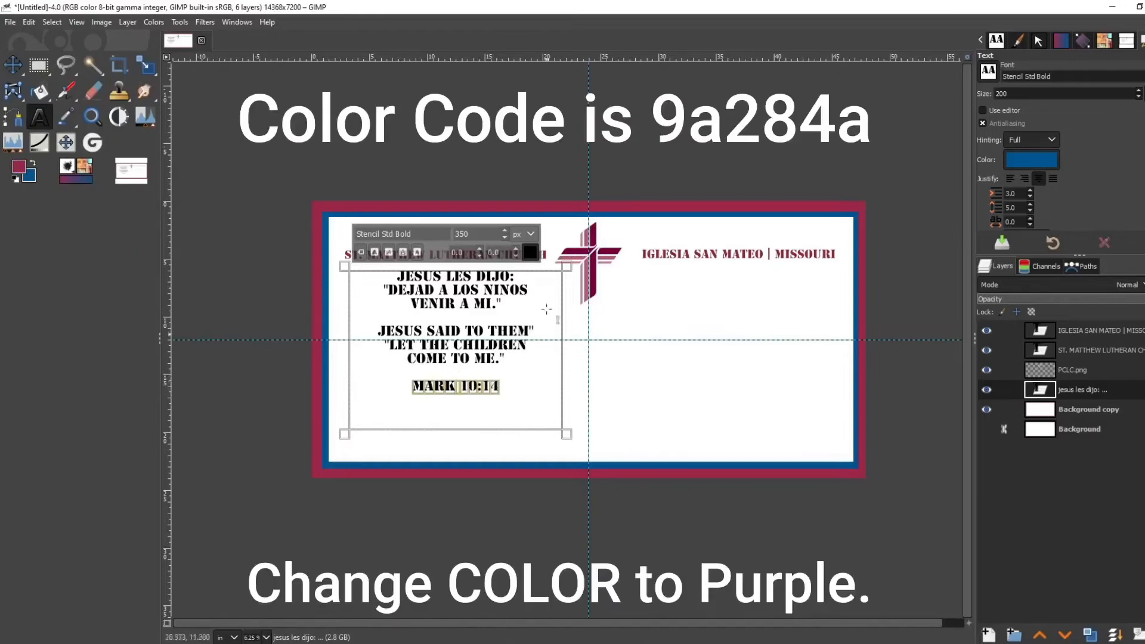
# Colour MARK 10:14 maroon (9a284a) and enlarge the verse block to size 465
pyautogui.click(1030, 159)
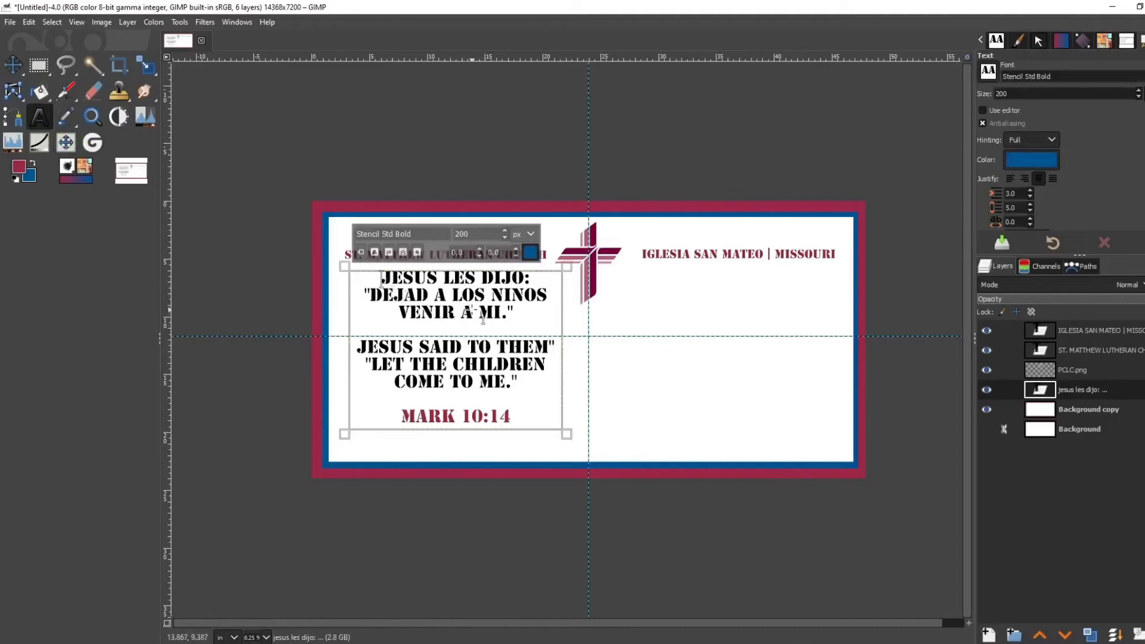
pyautogui.press('t')
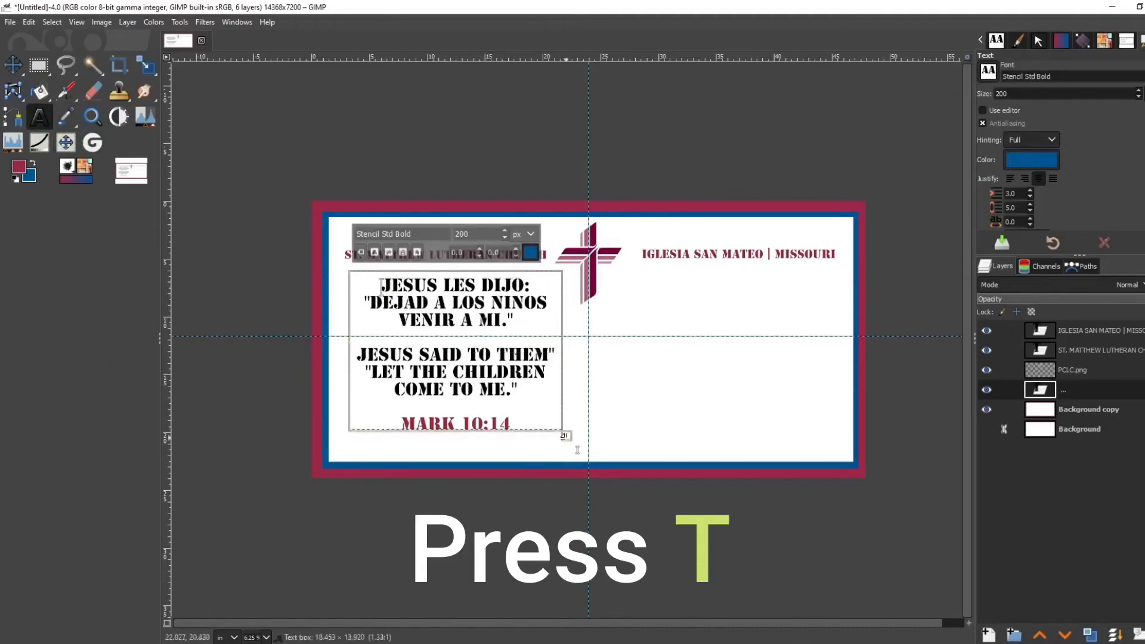
pyautogui.press('t')
pyautogui.write('465')
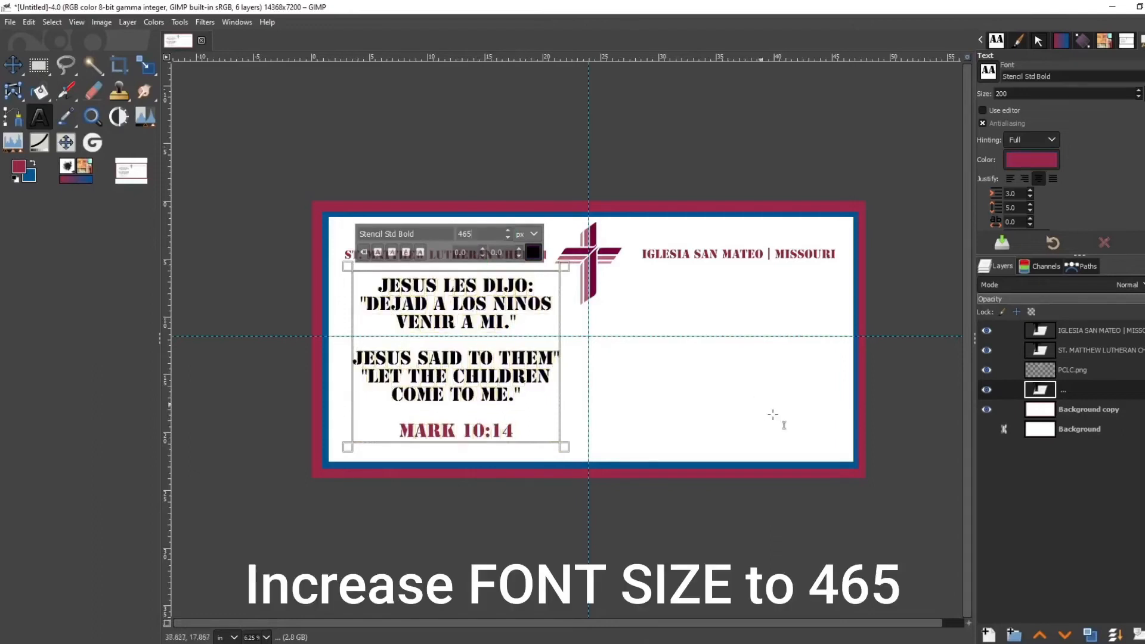
# Leave the text block, save the sign and duplicate the verse text layer
pyautogui.click(1080, 409)
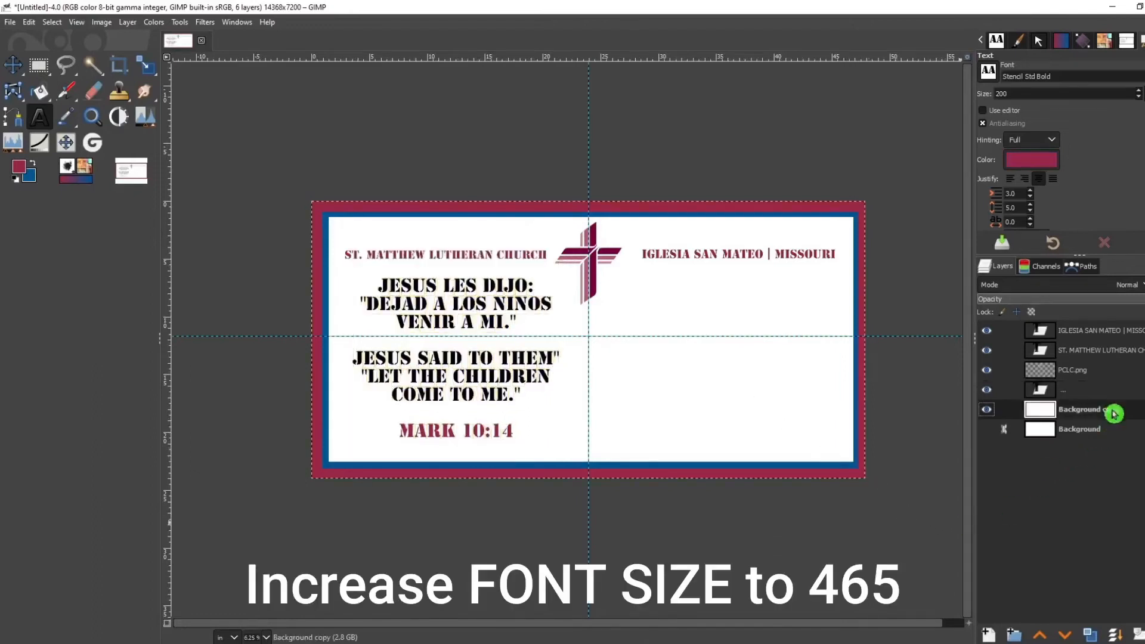
pyautogui.press('ctrl+d')
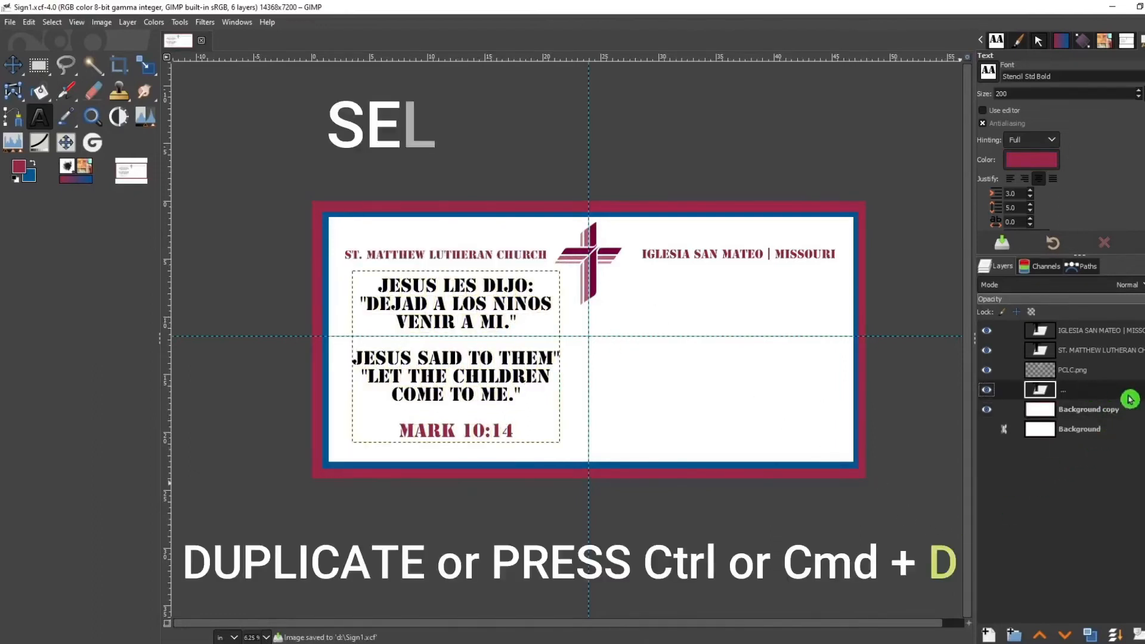
pyautogui.press('ctrl+d')
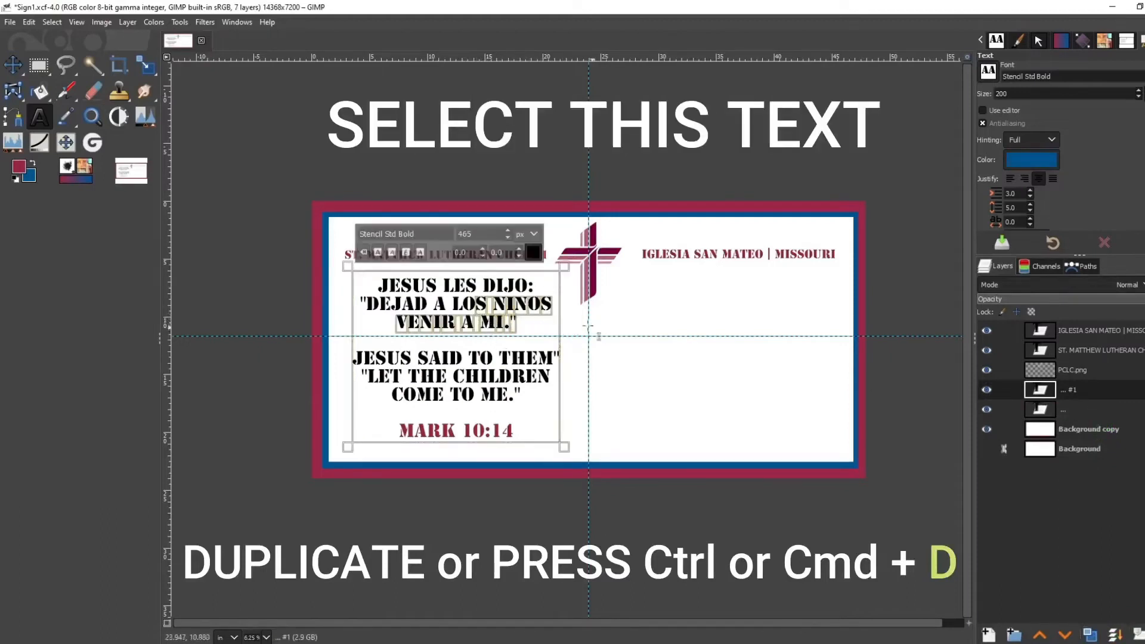
# Rewrite the duplicated right-half block as CLASSES DE PRIMERA COMUNION Y CONFIRMACION
pyautogui.click(13, 67)
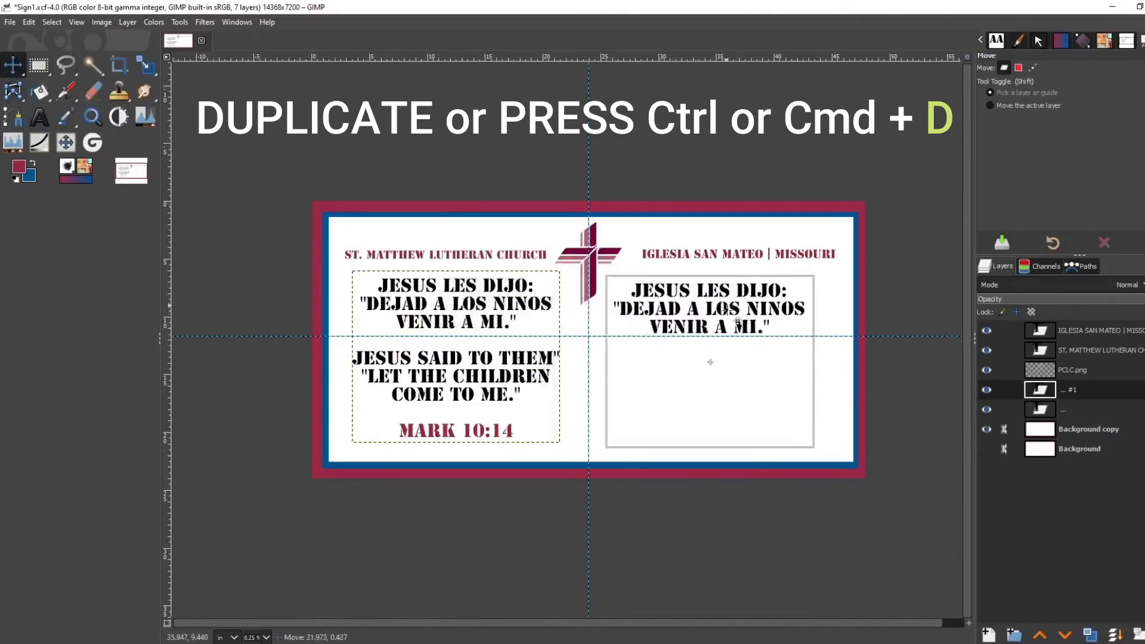
pyautogui.press('ctrl+d')
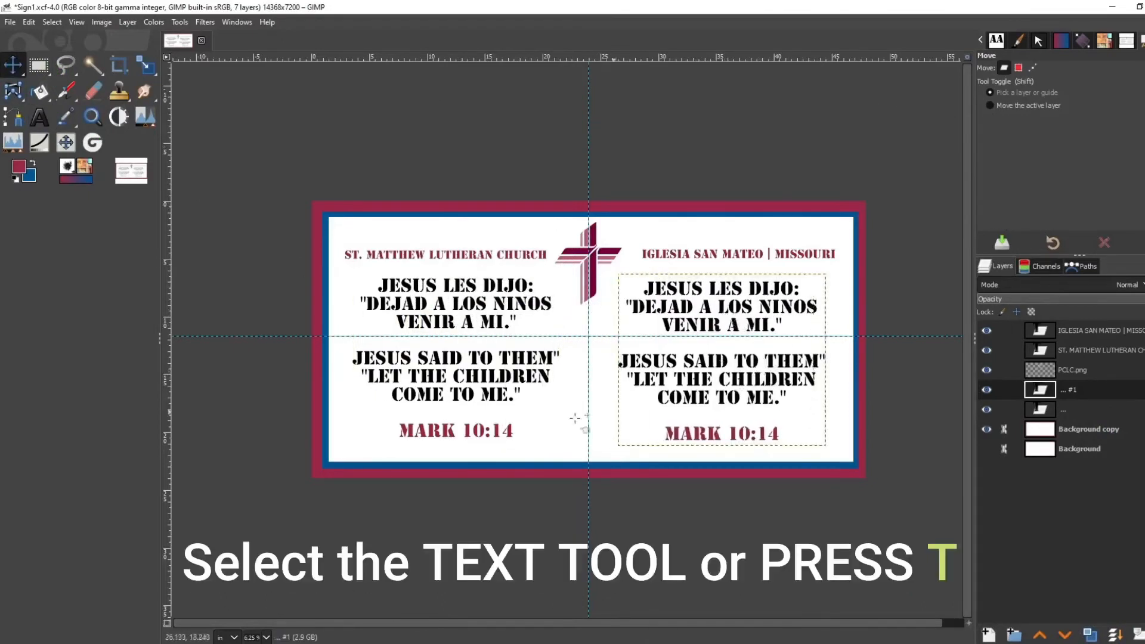
pyautogui.click(40, 116)
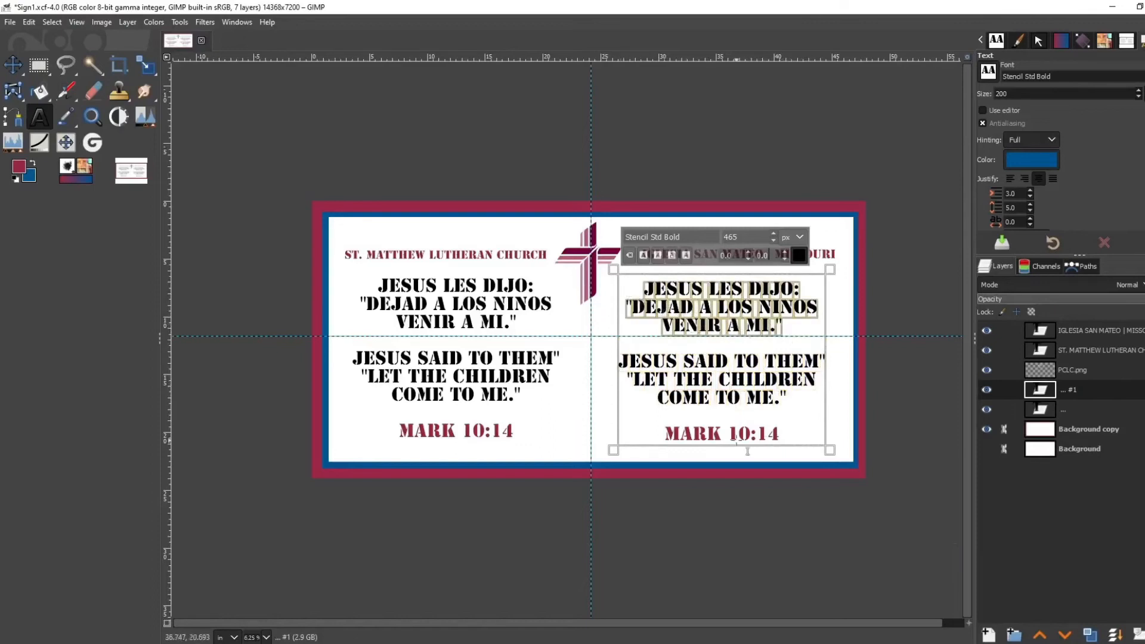
pyautogui.write('C')
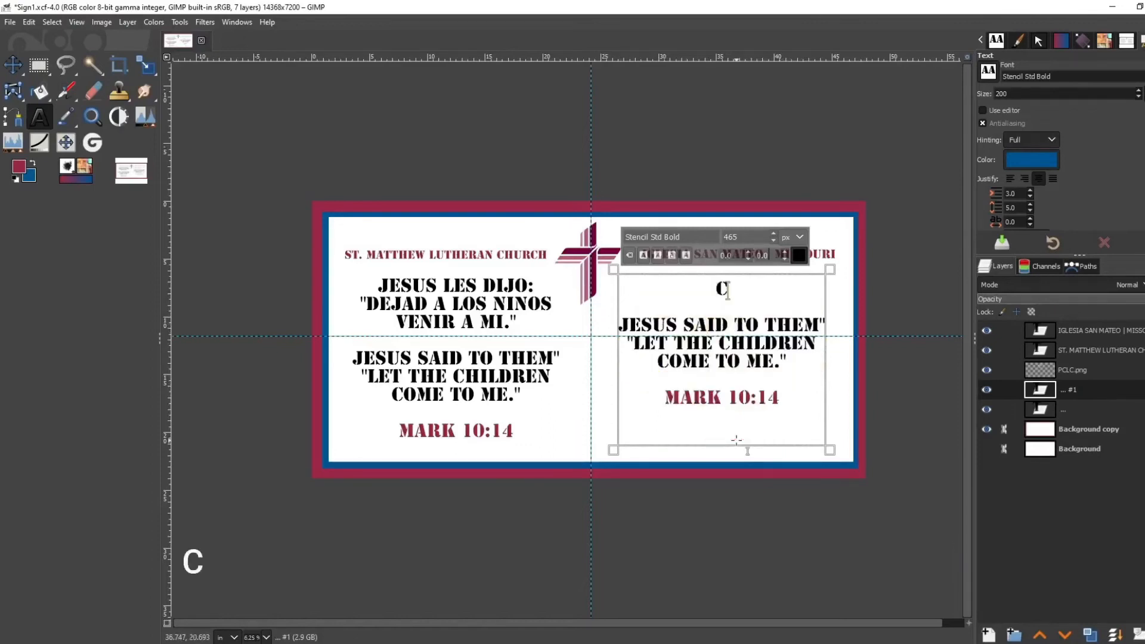
pyautogui.write('LASSES DE P')
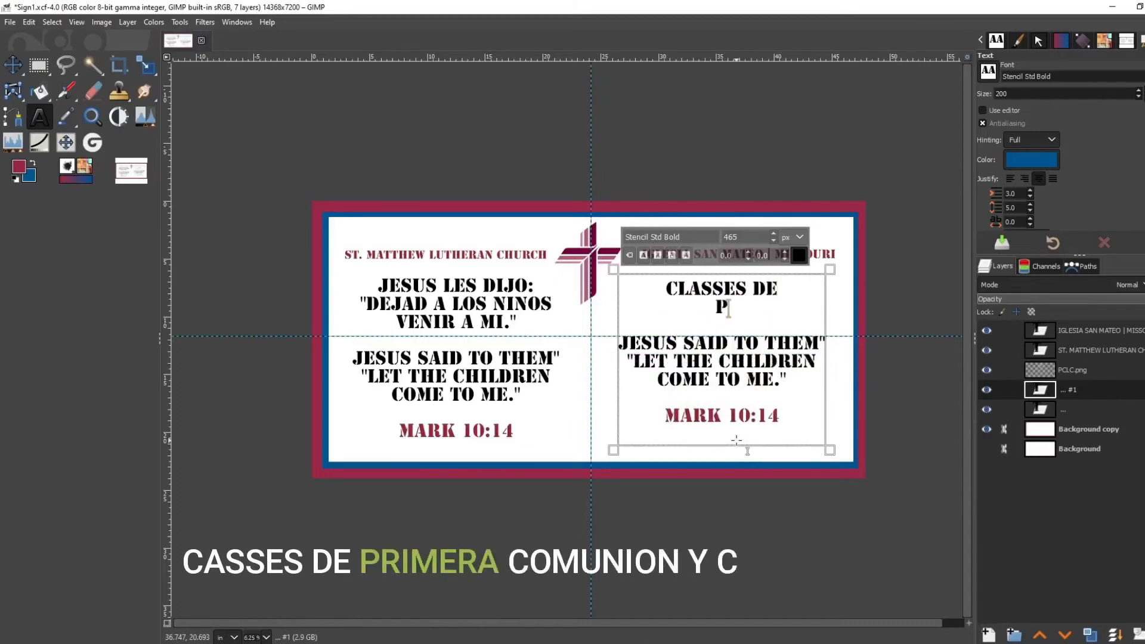
pyautogui.write('RIMEAR COMUNION')
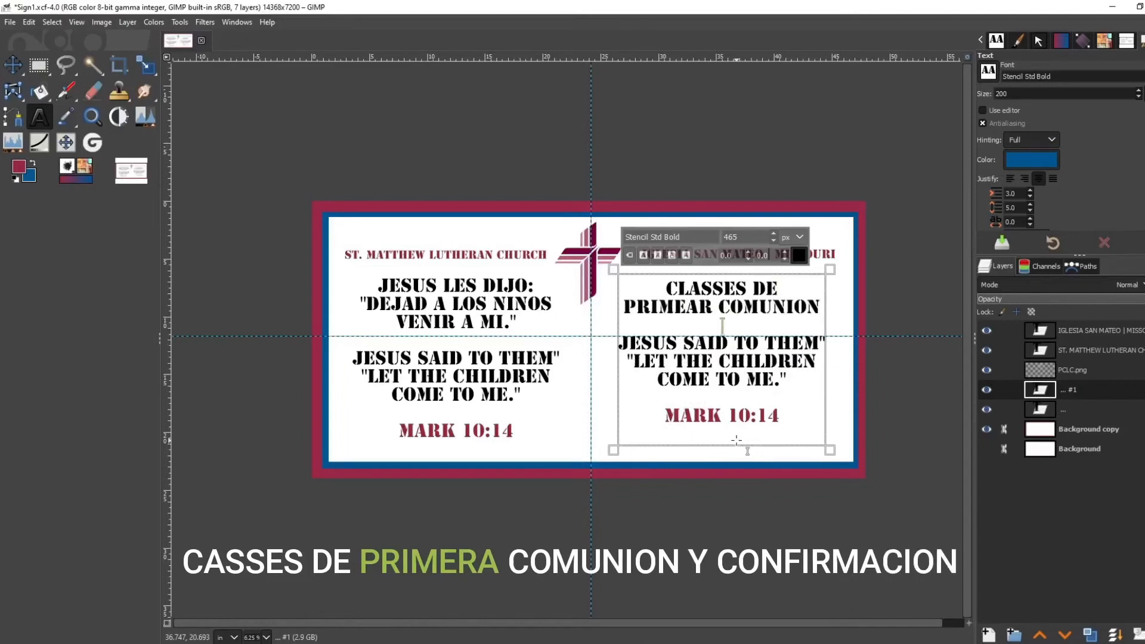
pyautogui.write('Y CONFI')
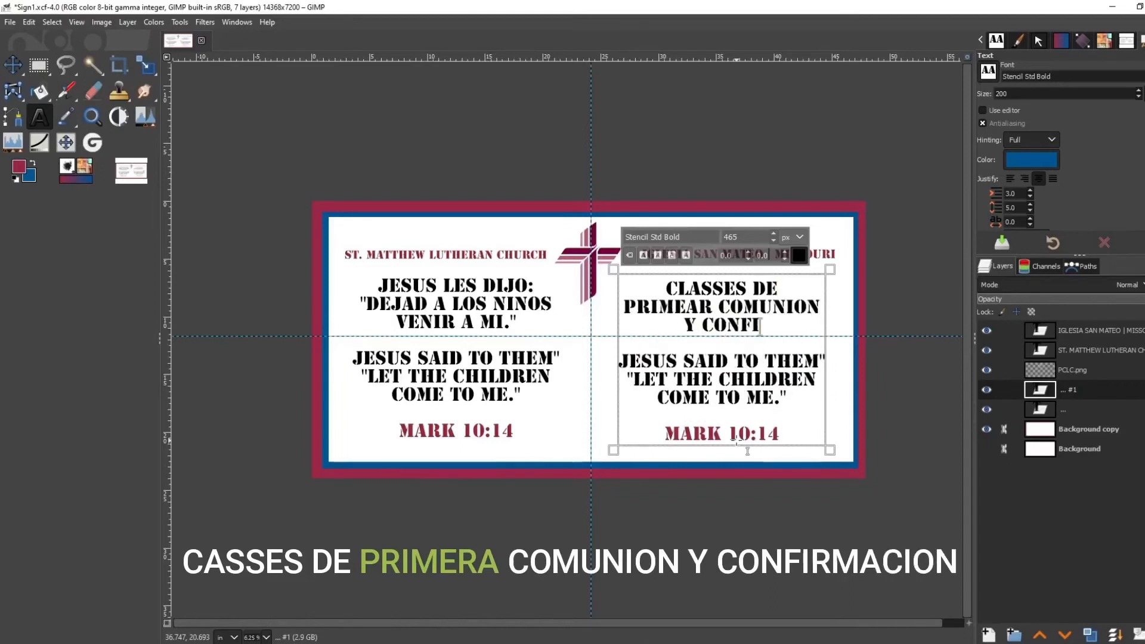
pyautogui.write('RMACION')
pyautogui.click(720, 360)
pyautogui.write('FIRST COMMUN')
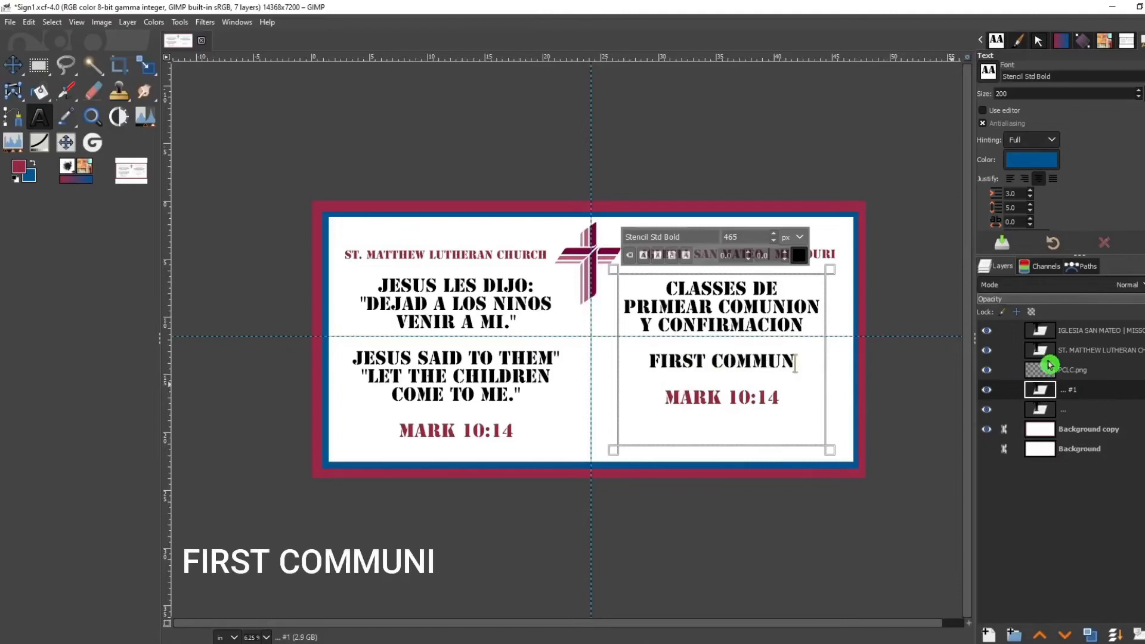
# Add FIRST COMMUNION AND CONFIRMATION CLASSES and the red MUY BIENVENIDOS / ALL ARE WELCOME line
pyautogui.write('ON AND CONFIR')
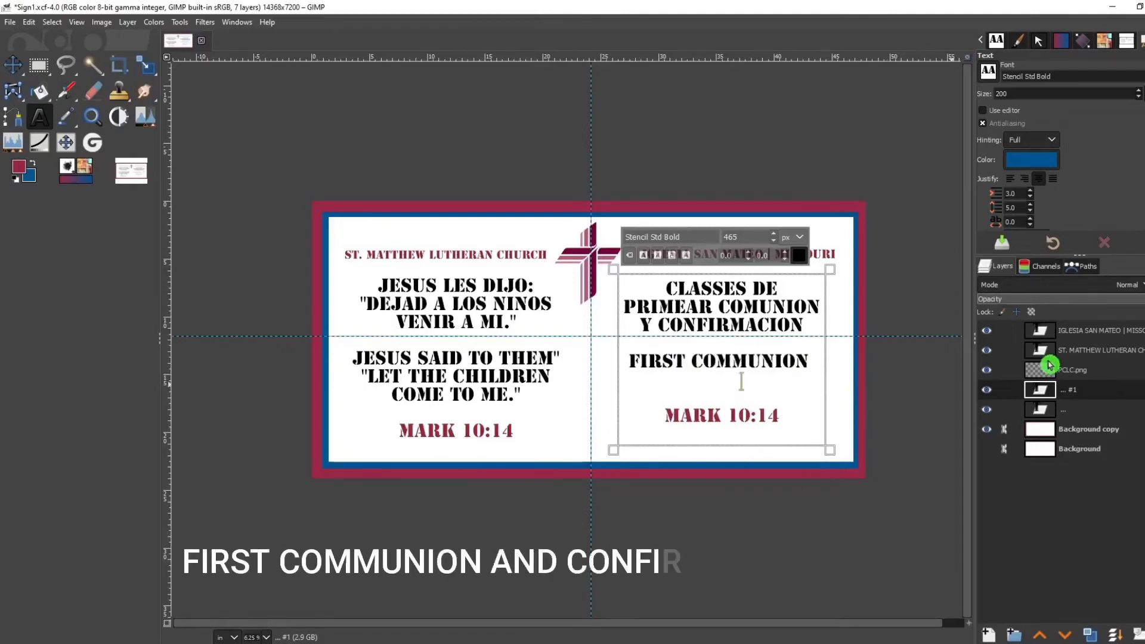
pyautogui.write('RMATION CLASS')
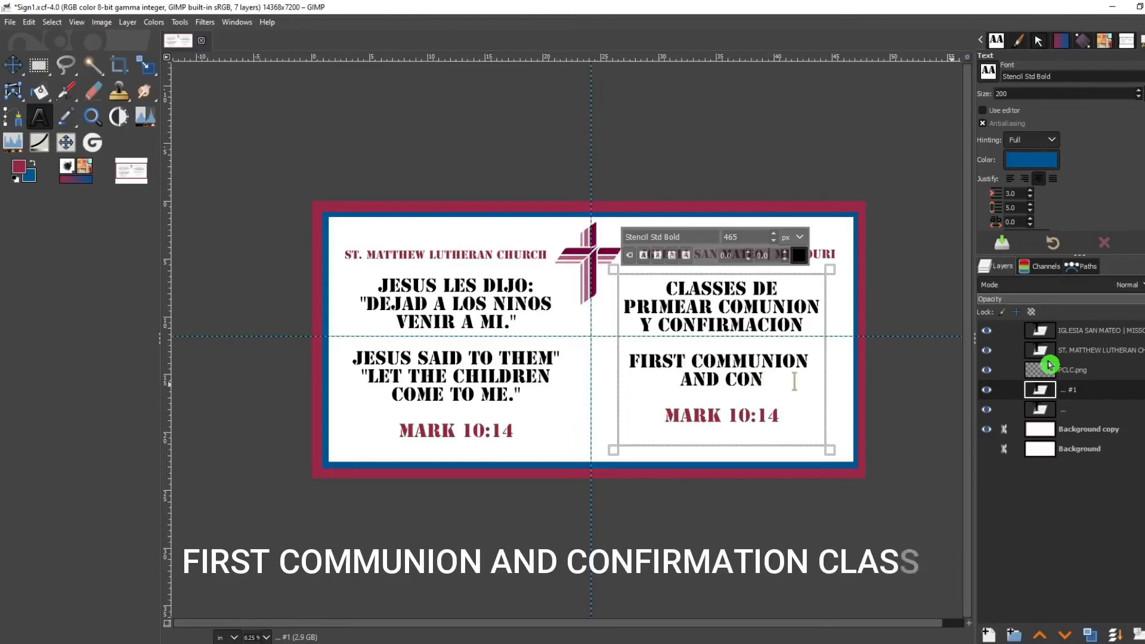
pyautogui.write('FIRMATION')
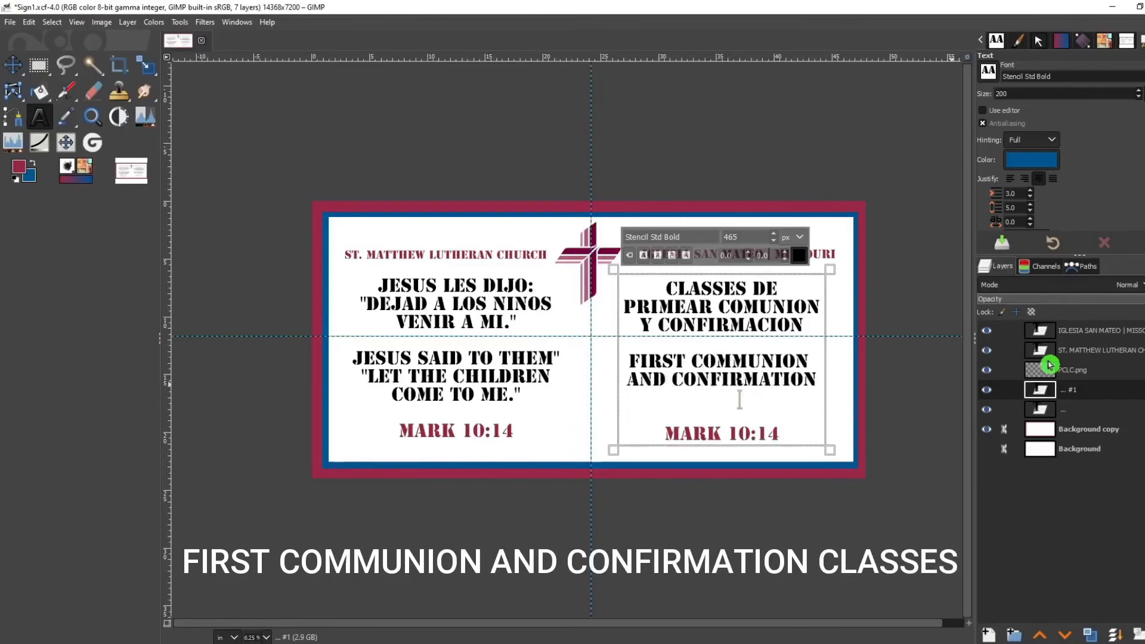
pyautogui.write('CLOASSES')
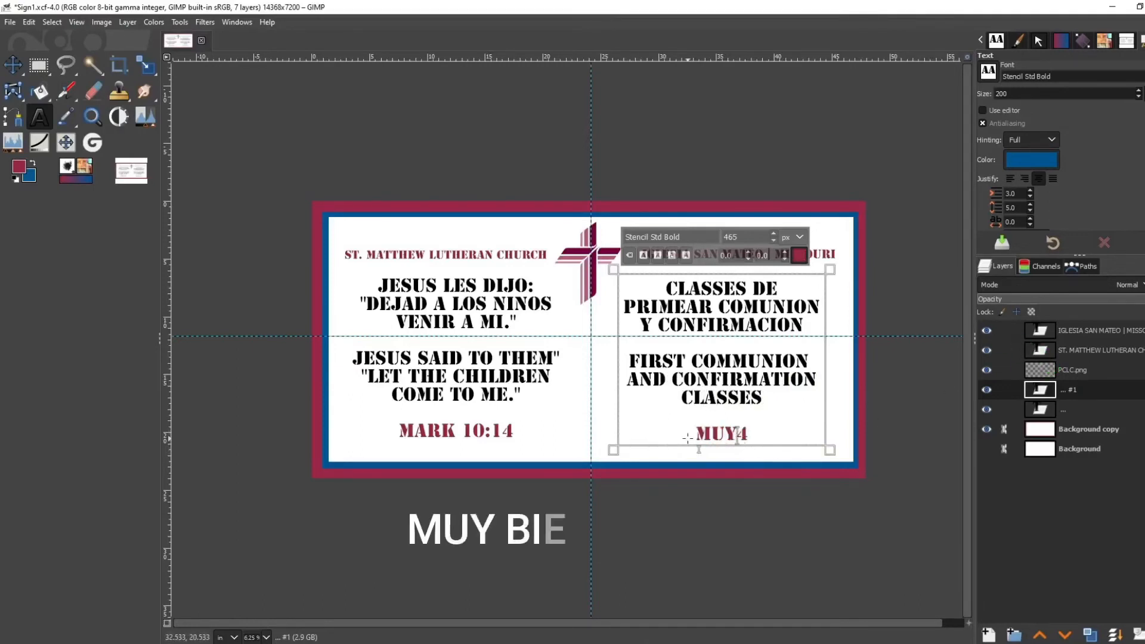
pyautogui.write('ENVENID')
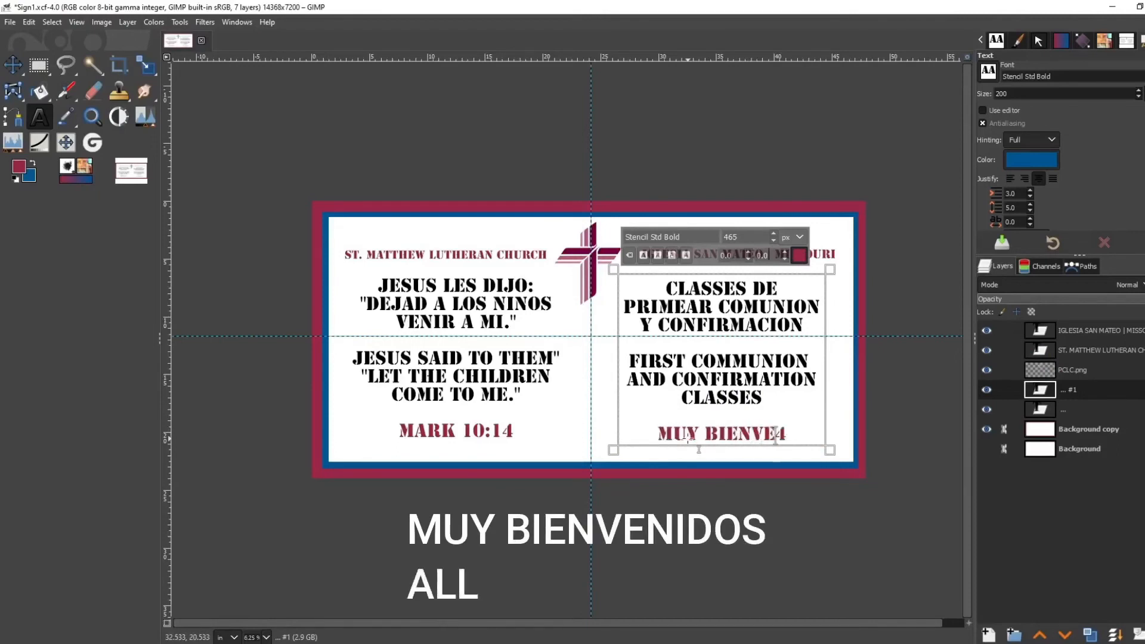
pyautogui.write('ARE WELCOME')
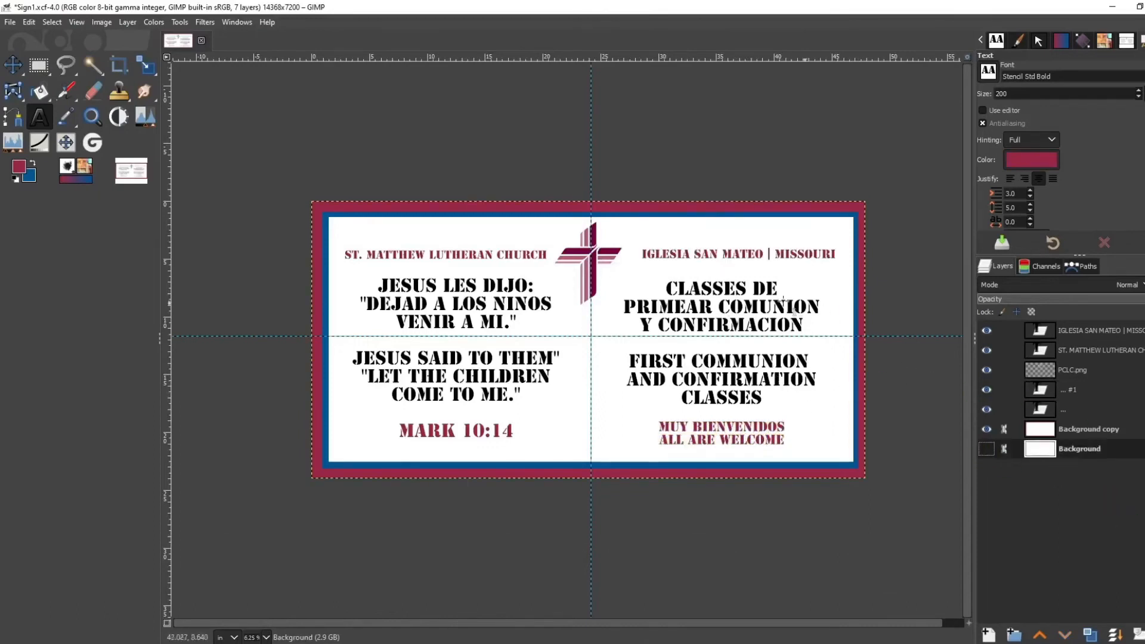
pyautogui.moveTo(598, 266)
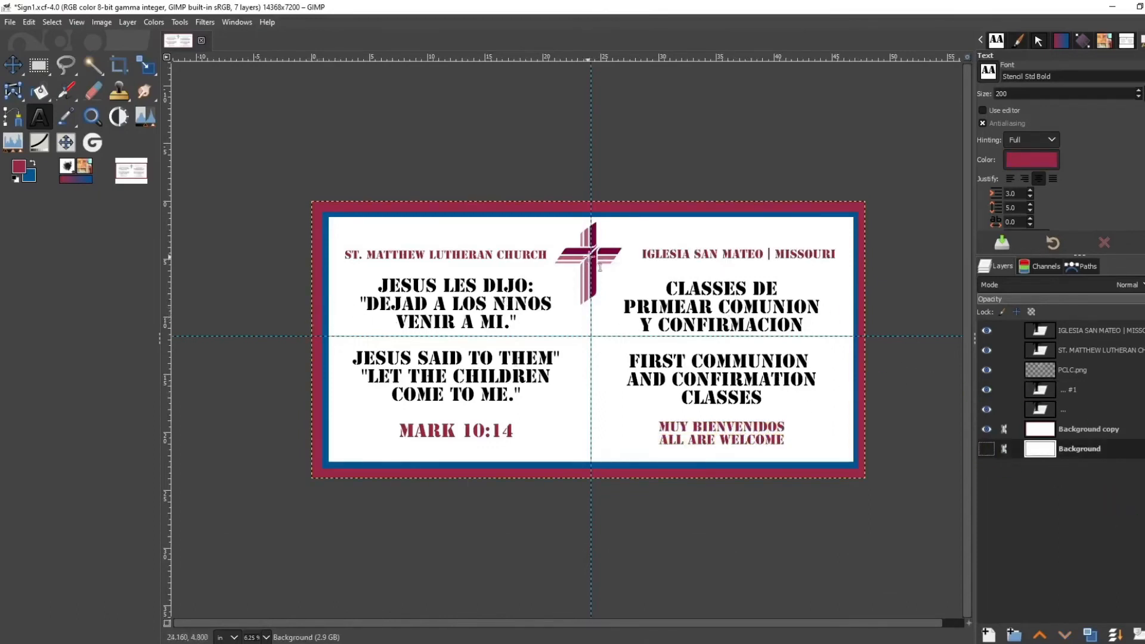
pyautogui.moveTo(650, 347)
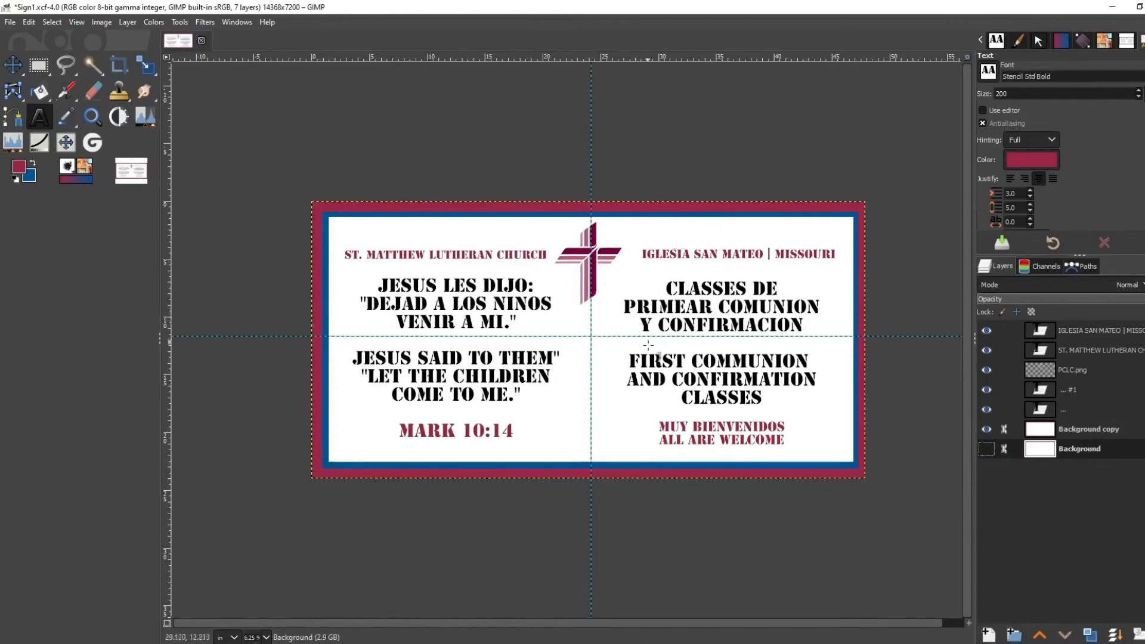
# Export the finished sign as d:\ChurchSignLesson.png with default PNG settings
pyautogui.click(10, 21)
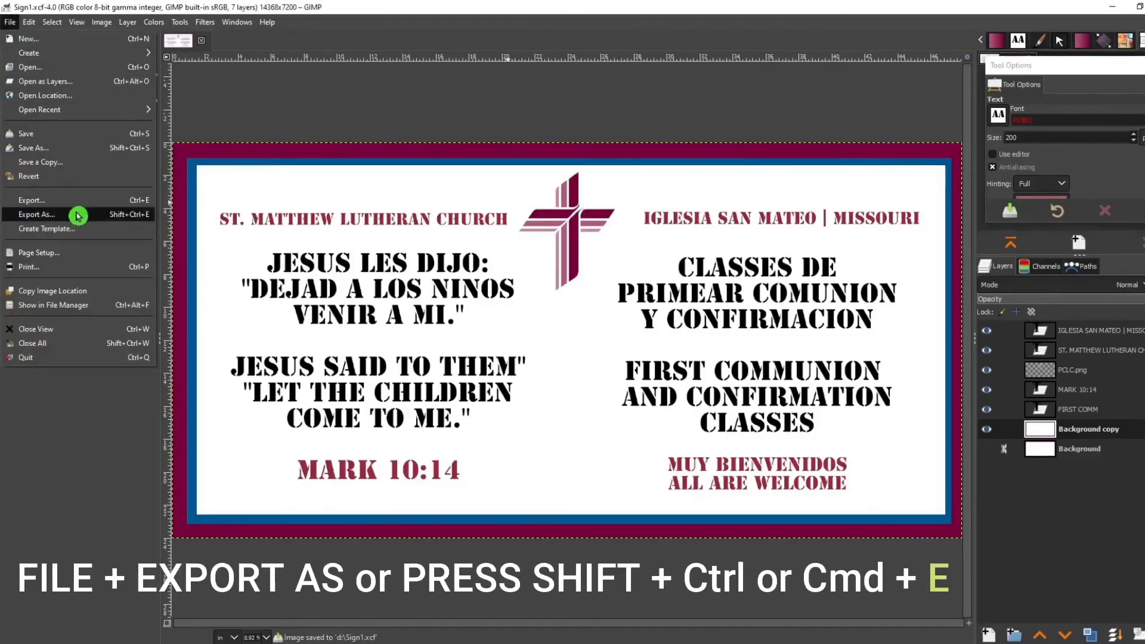
pyautogui.click(35, 213)
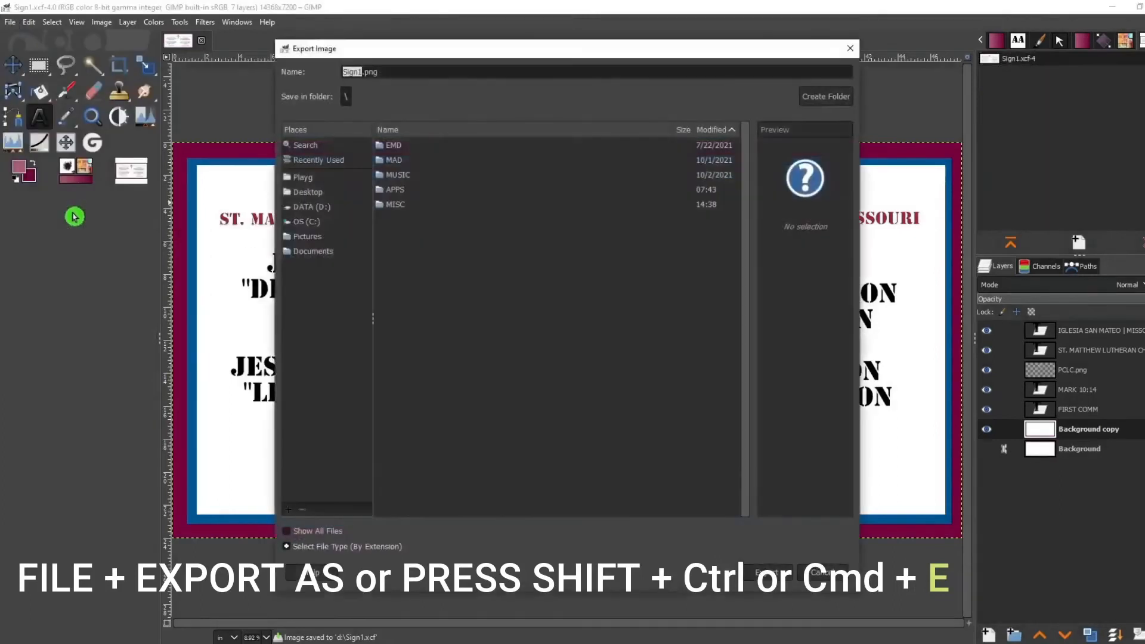
pyautogui.moveTo(433, 86)
pyautogui.write('D:\\')
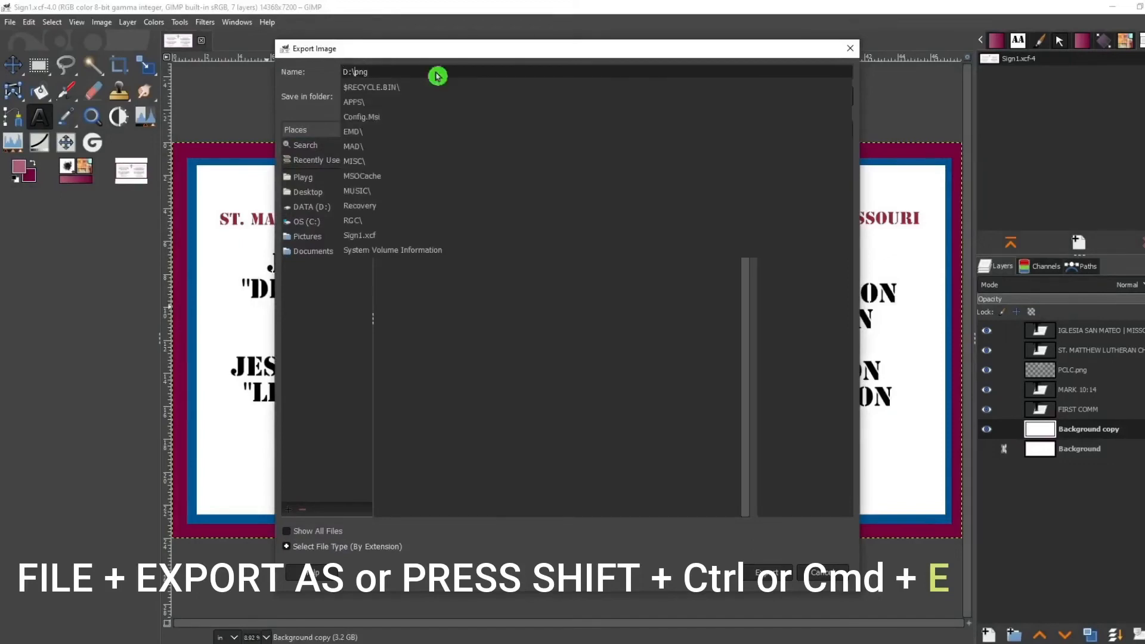
pyautogui.write('d:\\ChurchSignLesson.')
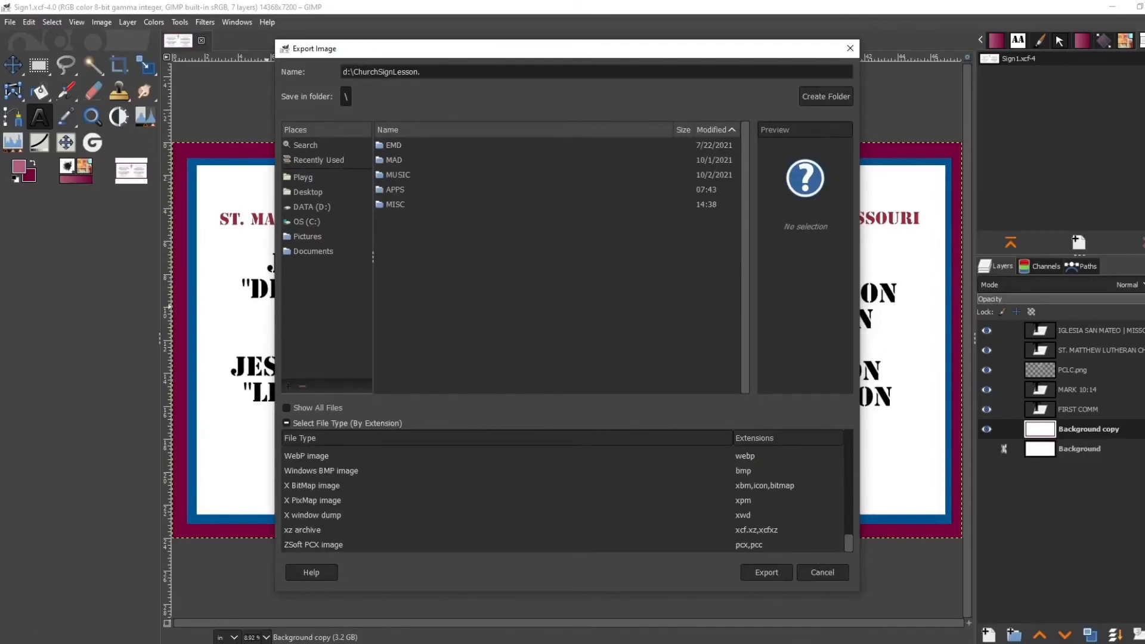
pyautogui.write('png')
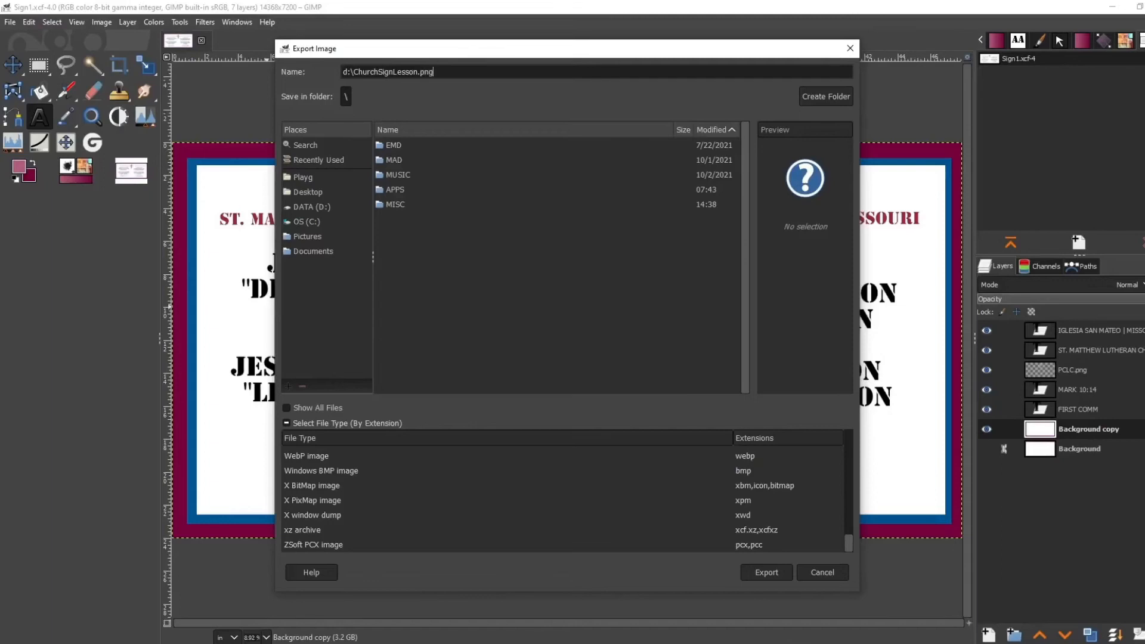
pyautogui.click(766, 572)
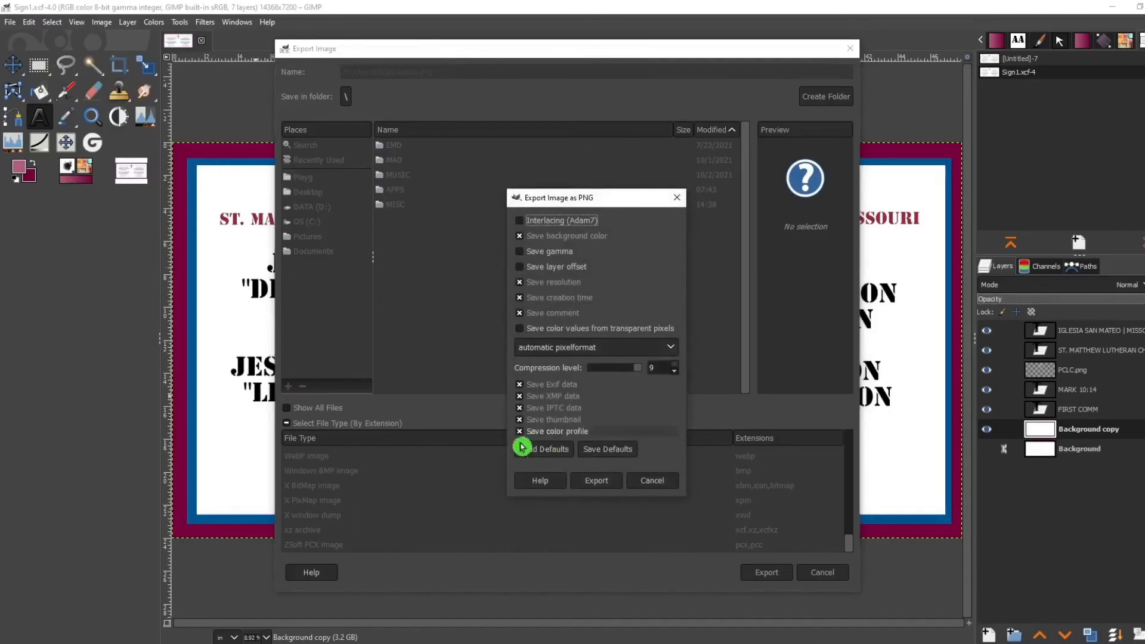
pyautogui.click(596, 480)
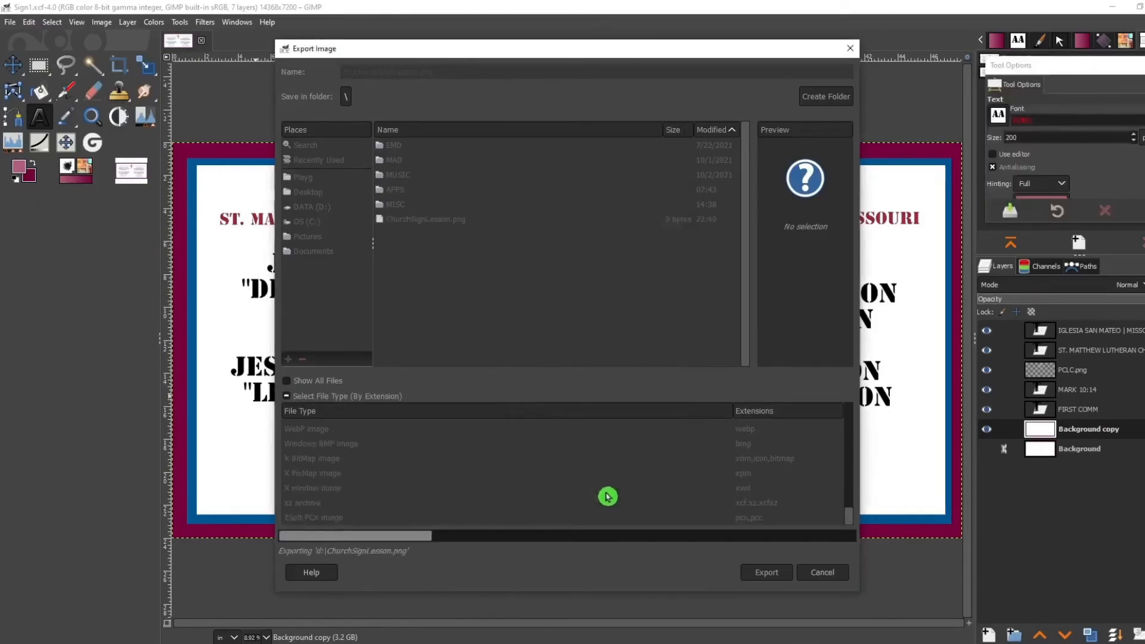
# Find Vistaprint on RetailMeNot and reveal the 15% off sitewide code VPSAVE15
pyautogui.click(766, 571)
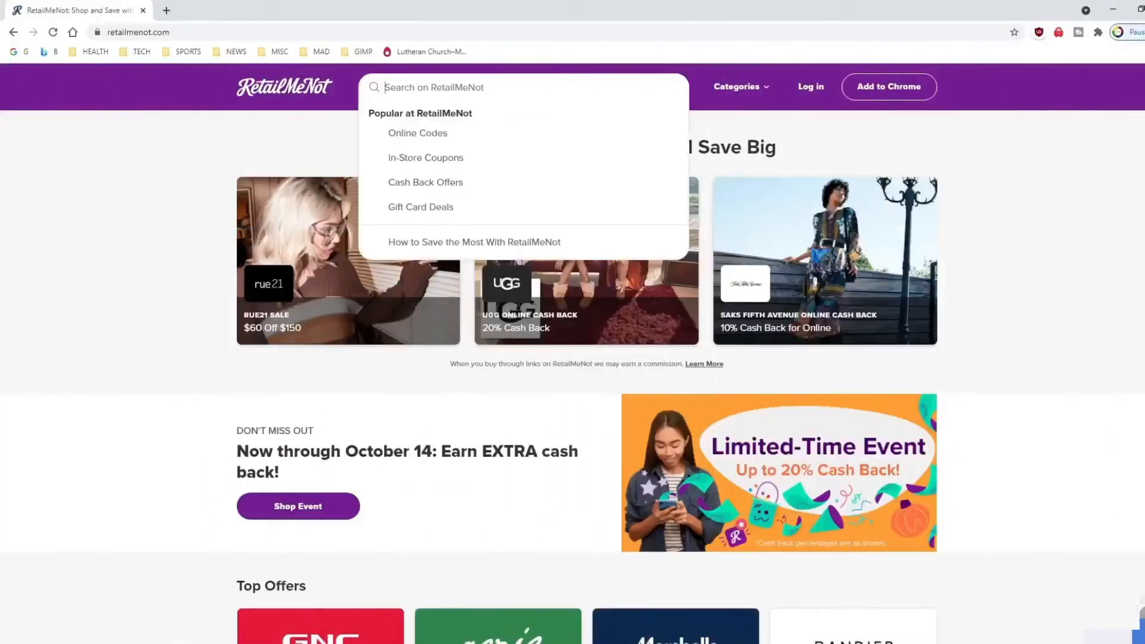
pyautogui.write('vistaprint')
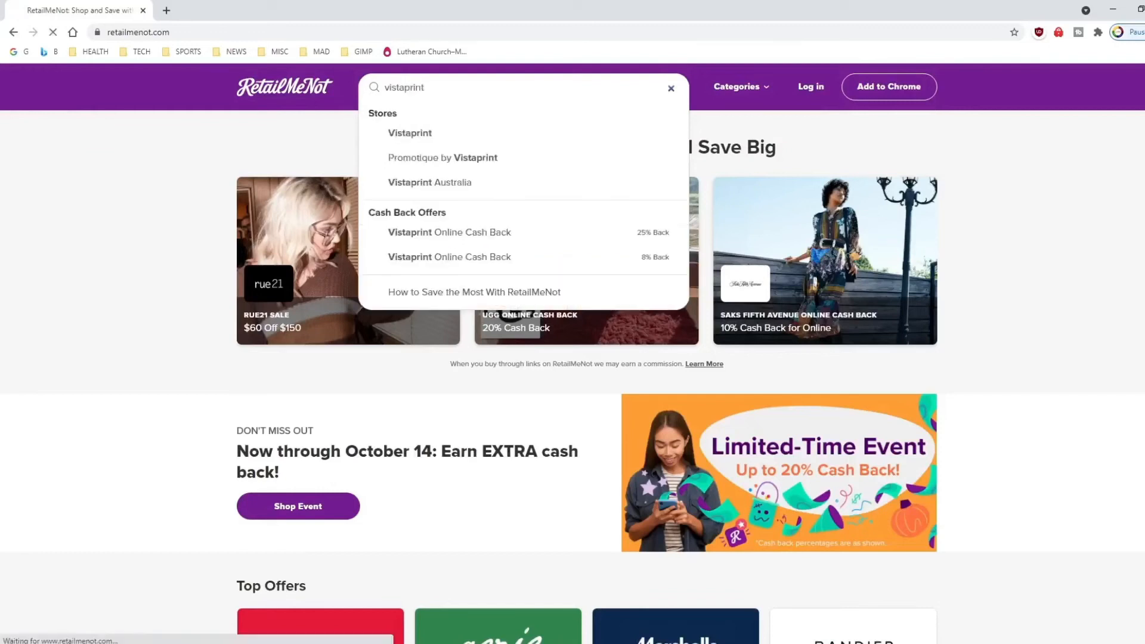
pyautogui.click(409, 133)
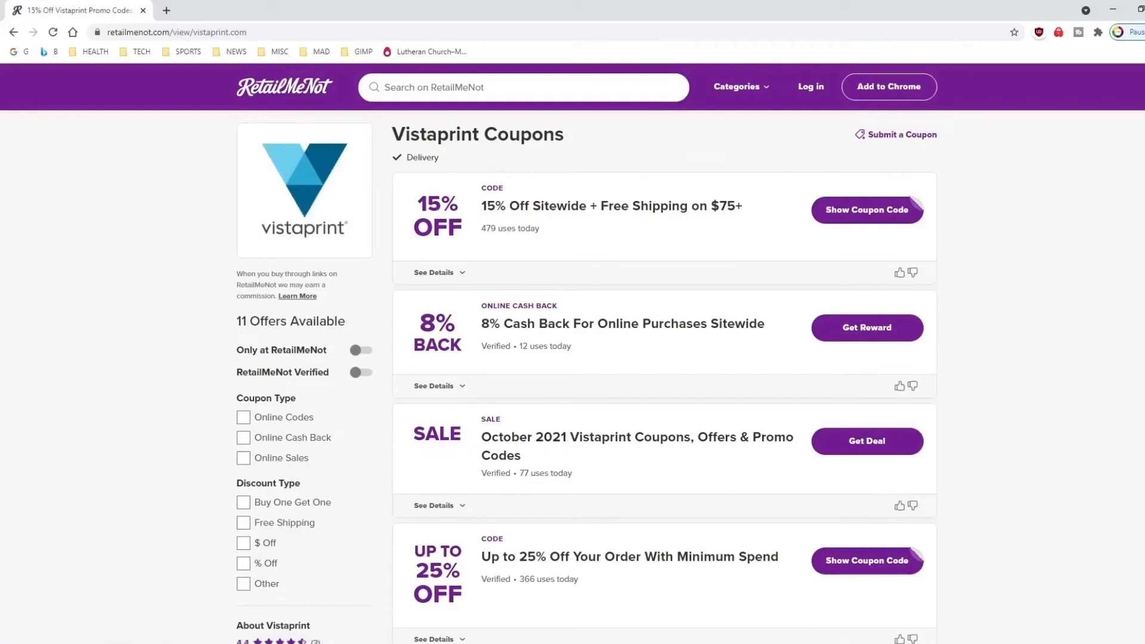
pyautogui.click(866, 210)
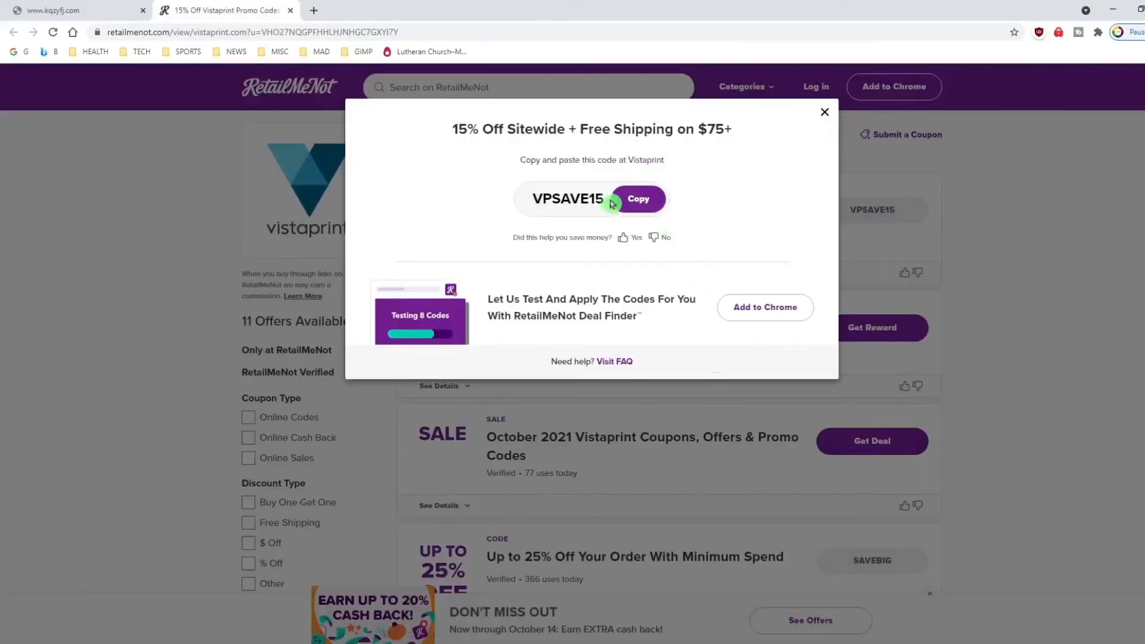
pyautogui.doubleClick(567, 199)
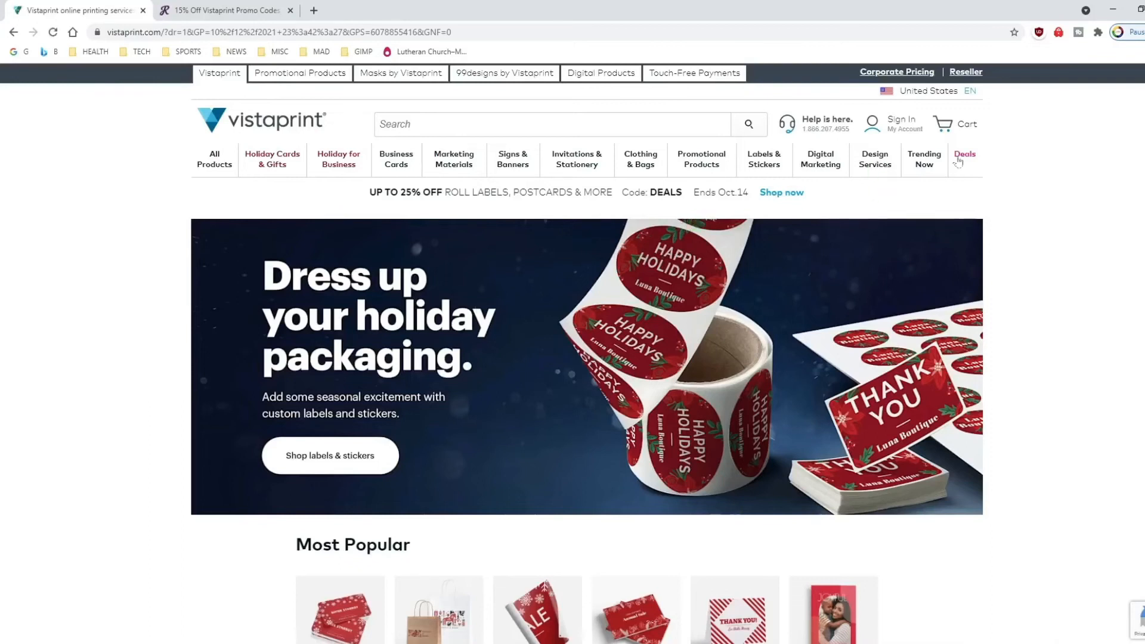
# From Signs & Banners, open the Mesh Banners product in a new tab
pyautogui.click(902, 123)
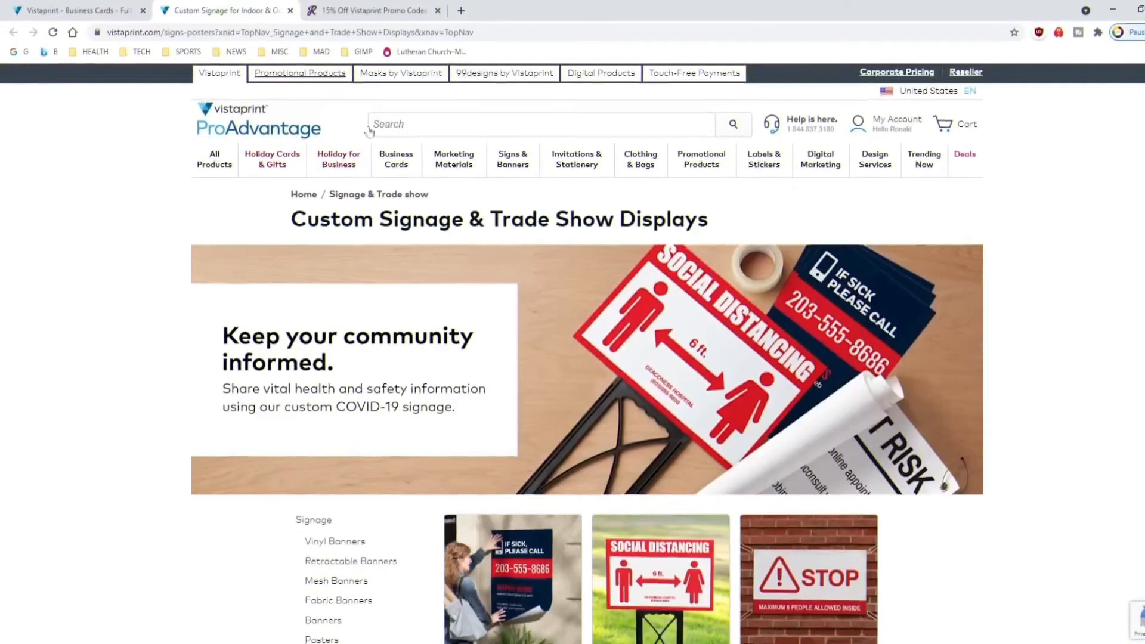
pyautogui.scroll(-3)
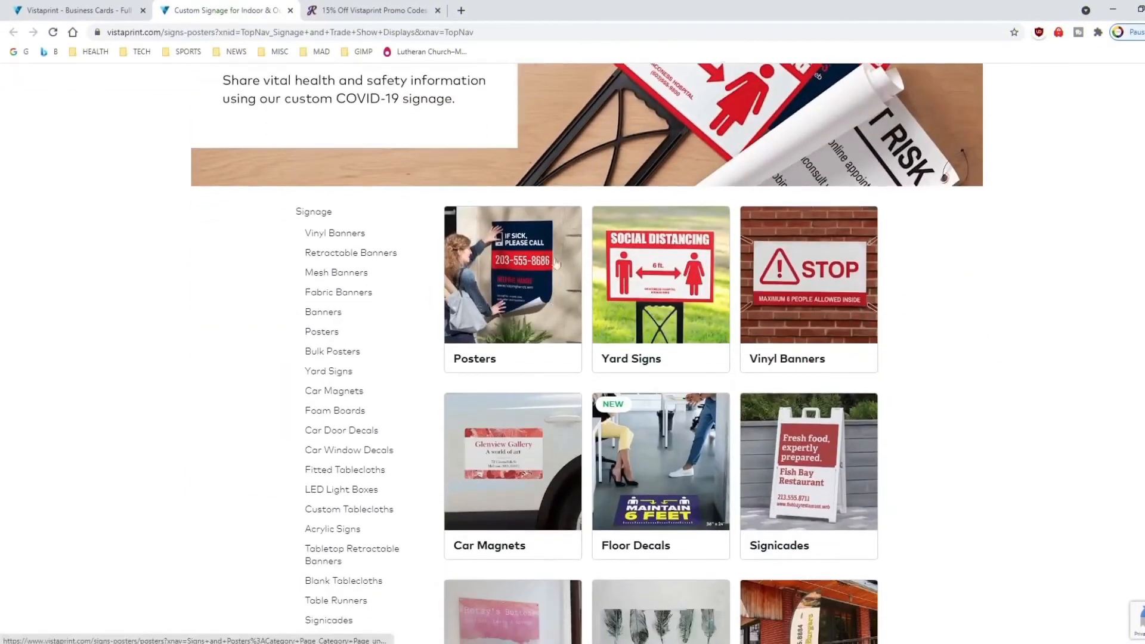
pyautogui.scroll(-3)
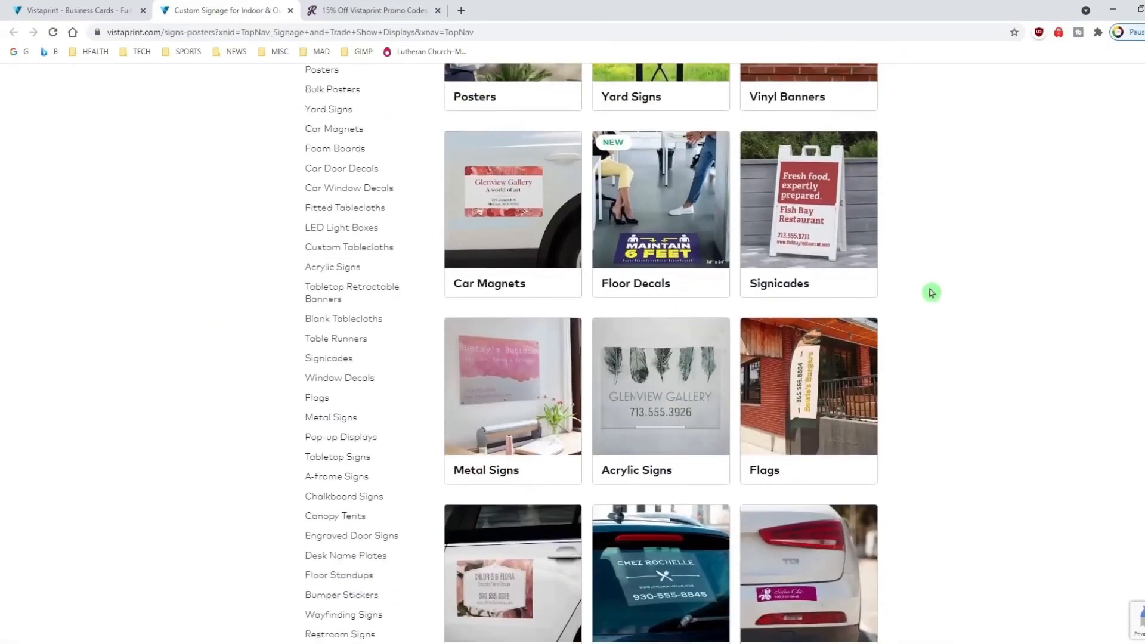
pyautogui.scroll(-3)
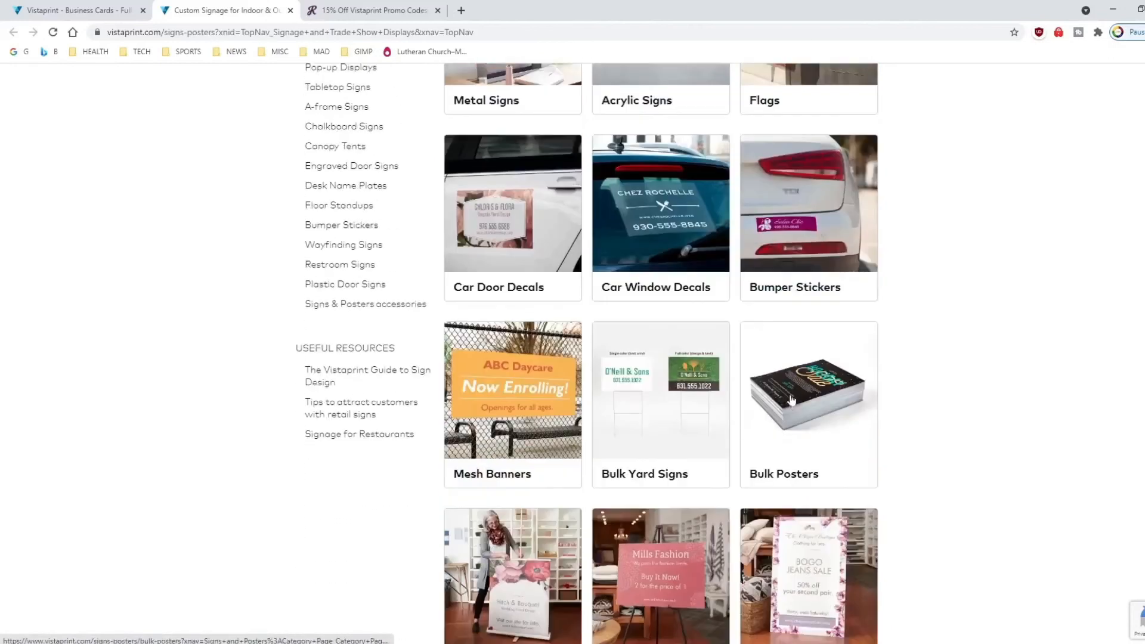
pyautogui.rightClick(529, 223)
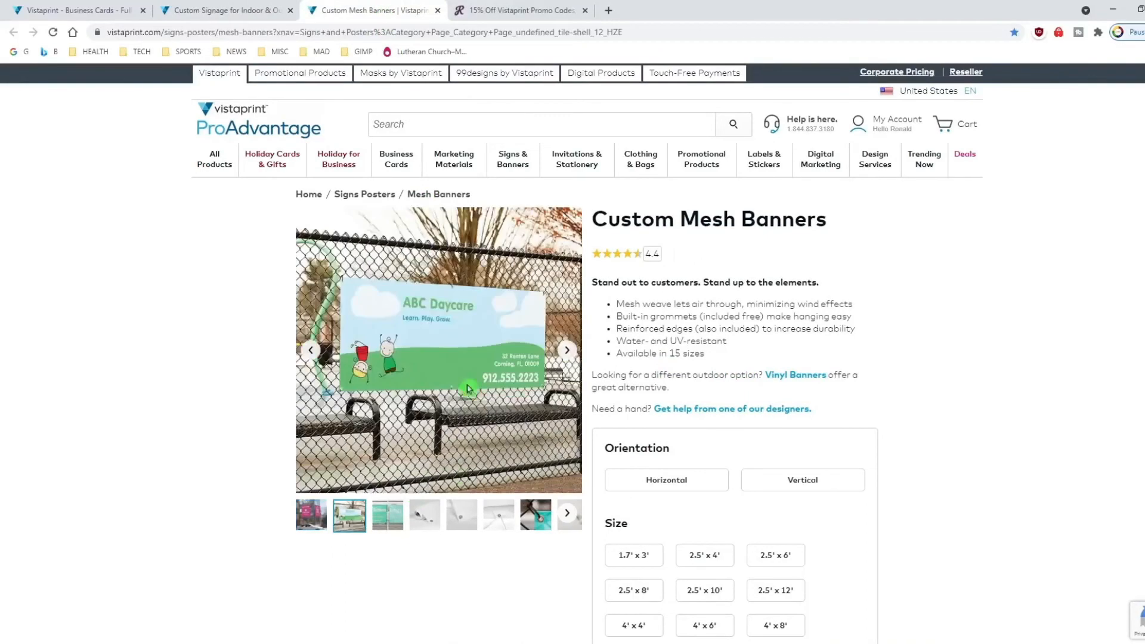
# Choose the horizontal 6' x 12' mesh banner, priced at $205.00
pyautogui.scroll(-3)
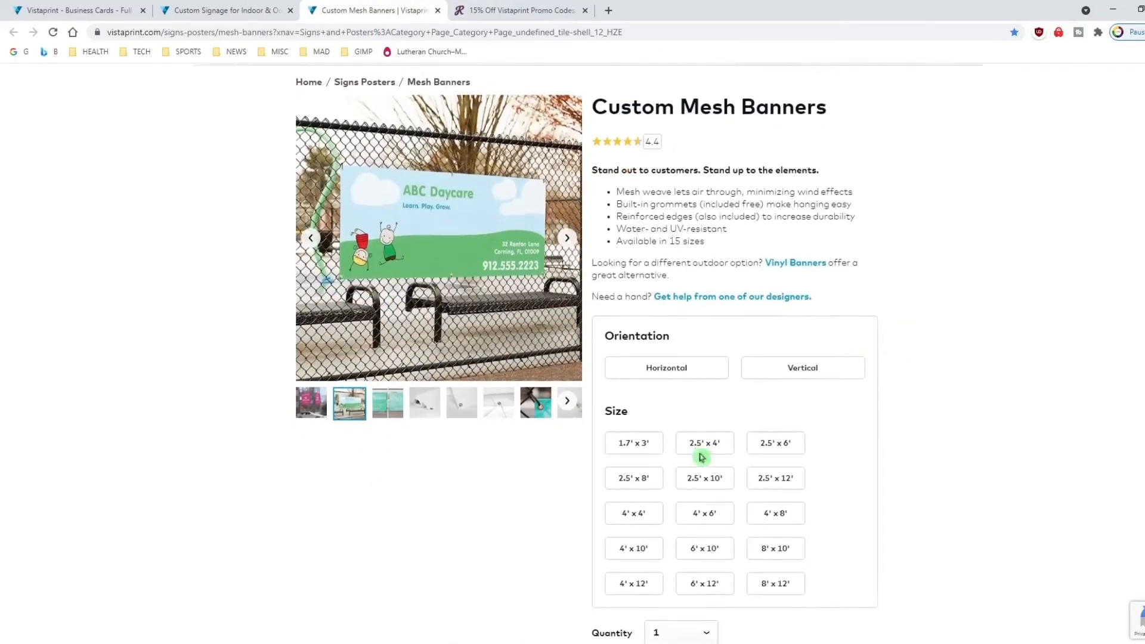
pyautogui.scroll(-3)
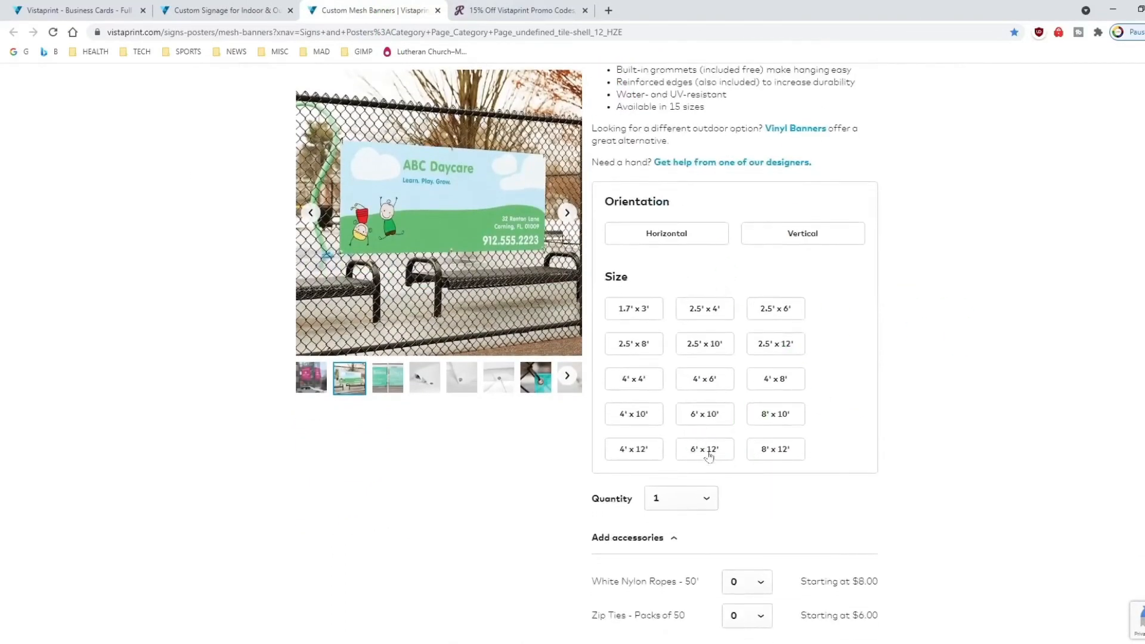
pyautogui.click(703, 449)
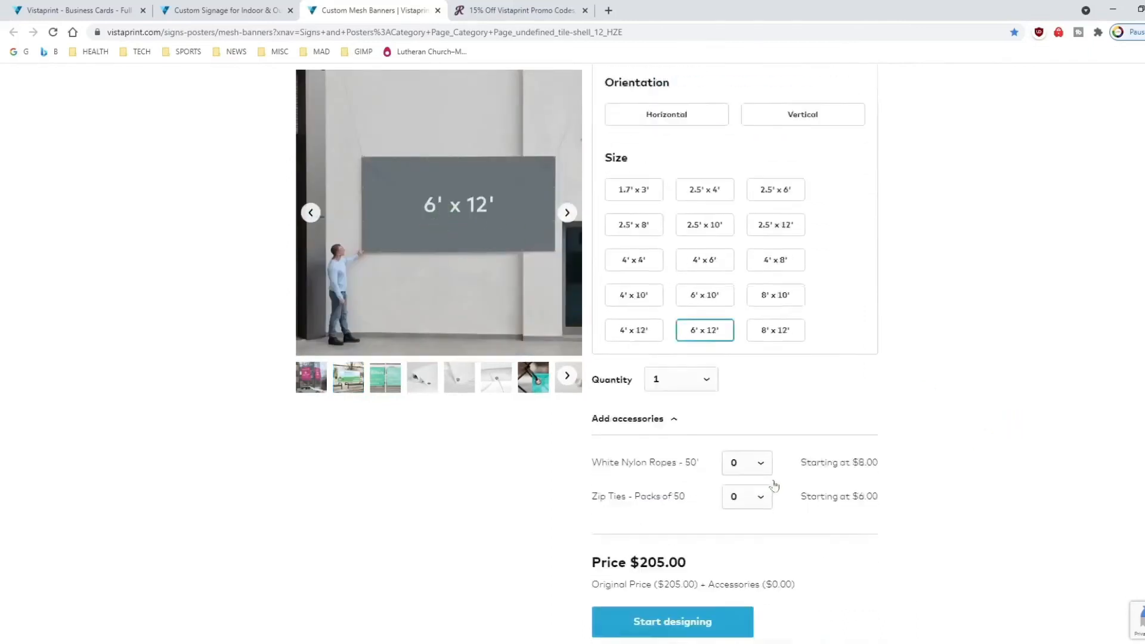
pyautogui.scroll(3)
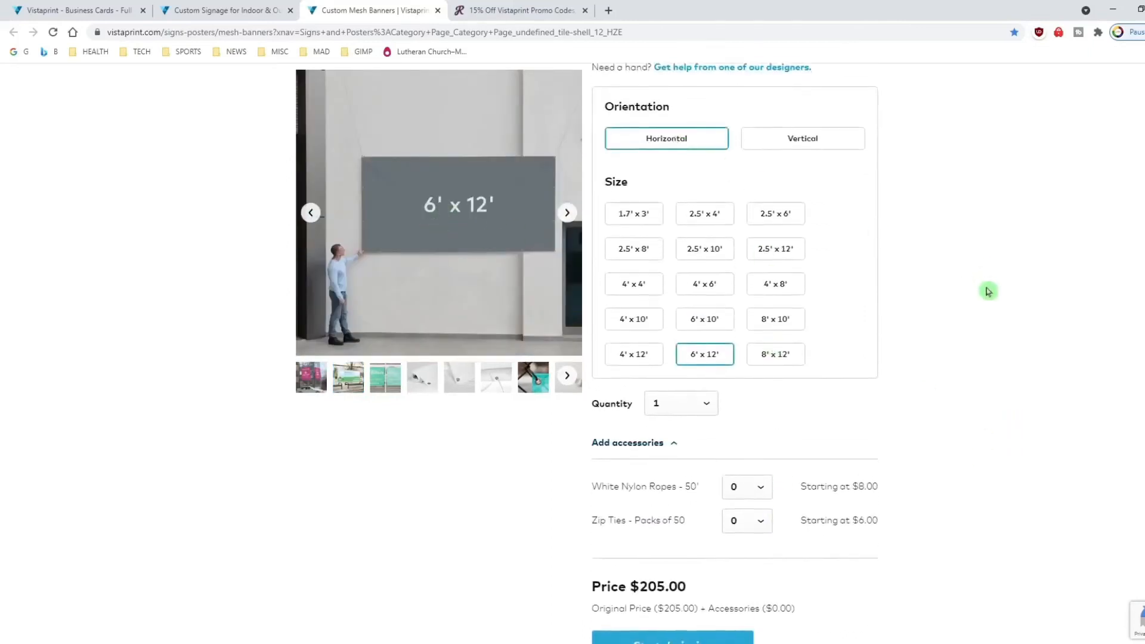
pyautogui.scroll(-3)
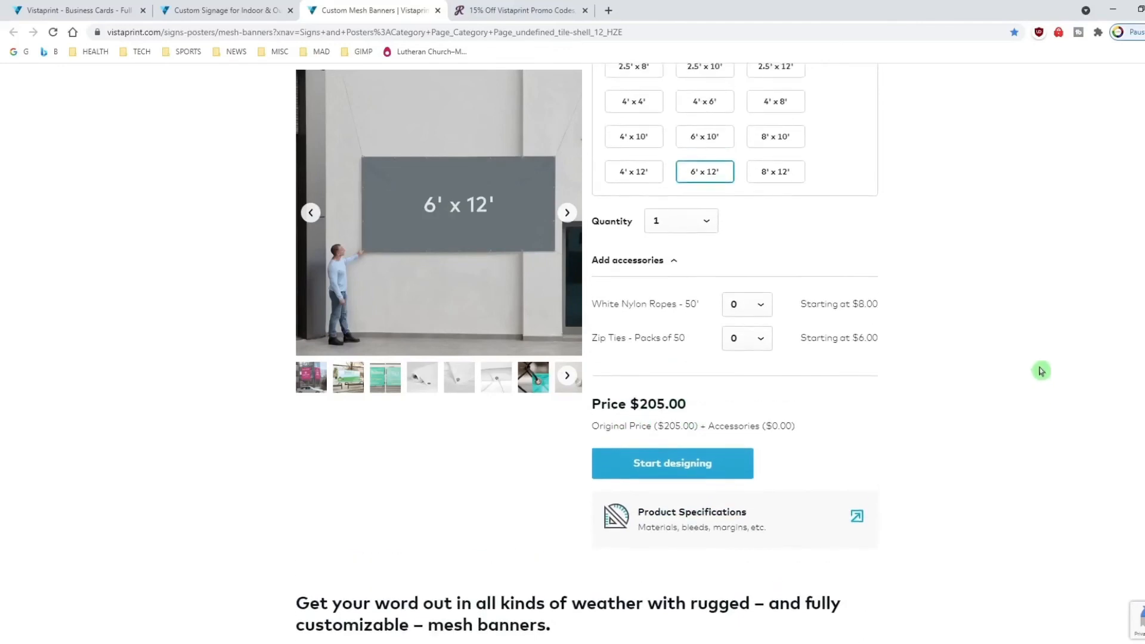
# On Custom Posters choose the 36" x 48" size in horizontal orientation
pyautogui.click(219, 10)
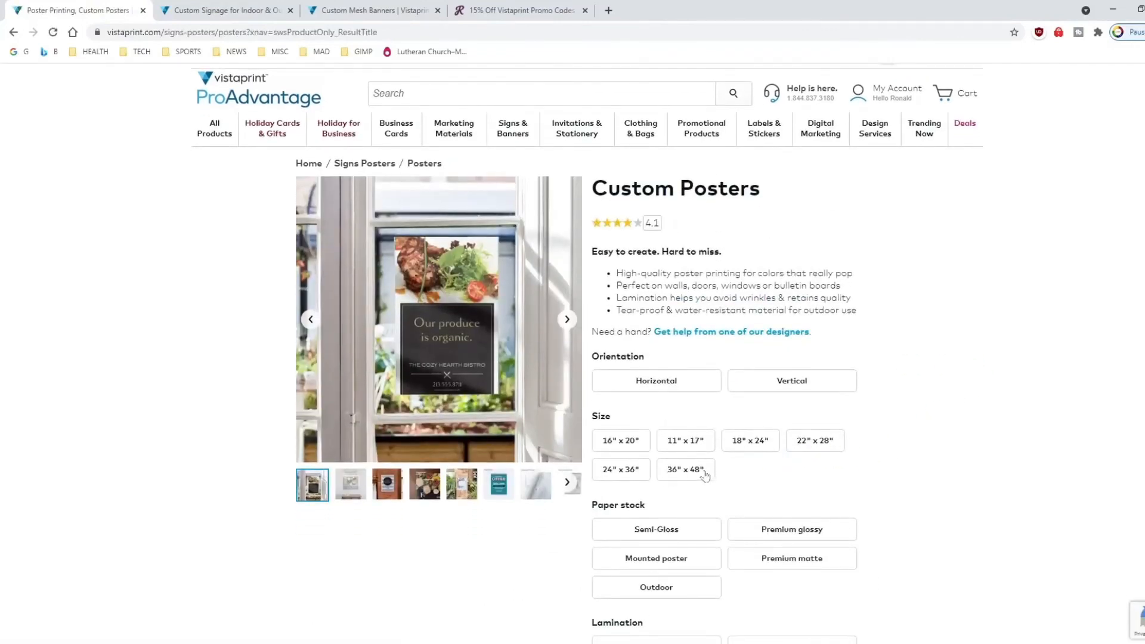
pyautogui.click(685, 470)
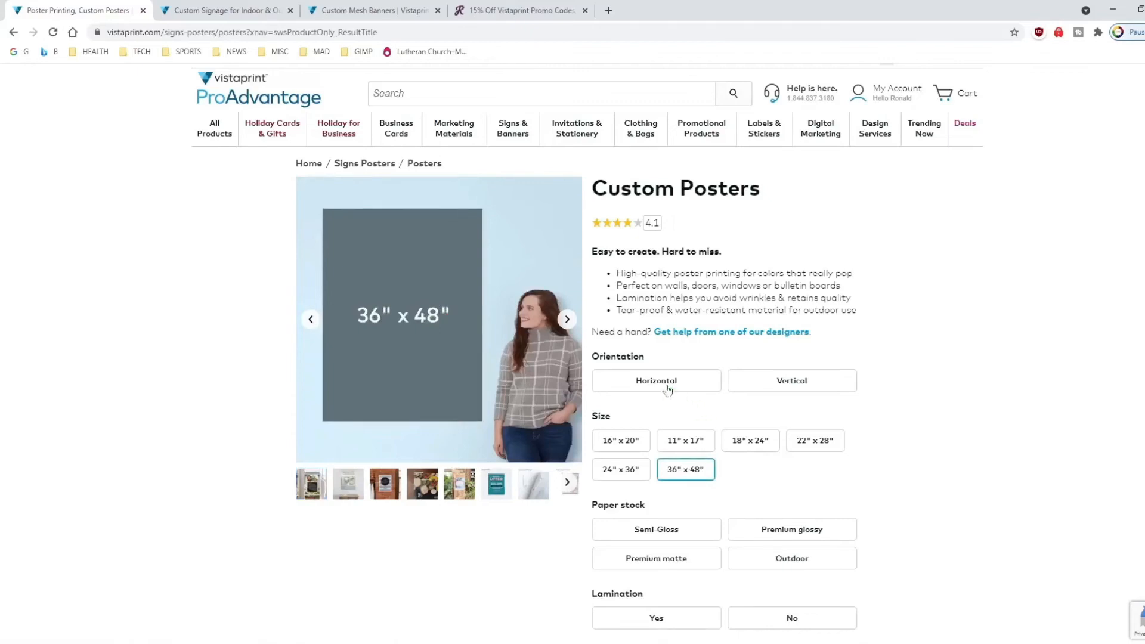
pyautogui.click(655, 380)
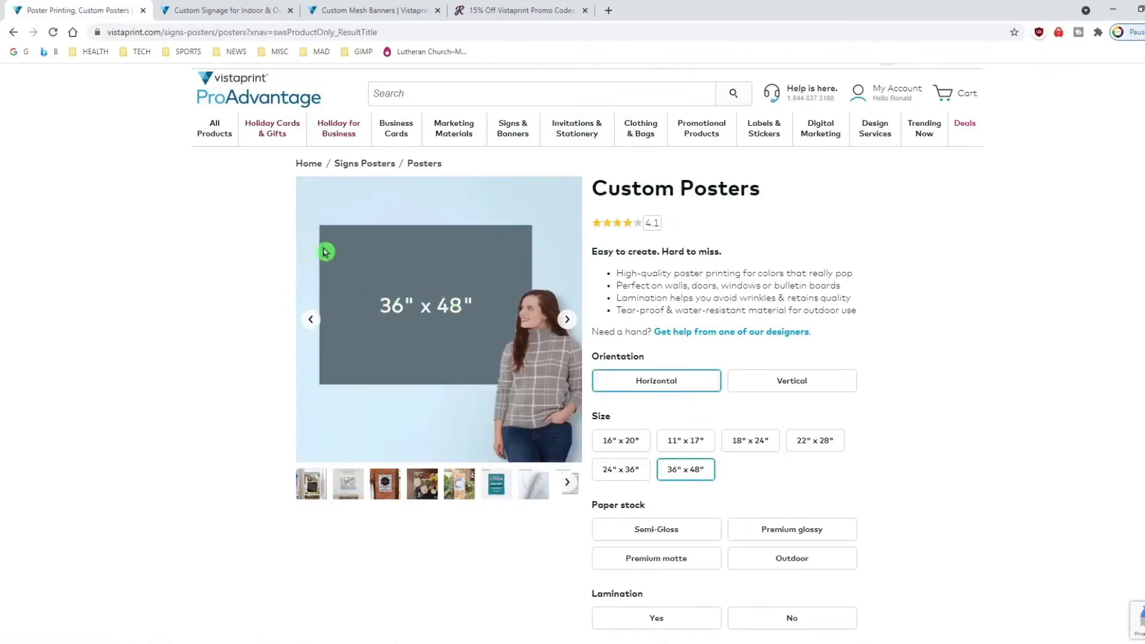
pyautogui.moveTo(361, 342)
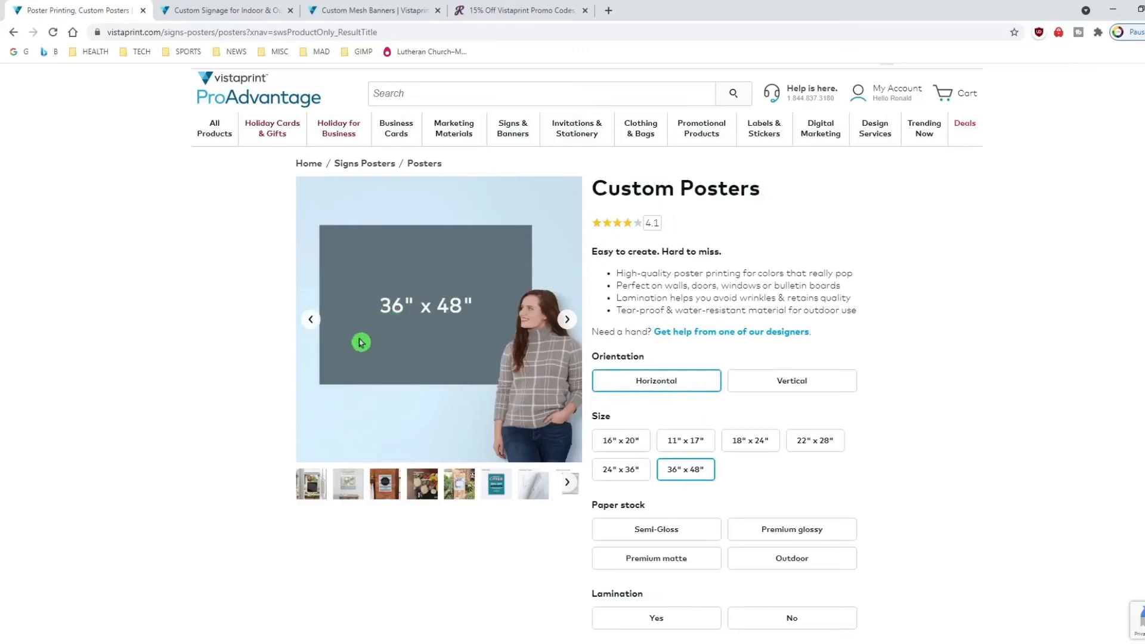
pyautogui.moveTo(544, 367)
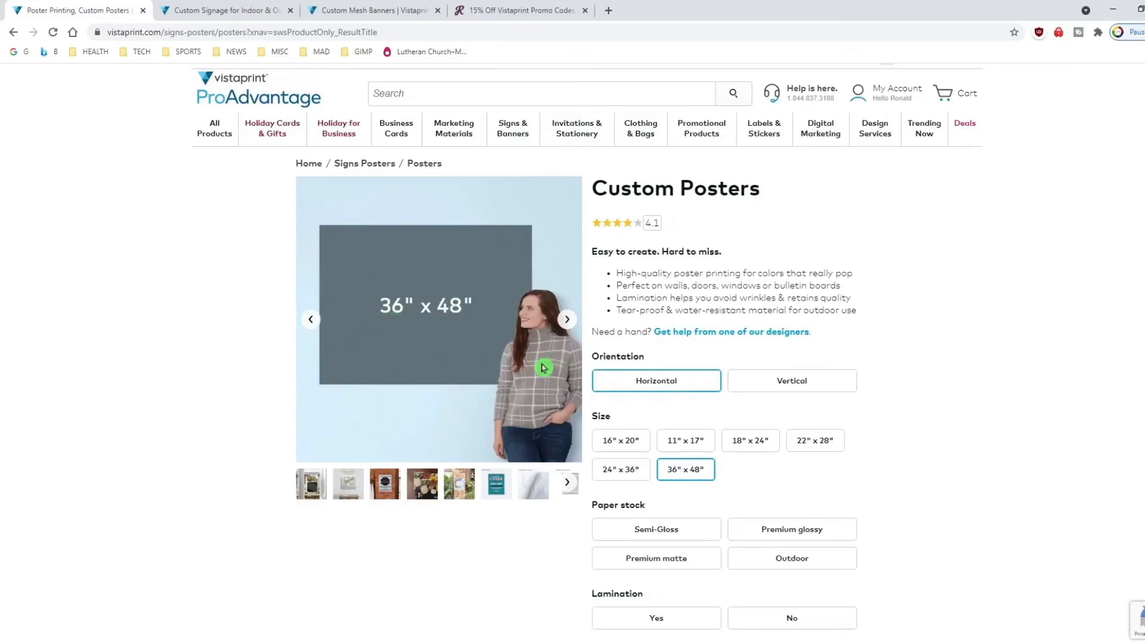
pyautogui.moveTo(555, 385)
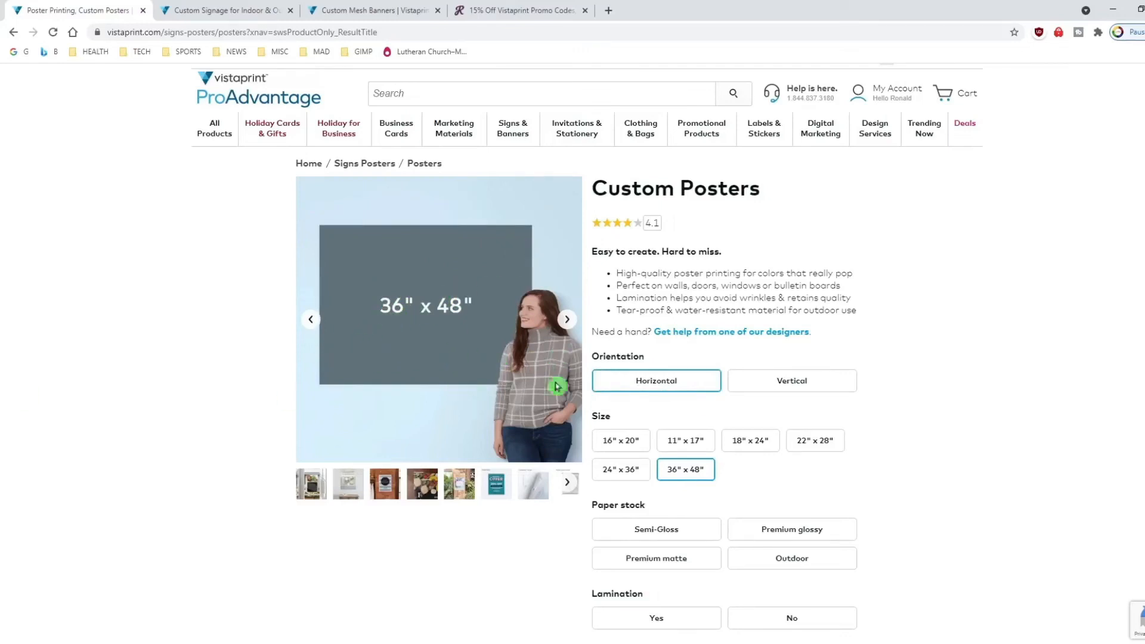
# Select outdoor paper stock with no lamination, giving a price of $85.00
pyautogui.scroll(-3)
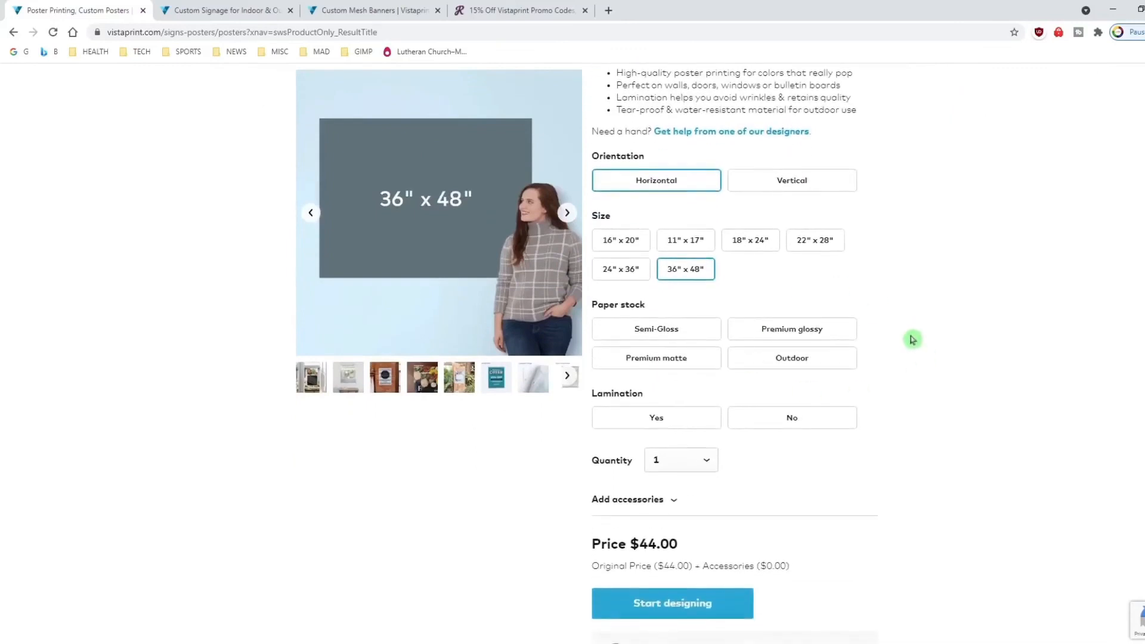
pyautogui.click(791, 357)
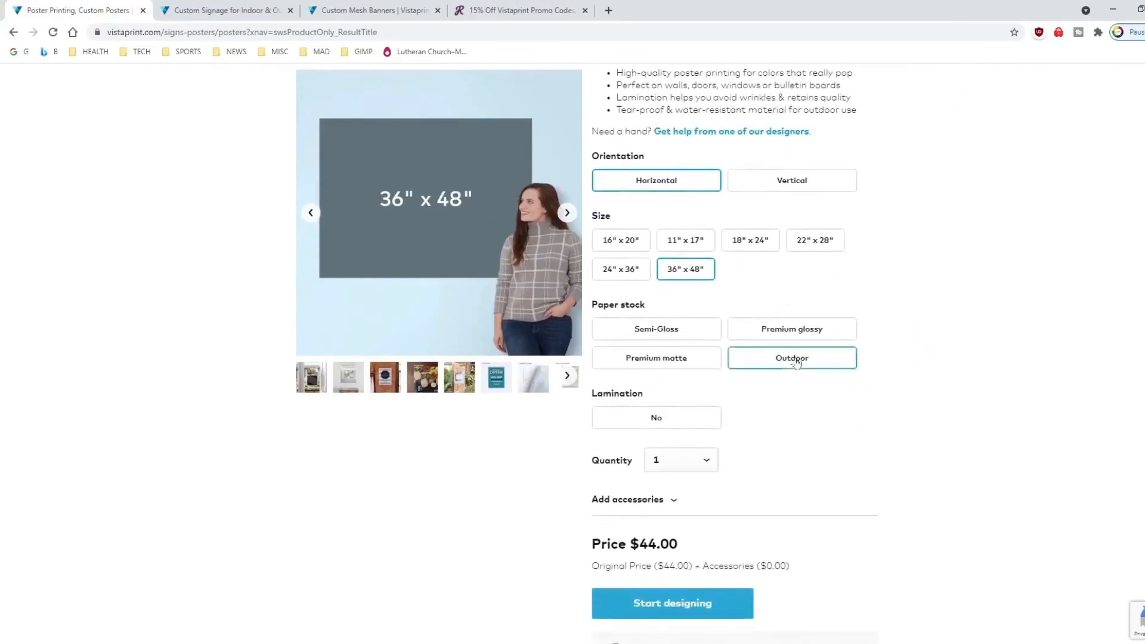
pyautogui.click(791, 357)
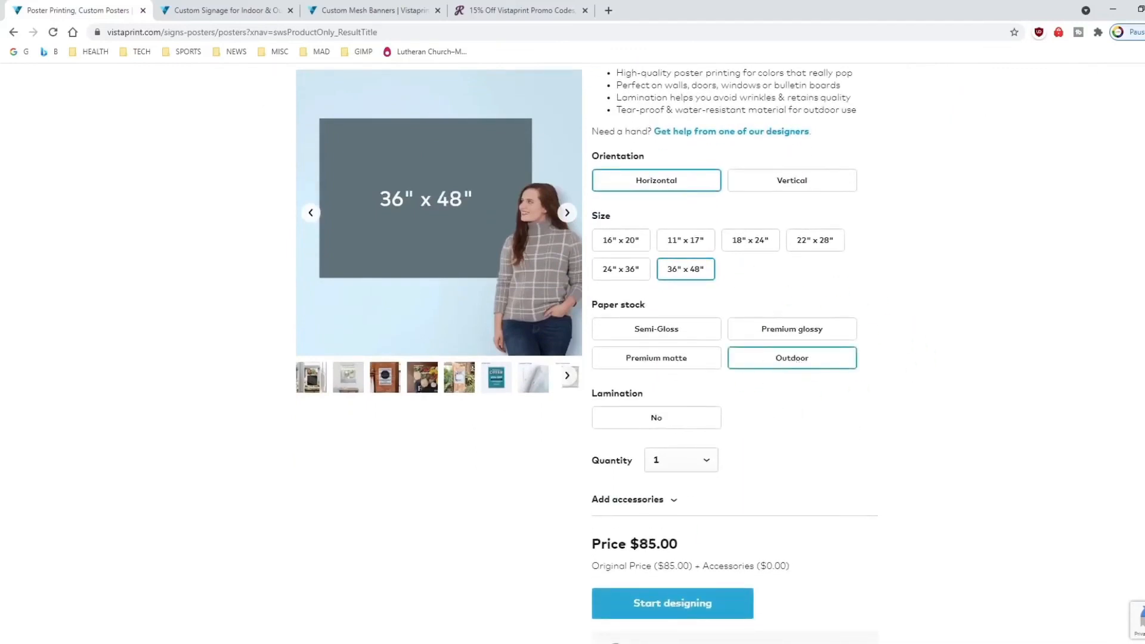
pyautogui.scroll(-3)
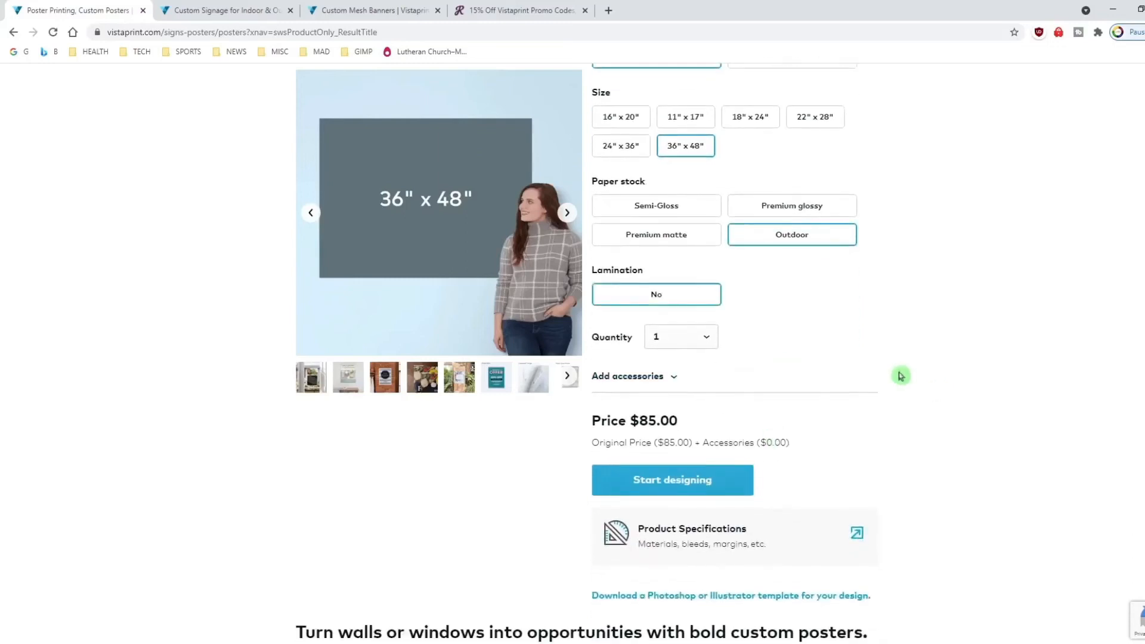
pyautogui.moveTo(991, 350)
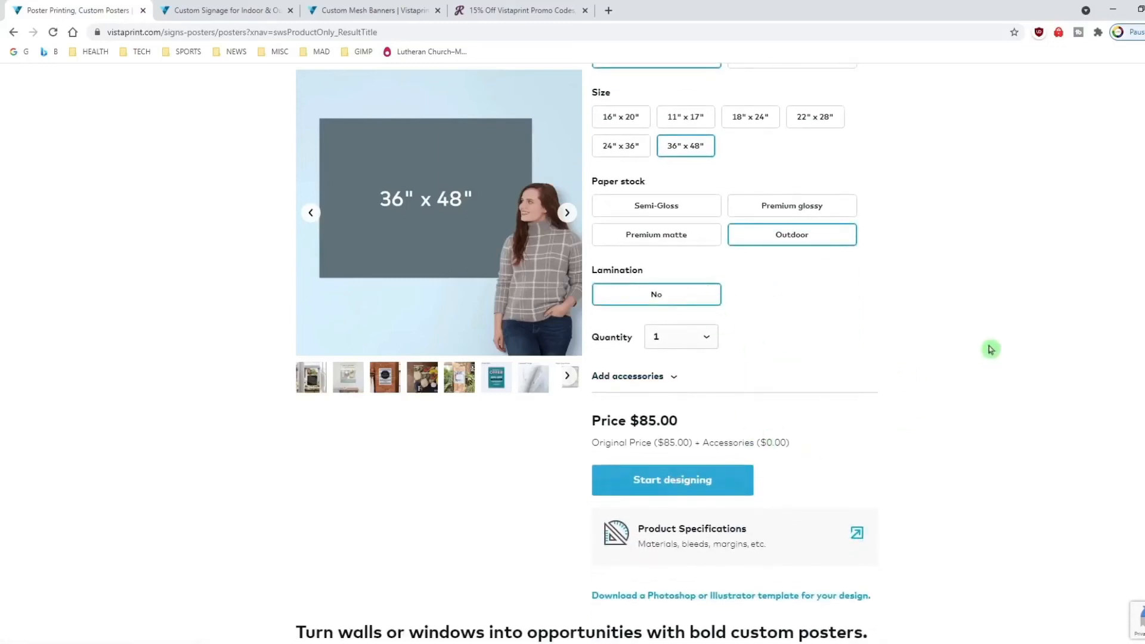
# Start designing, place the uploaded church sign image on the poster and preview it
pyautogui.click(671, 480)
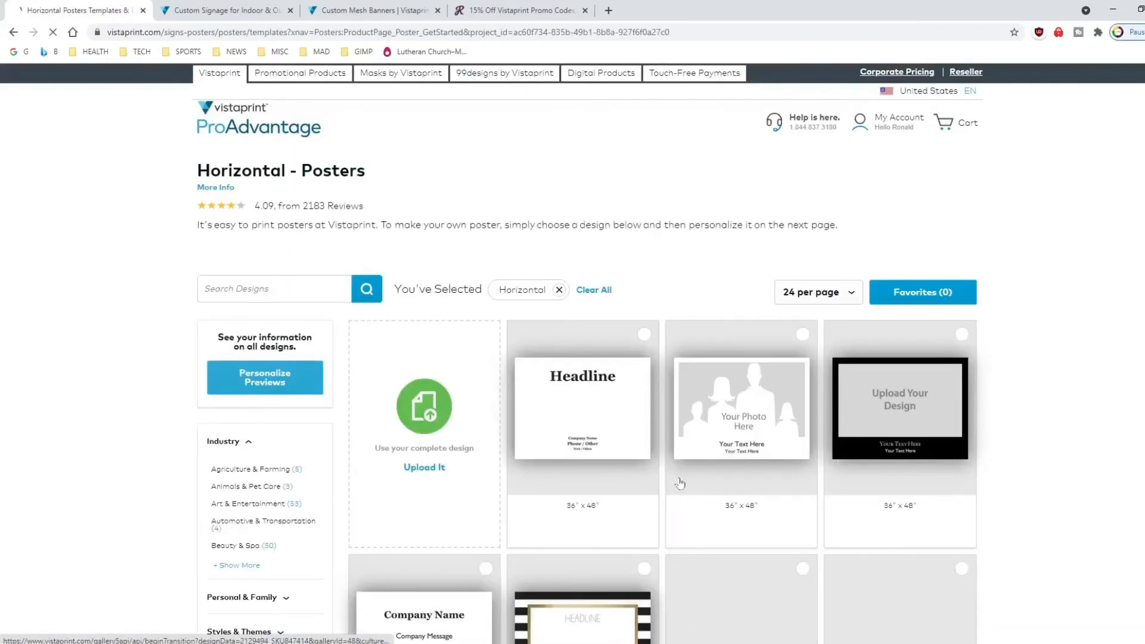
pyautogui.scroll(-3)
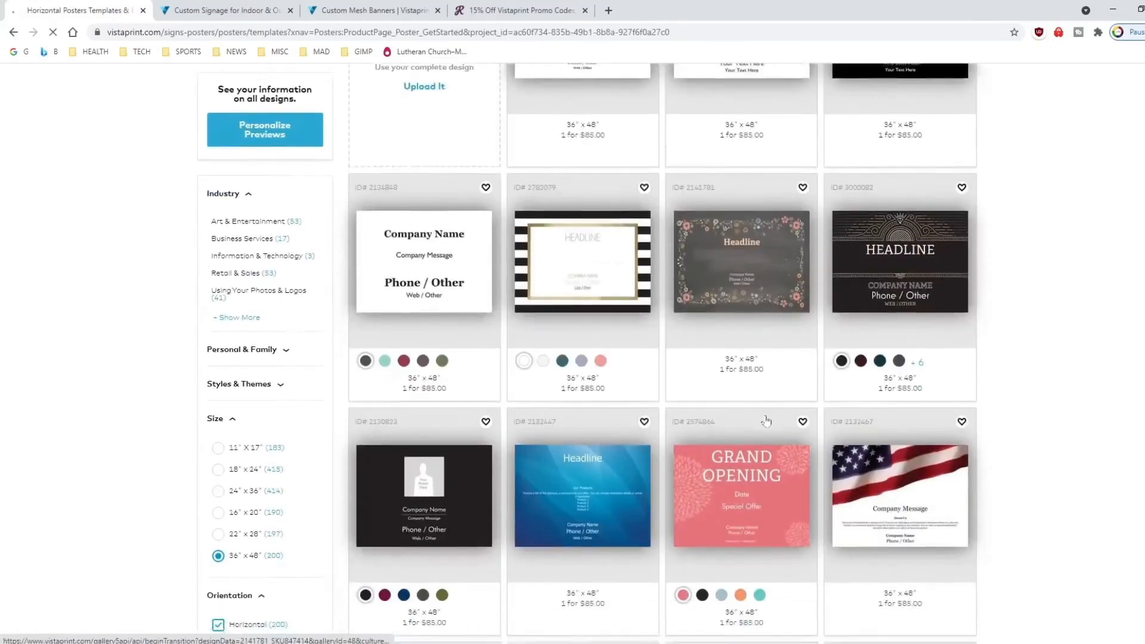
pyautogui.scroll(3)
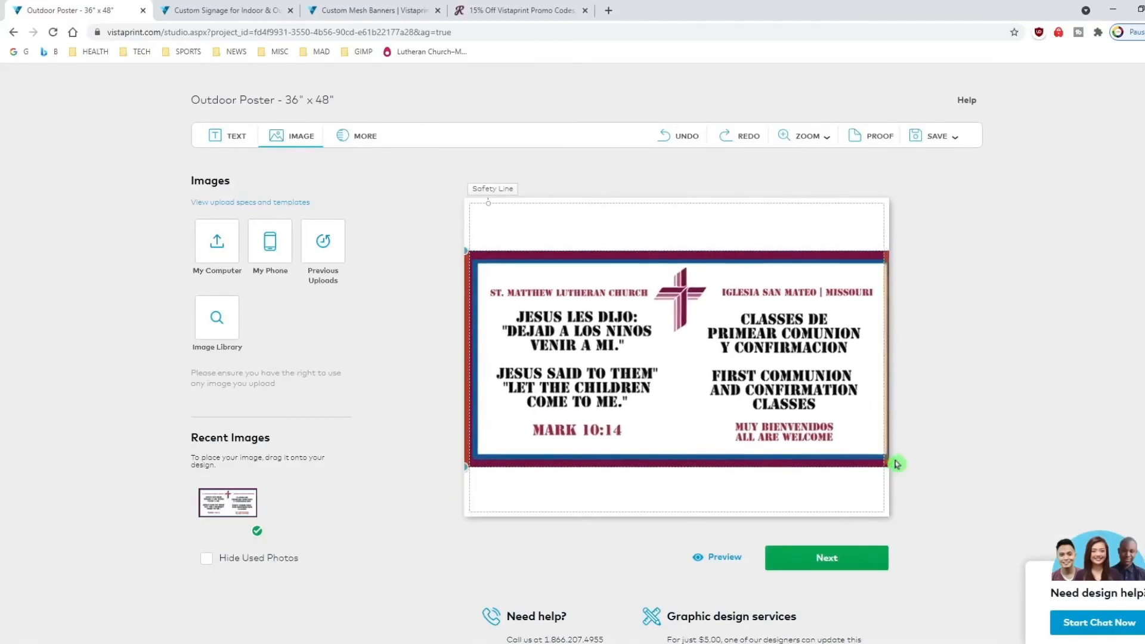
pyautogui.click(675, 362)
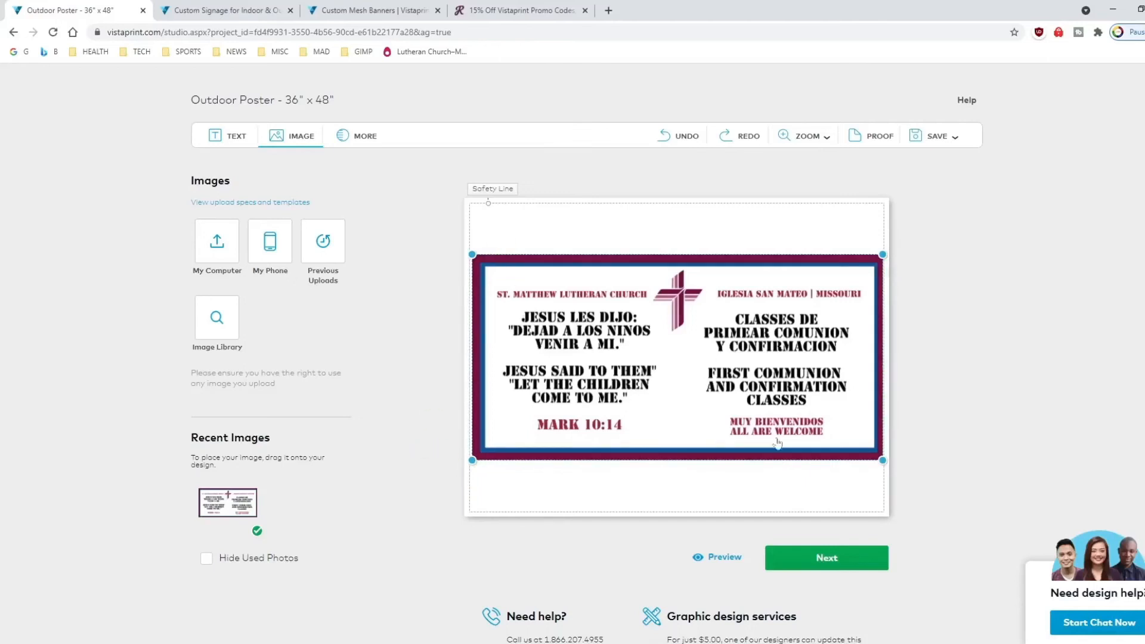
pyautogui.moveTo(615, 393)
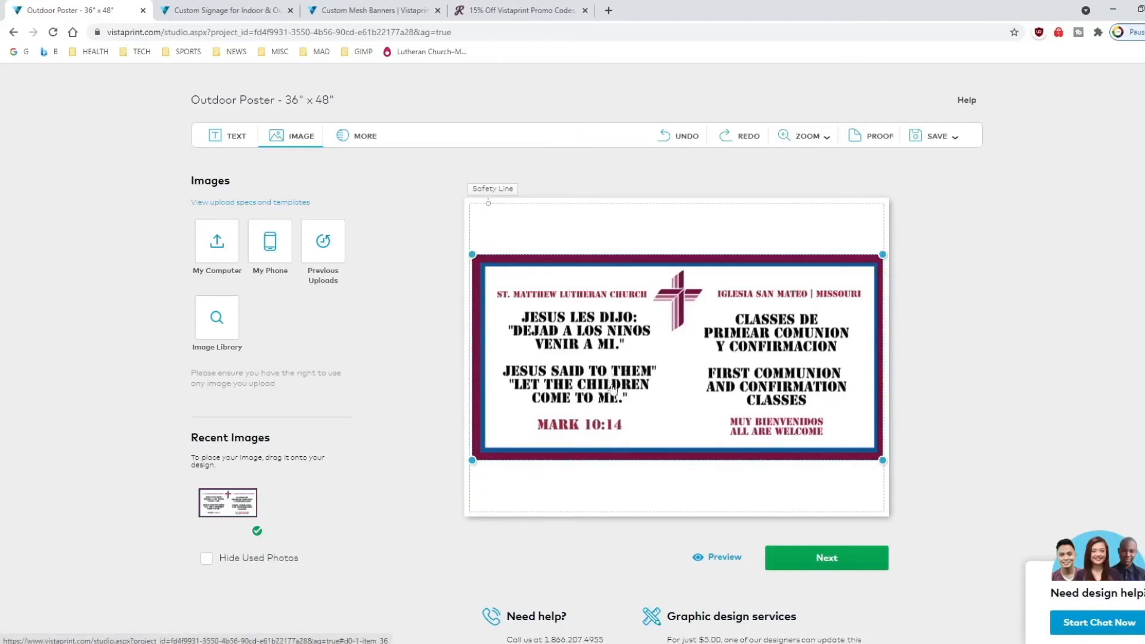
pyautogui.moveTo(621, 424)
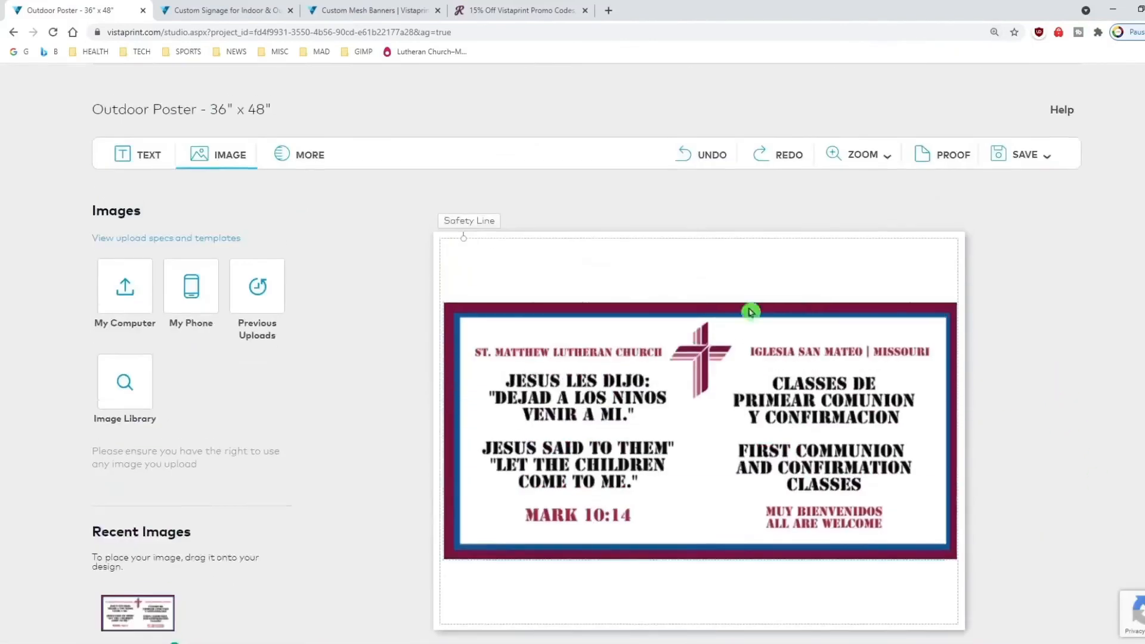
pyautogui.scroll(-3)
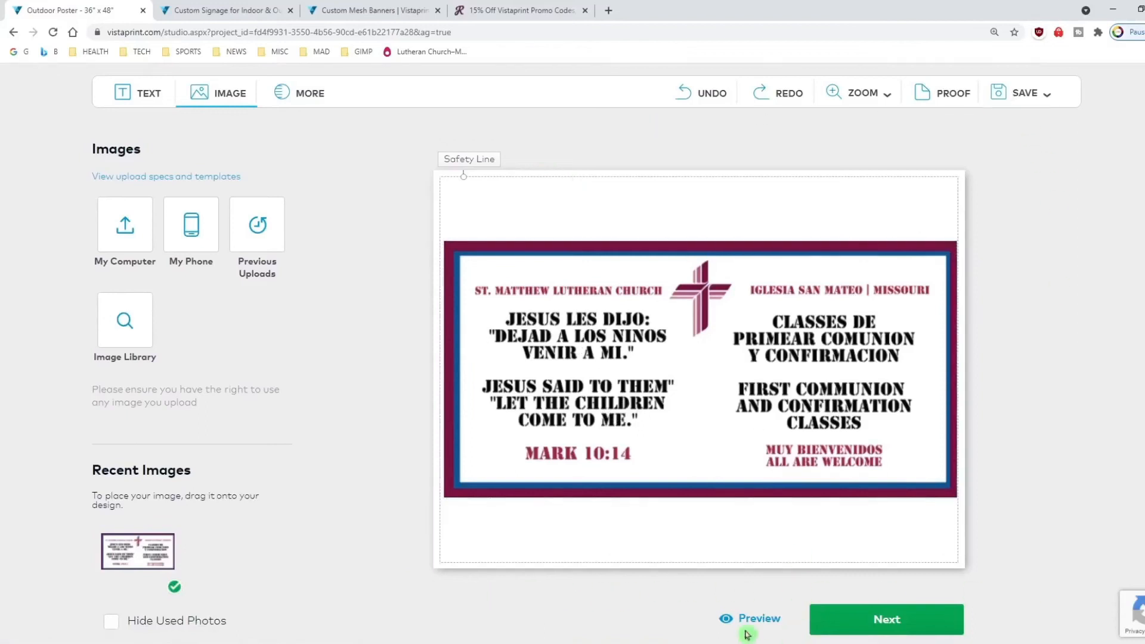
pyautogui.click(759, 619)
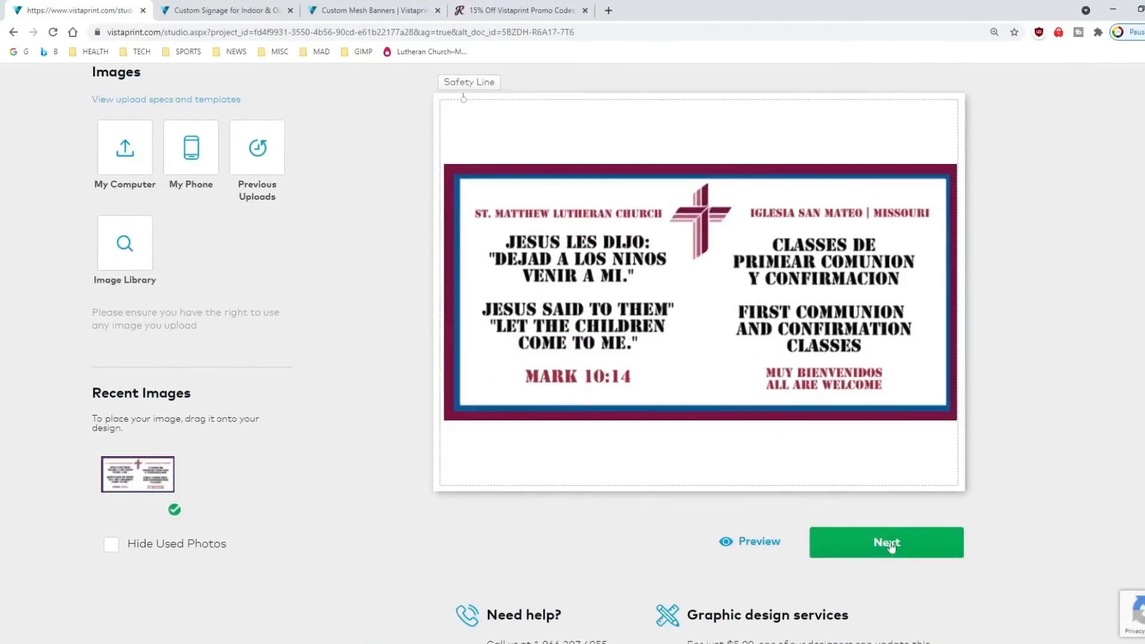
# Open Order History and view the details of the latest poster order
pyautogui.scroll(3)
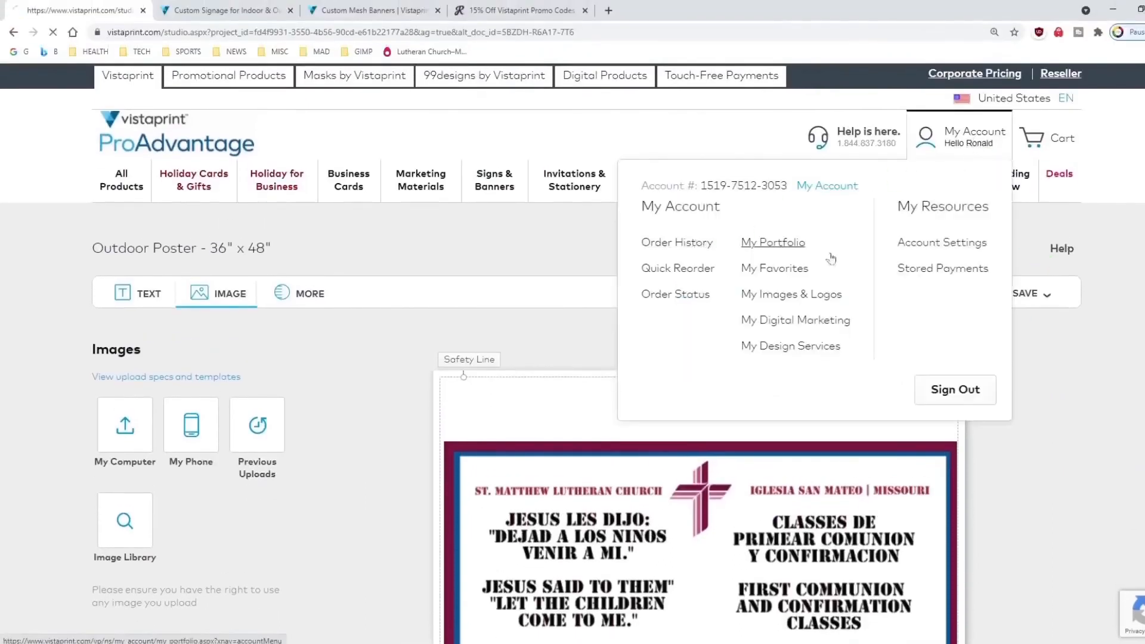
pyautogui.click(675, 243)
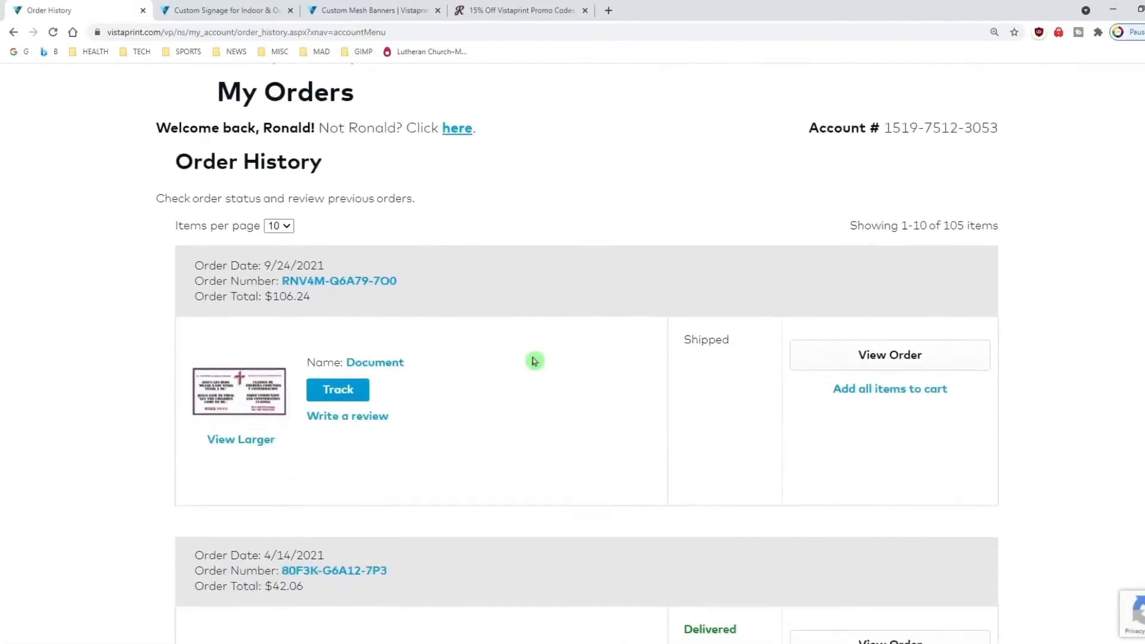
pyautogui.scroll(-3)
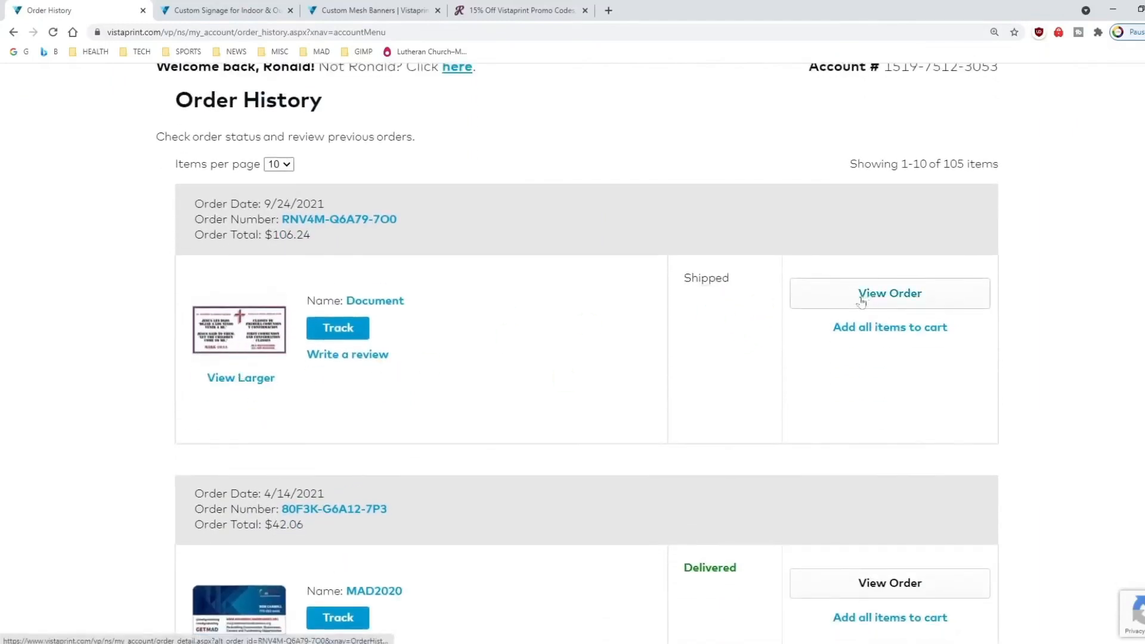
pyautogui.moveTo(896, 338)
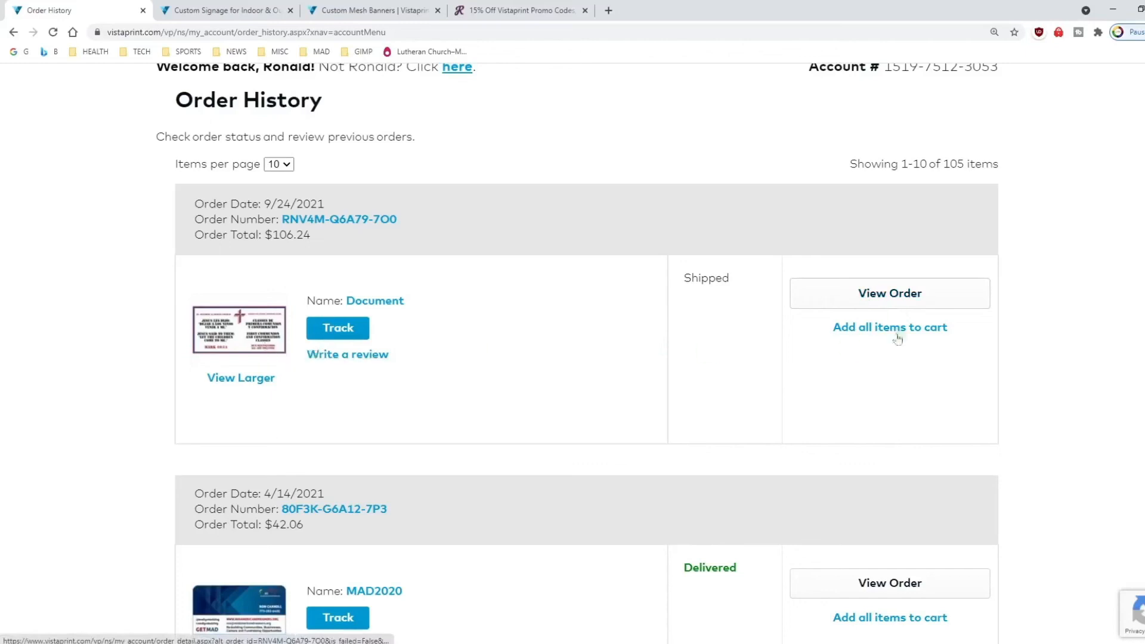
pyautogui.click(888, 293)
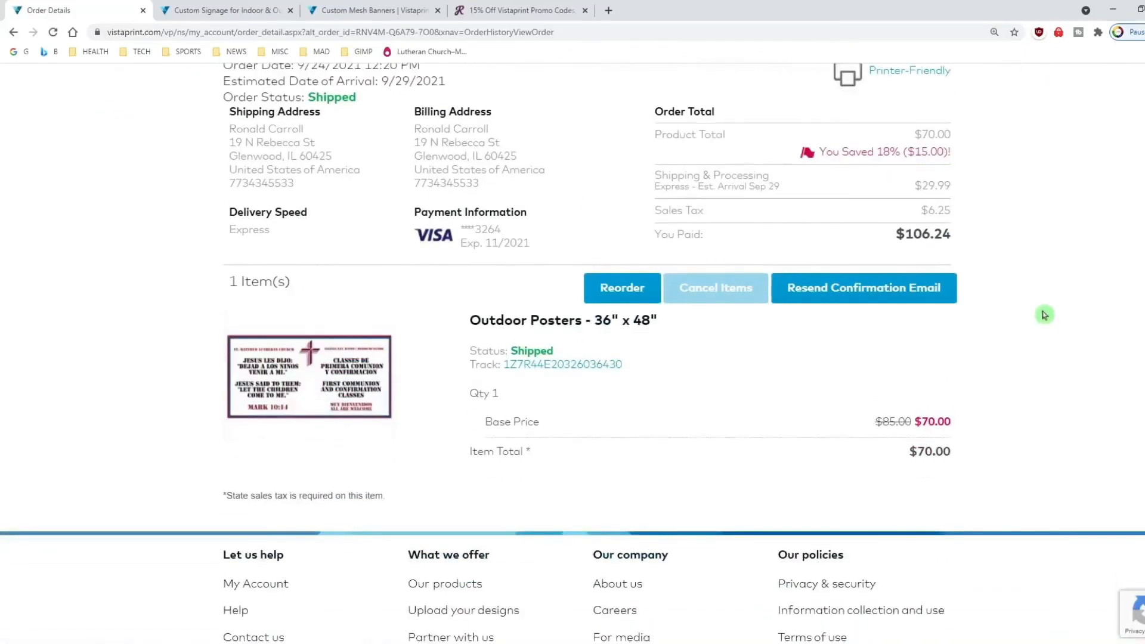
# Review the $106.24 order for one 36x48 outdoor poster and enlarge its preview
pyautogui.scroll(3)
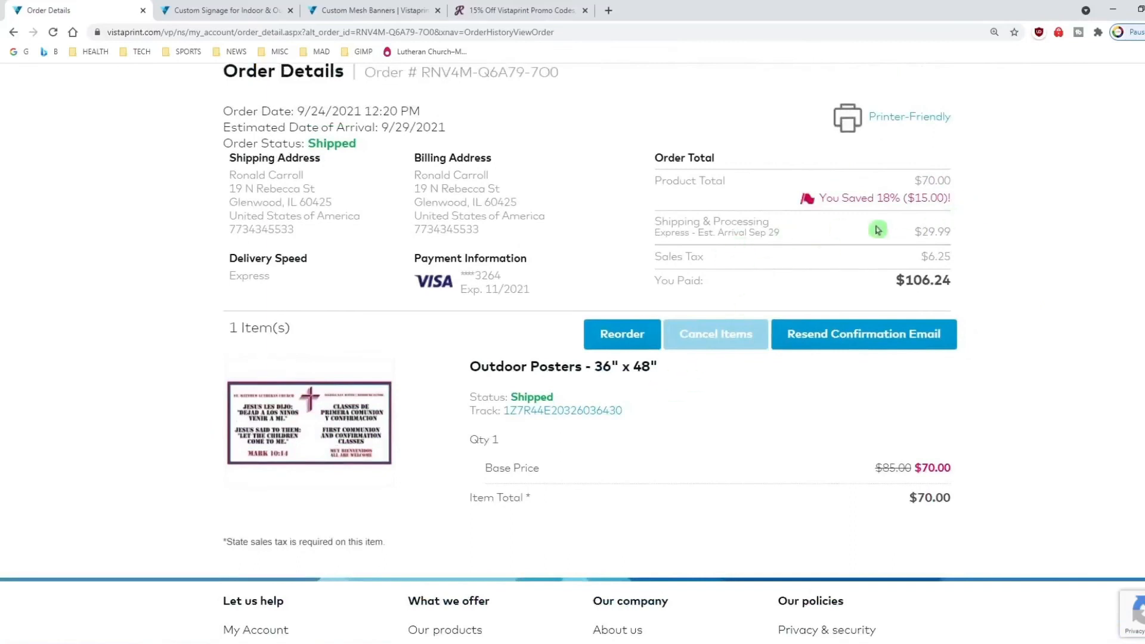
pyautogui.moveTo(944, 246)
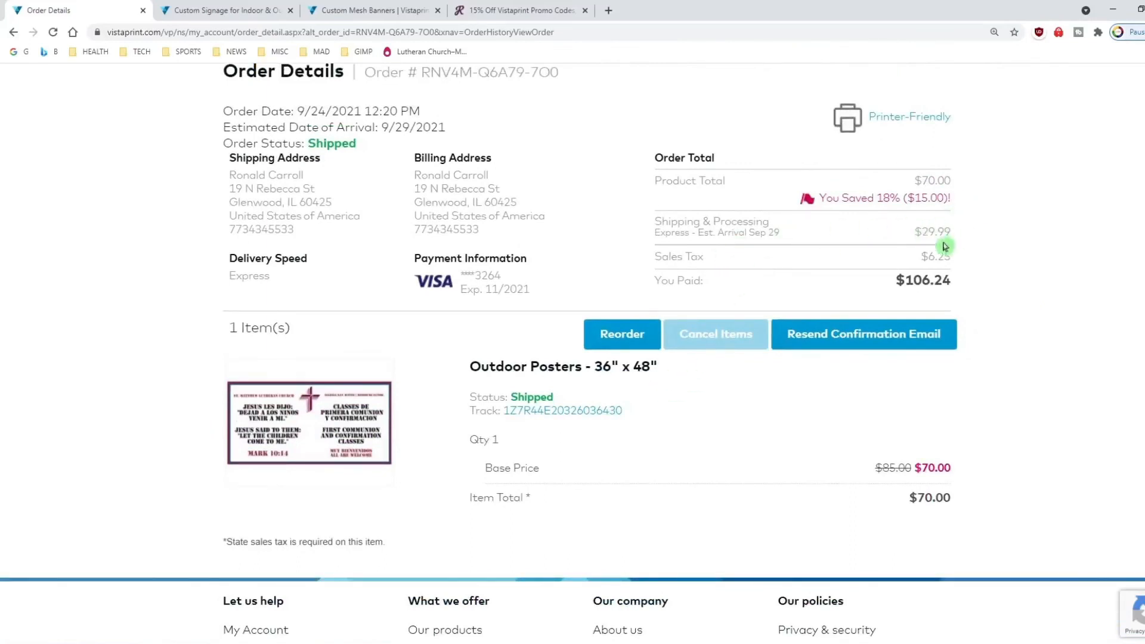
pyautogui.moveTo(1130, 208)
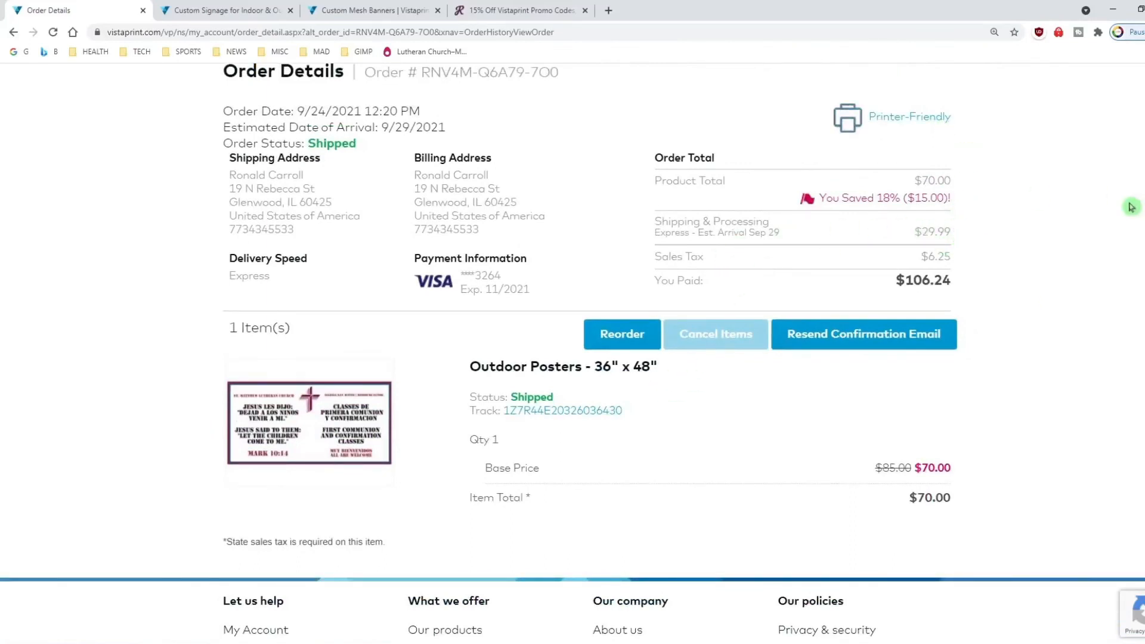
pyautogui.moveTo(937, 178)
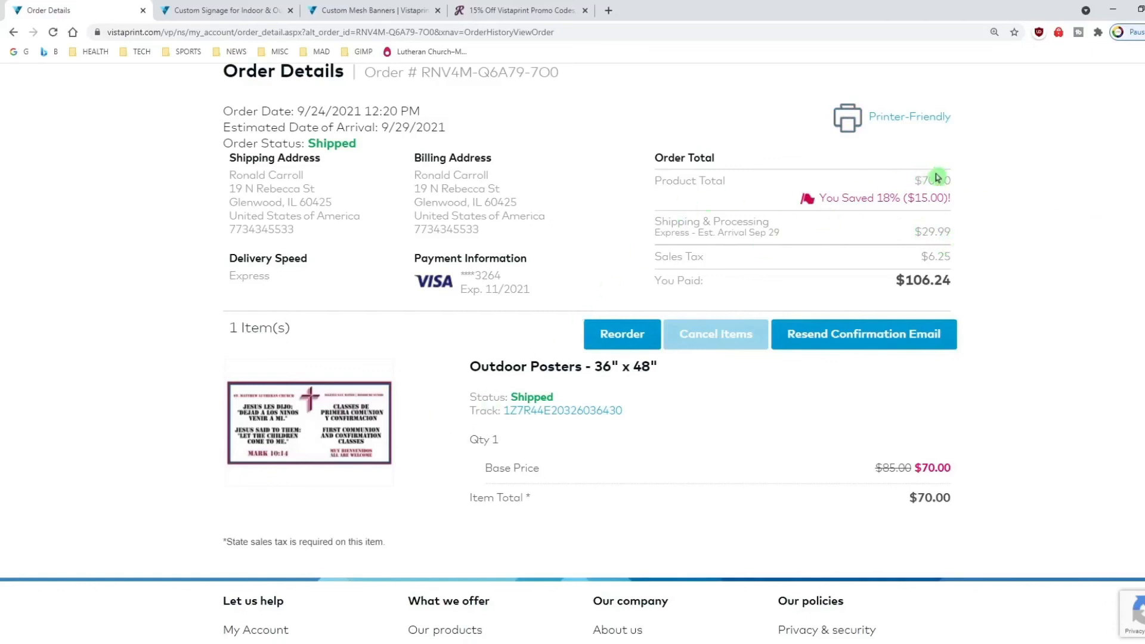
pyautogui.moveTo(949, 226)
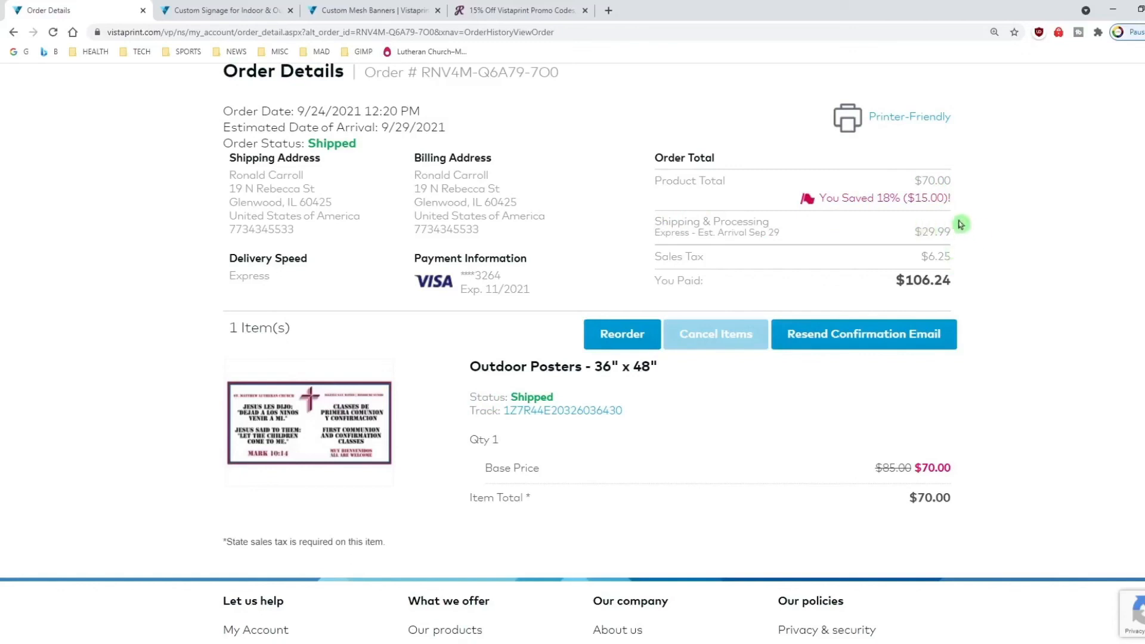
pyautogui.scroll(-3)
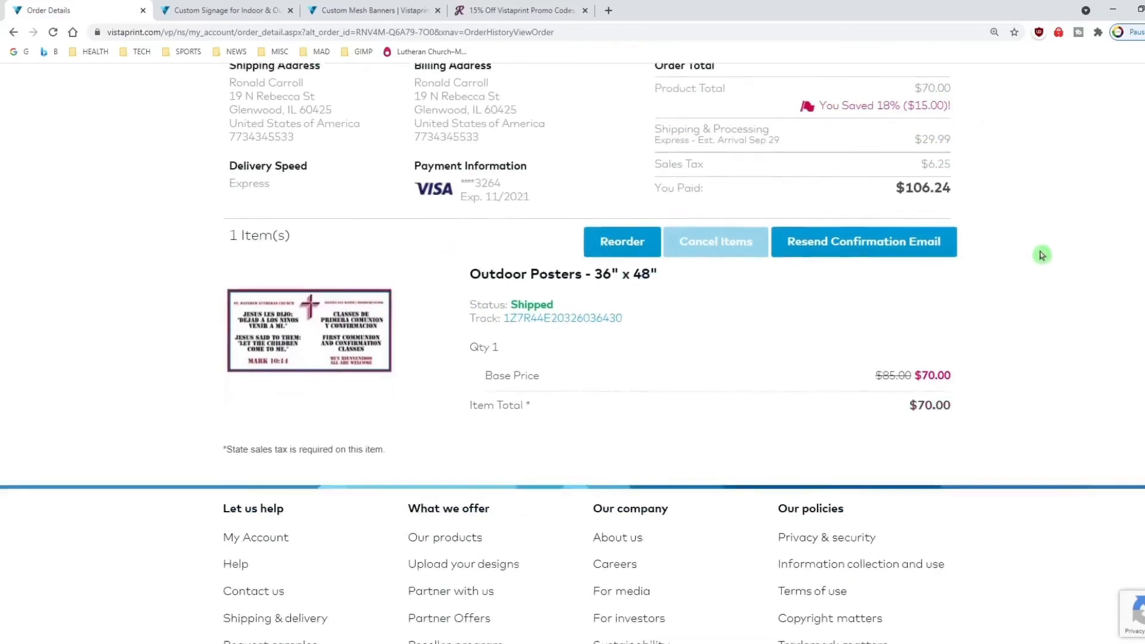
pyautogui.scroll(-3)
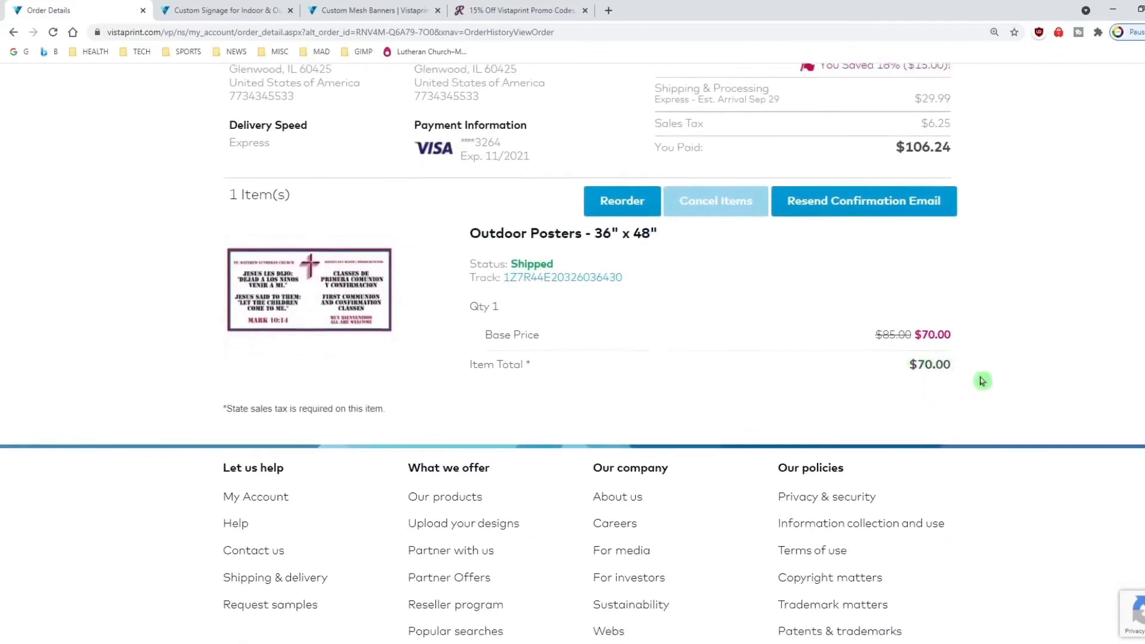
pyautogui.scroll(3)
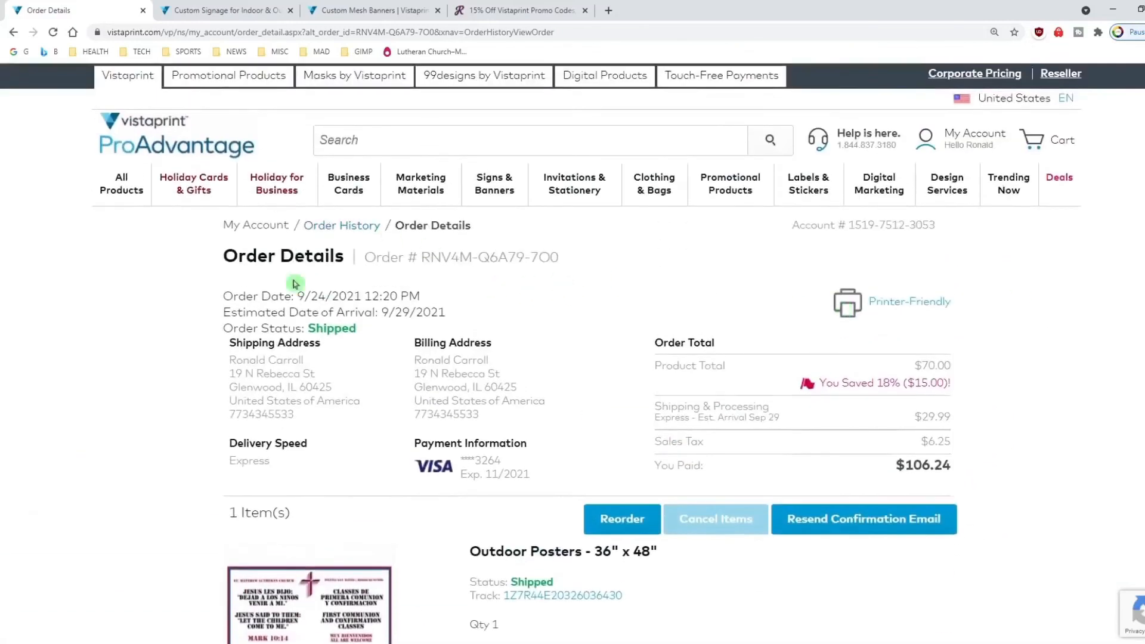
pyautogui.click(310, 599)
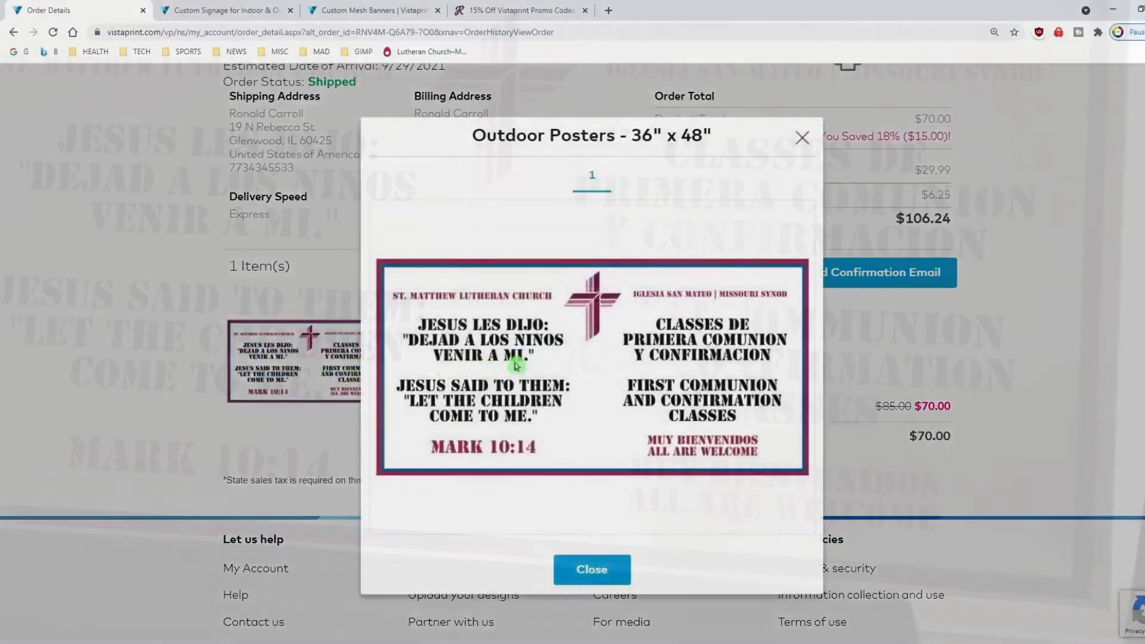